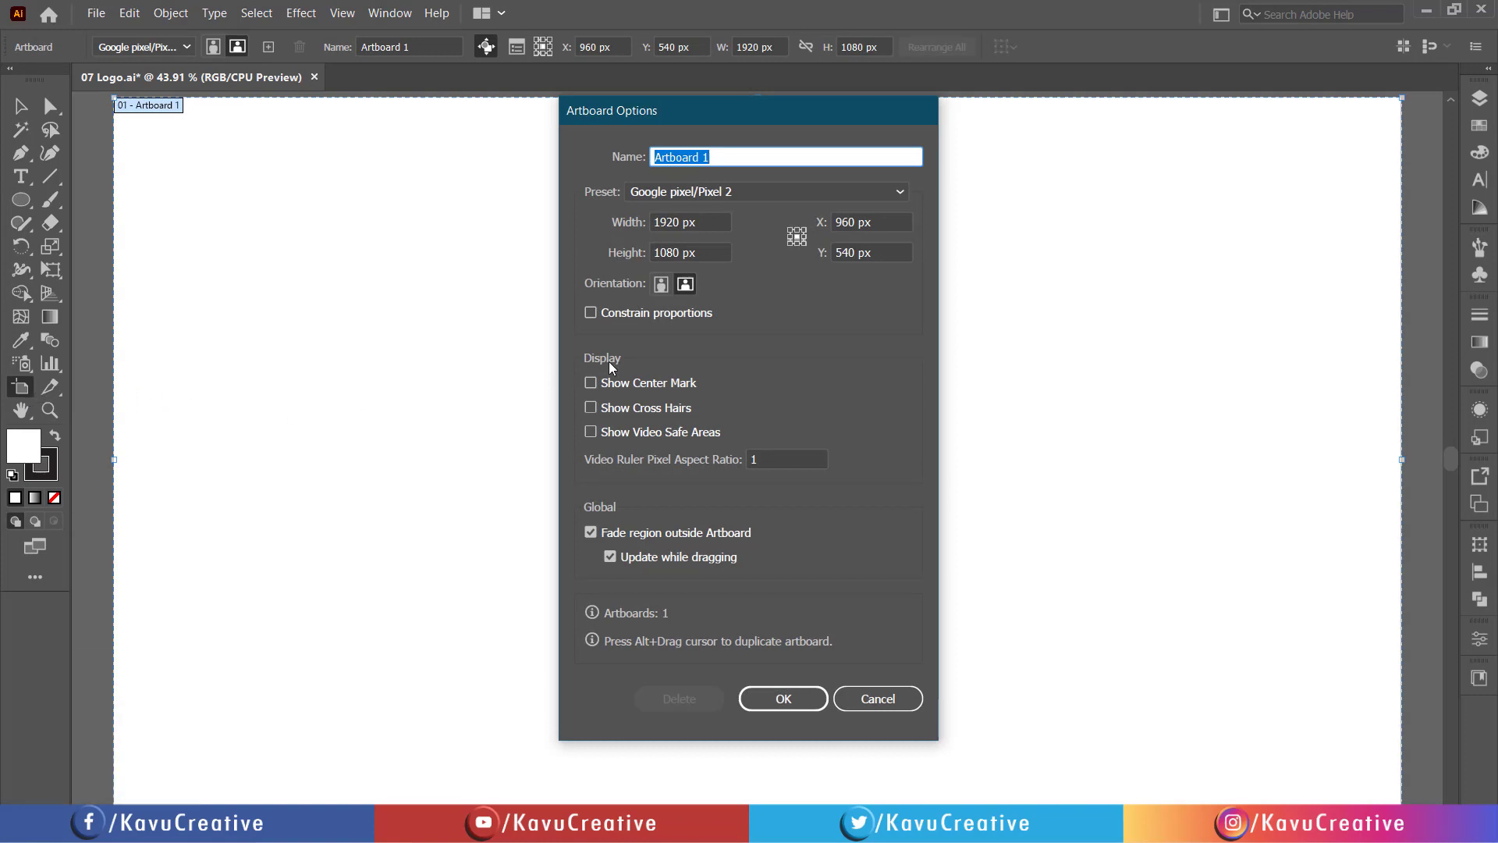
Enable Show Center Mark in Artboard Options and confirm
left_click(590, 382)
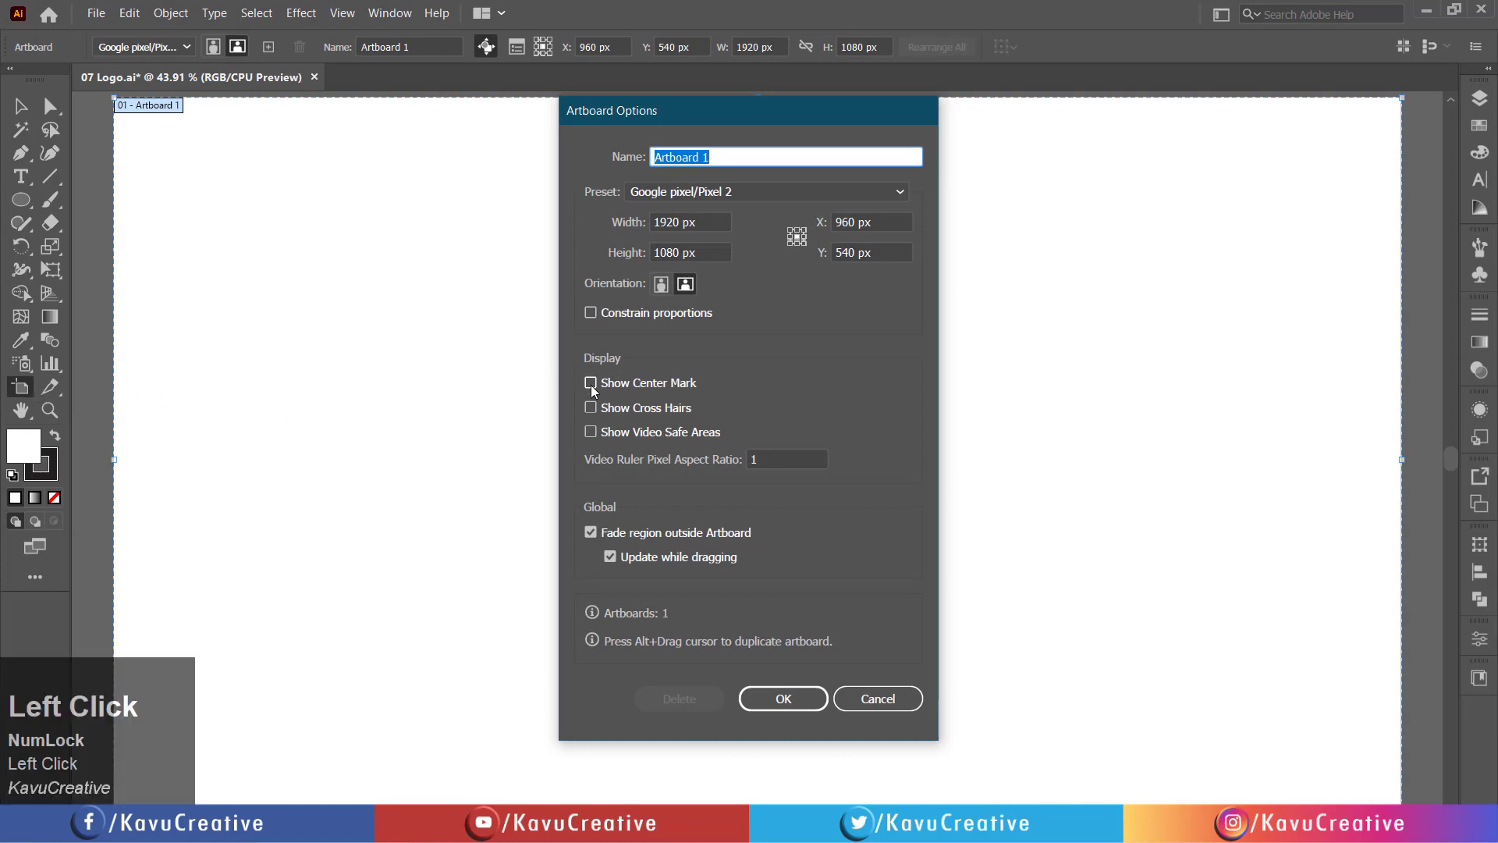
left_click(782, 697)
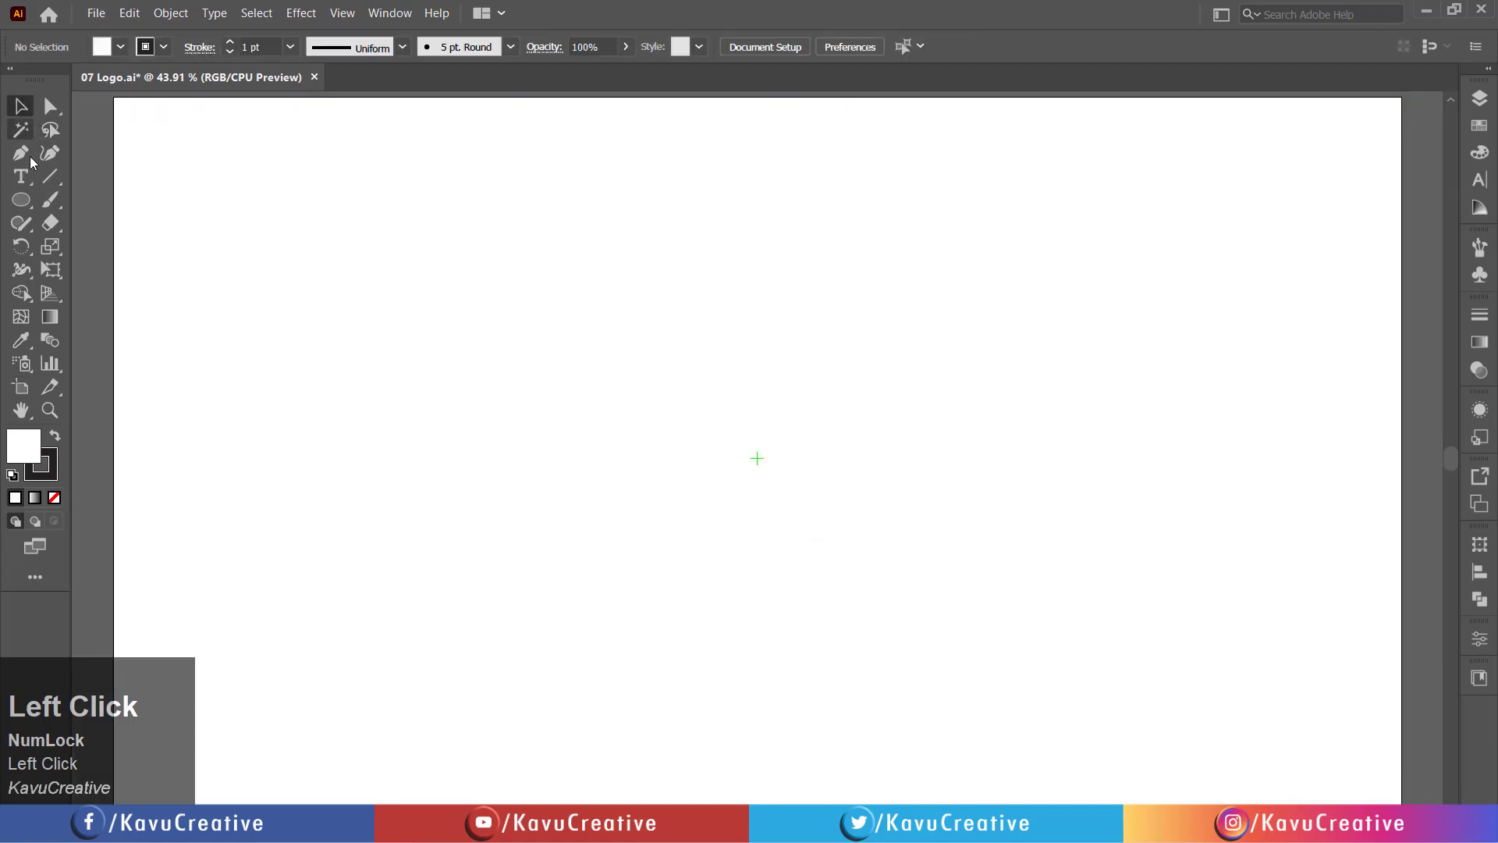
mouse_move(55, 498)
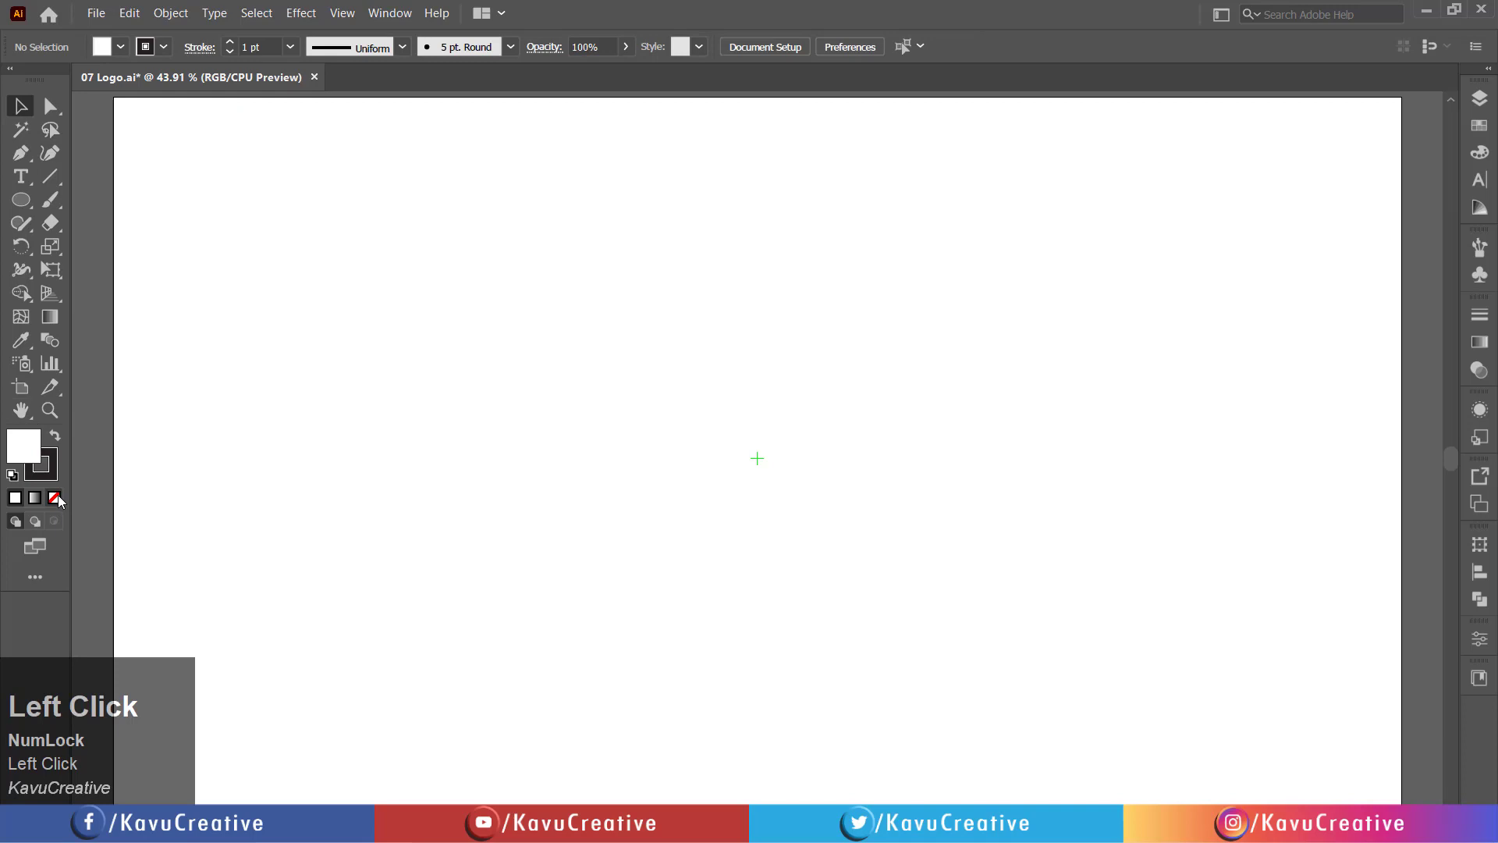
Choose the Ellipse tool and enter 400 px width and 400 px height for a new circle
right_click(21, 200)
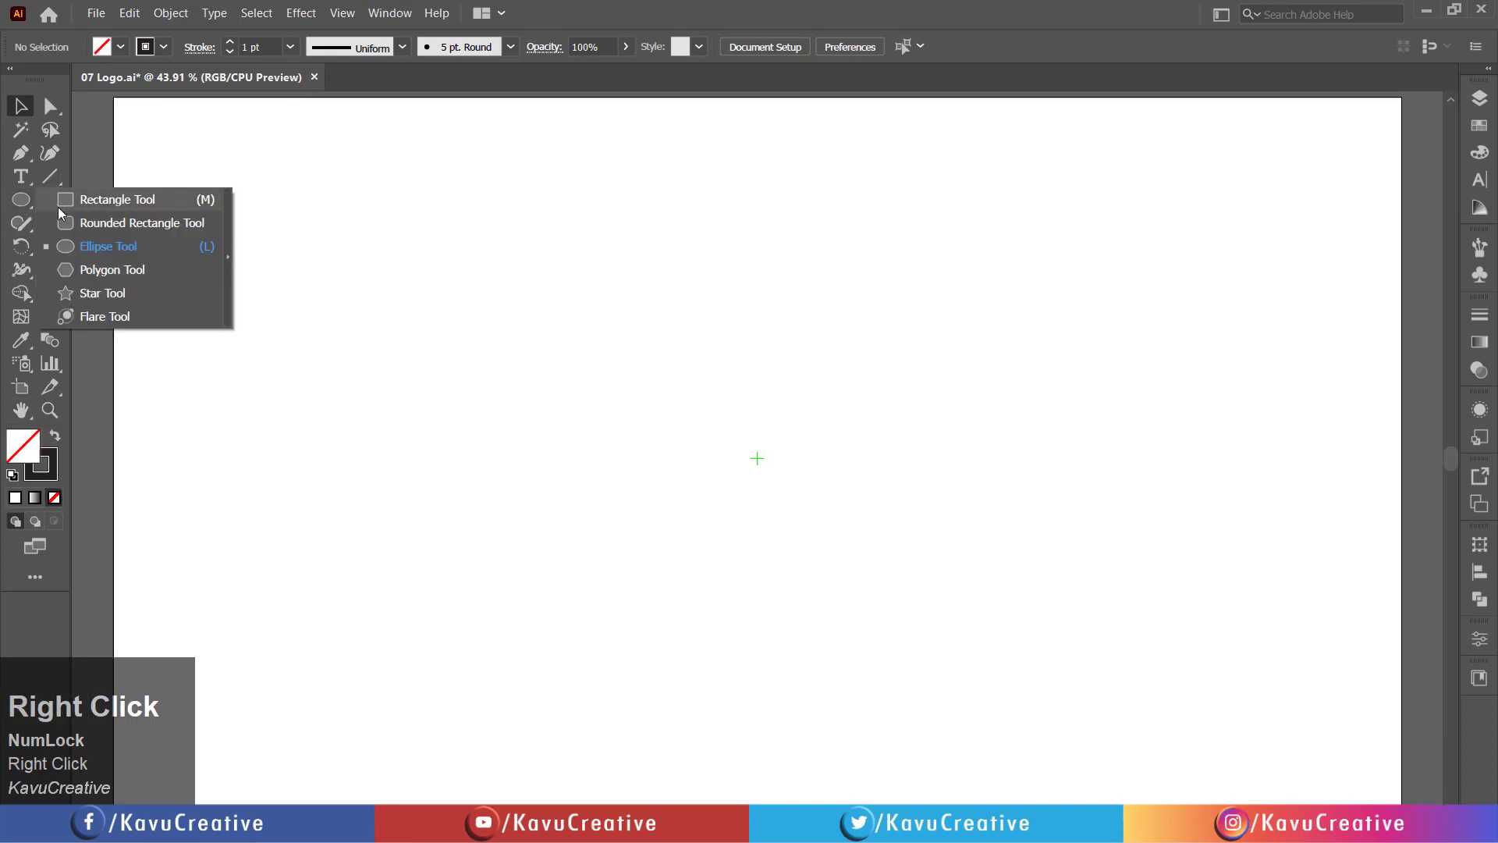
left_click(107, 245)
type("4")
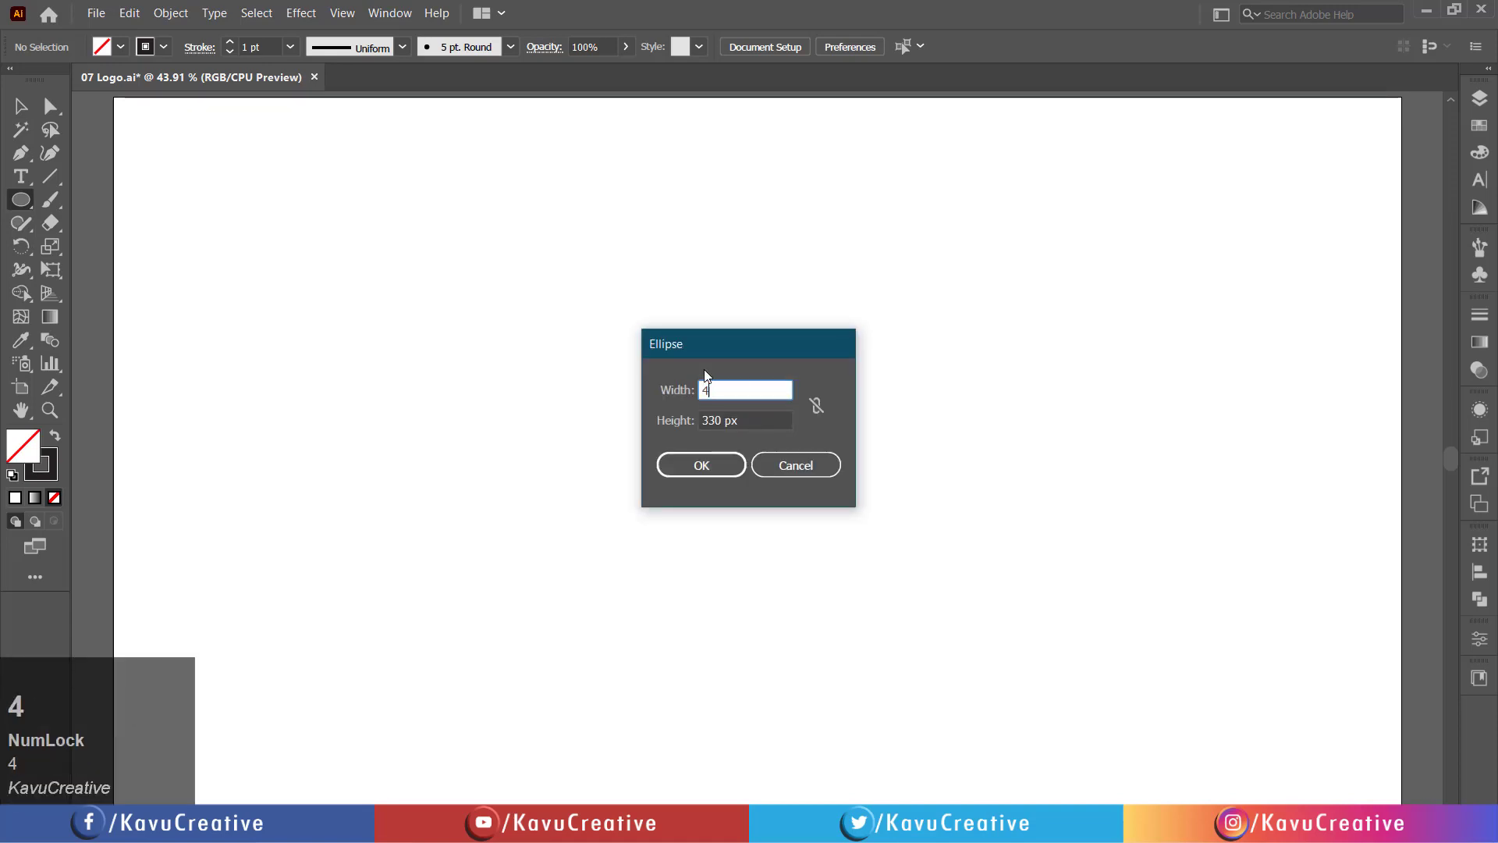
type("0")
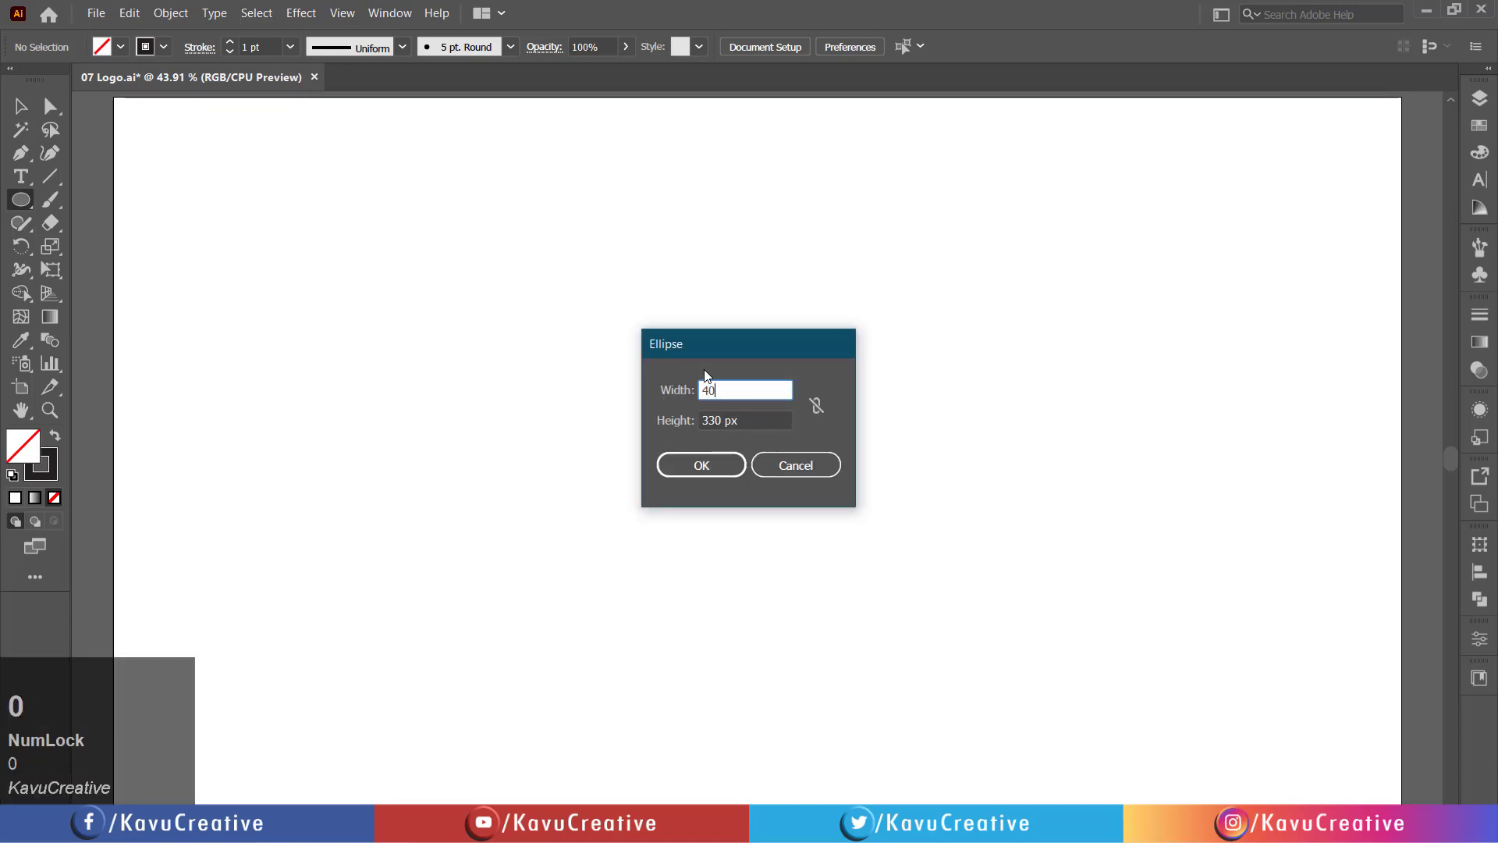
type("0")
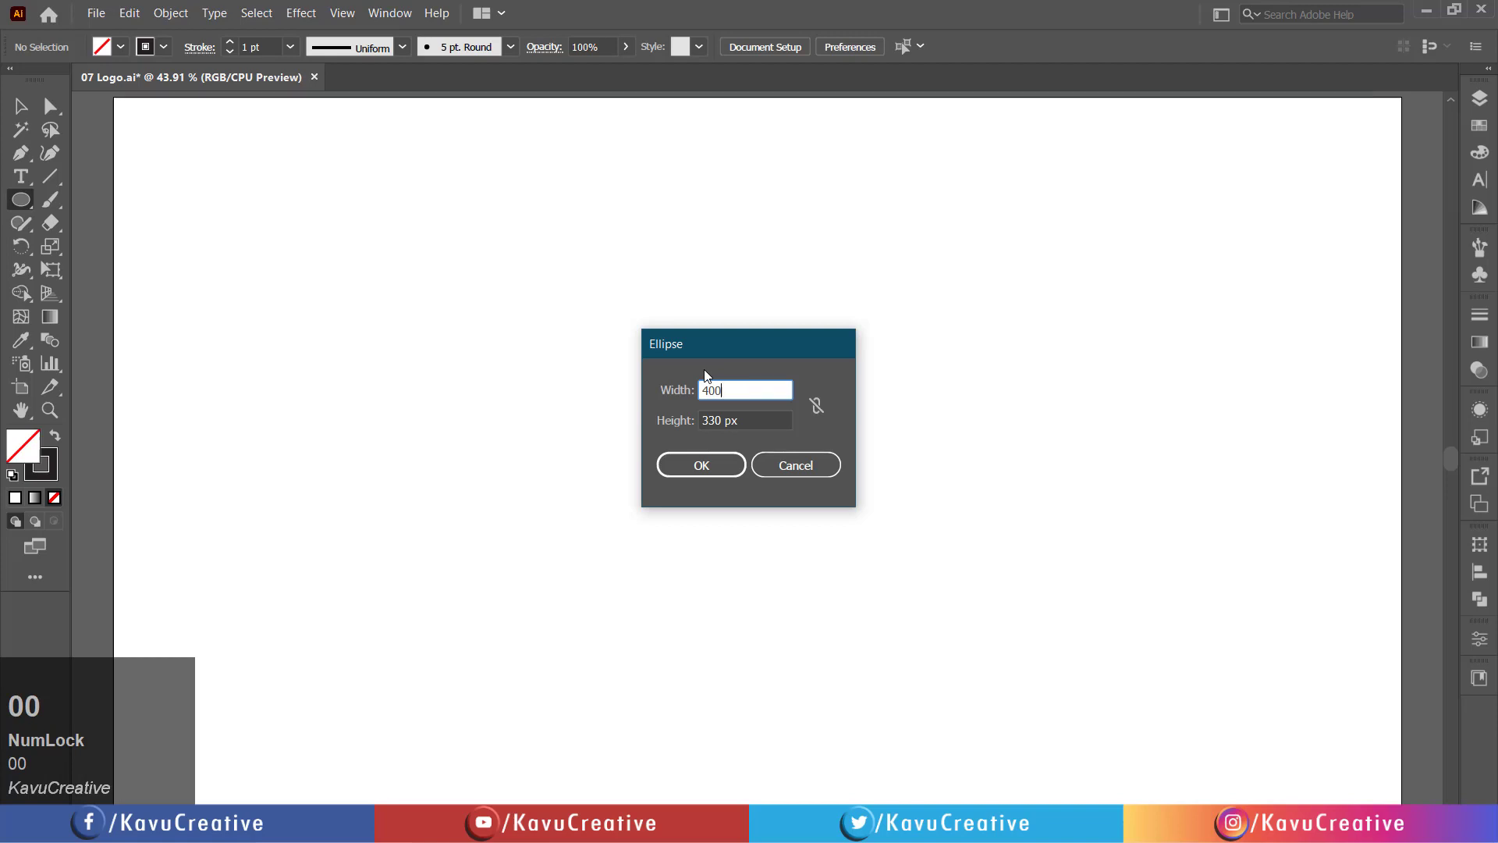
key("Tab")
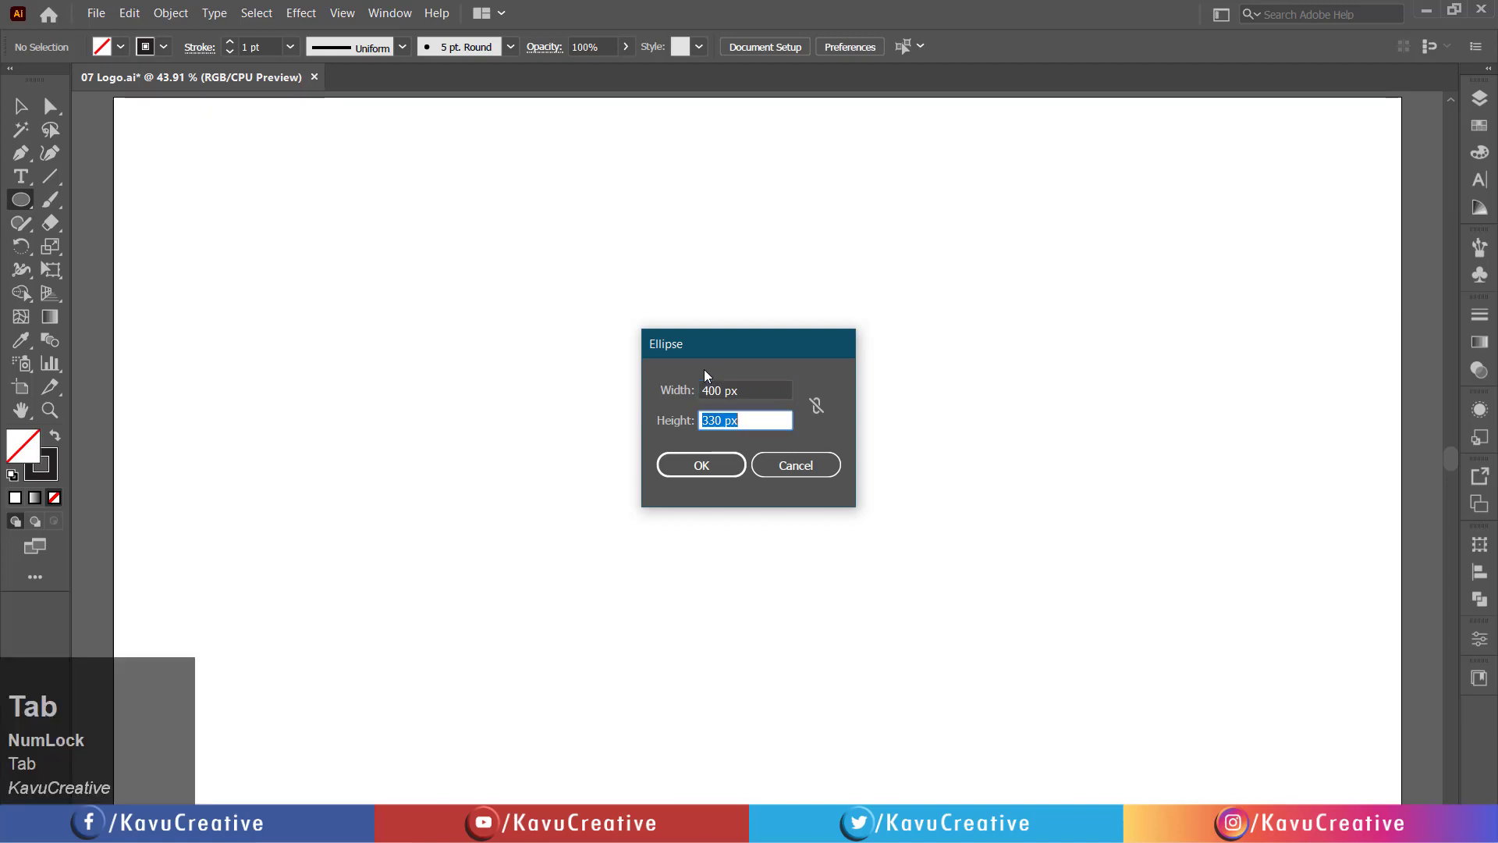
type("400")
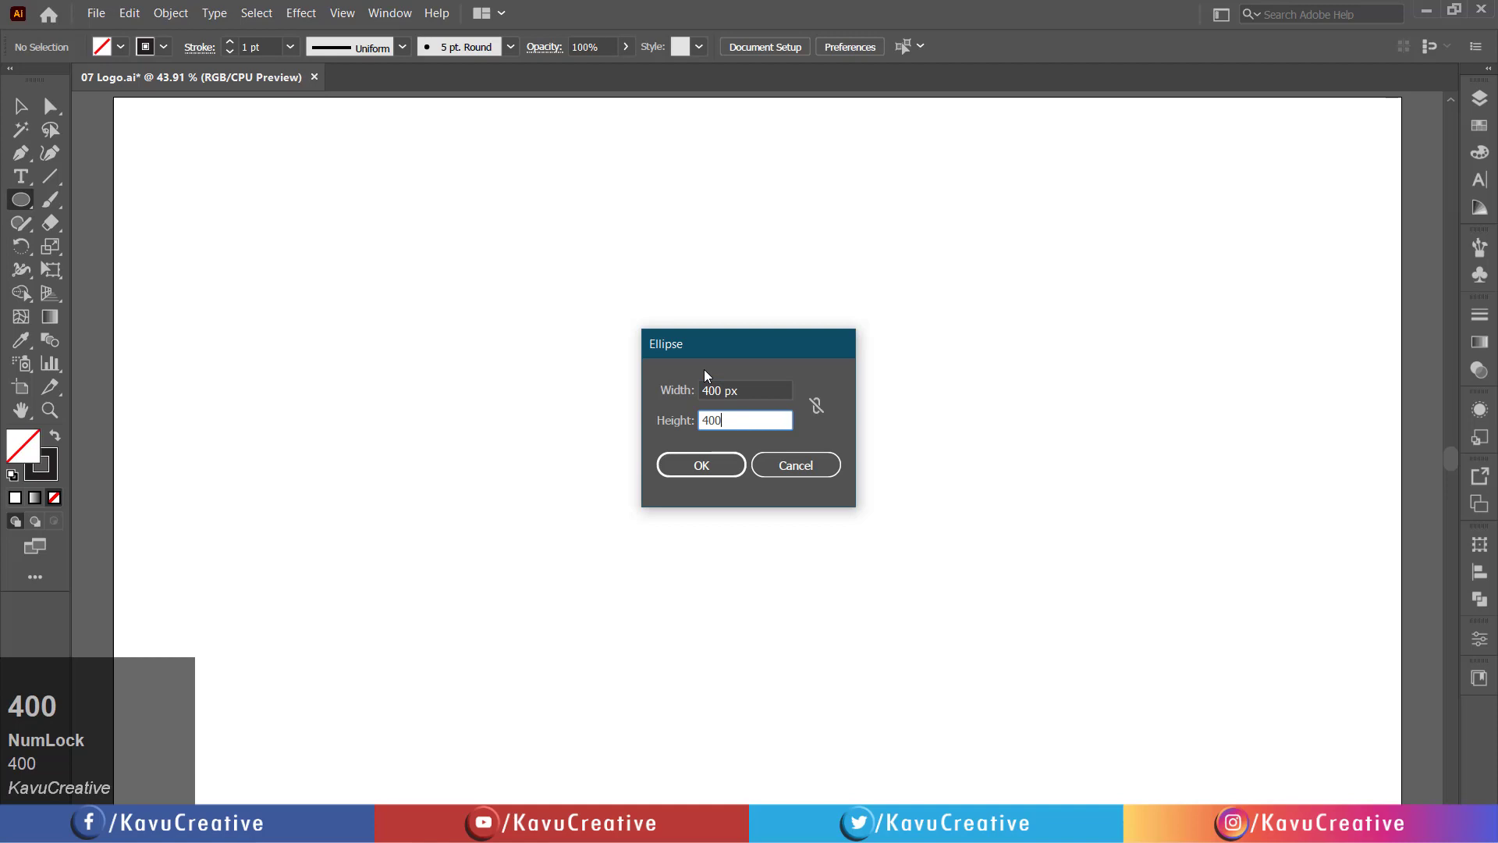
key("Tab")
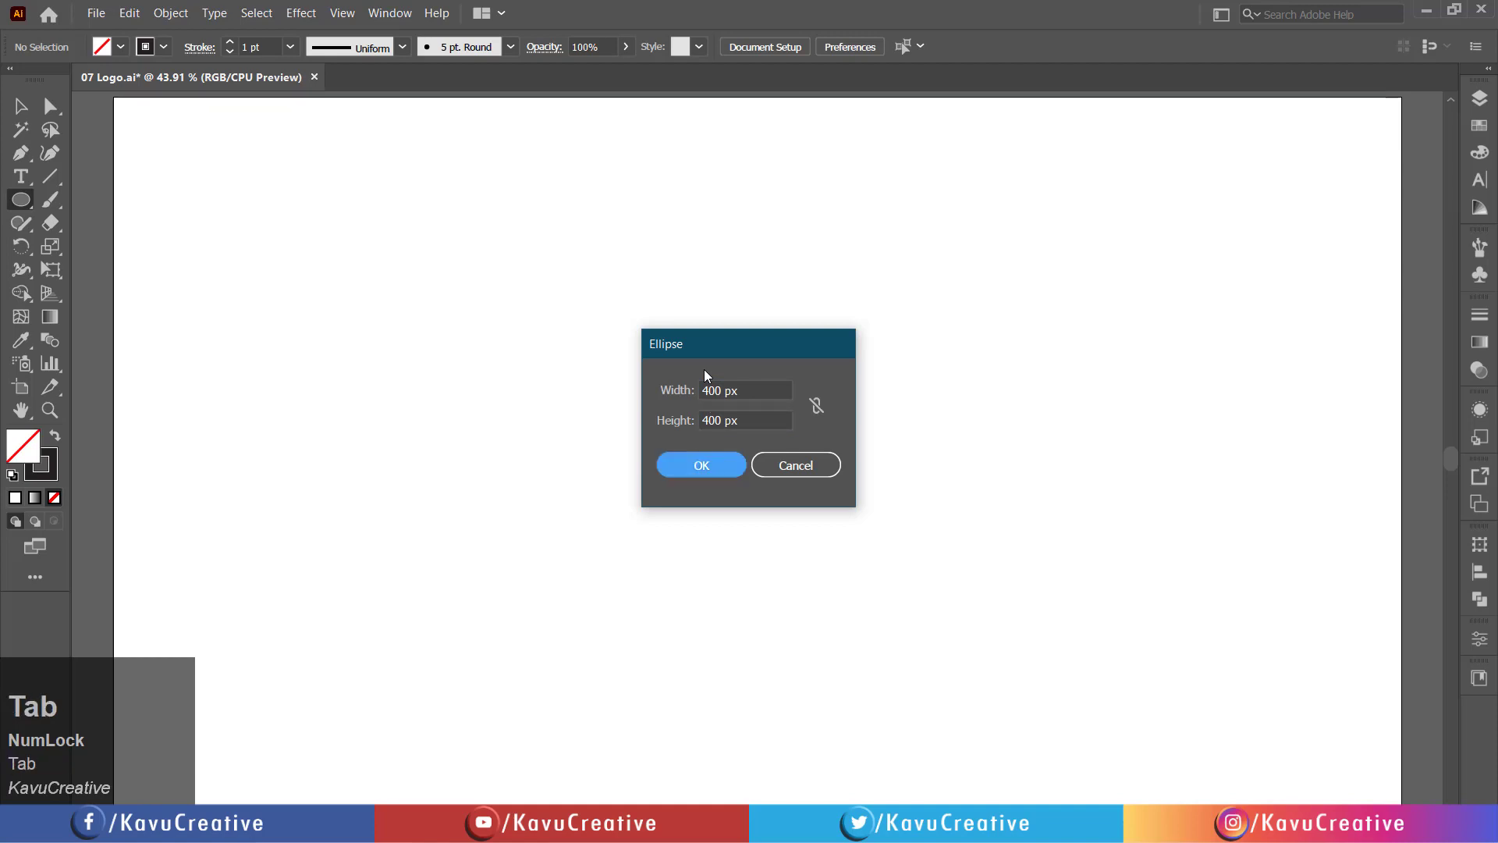
Create the 400 px circle, then a second 330 px by 330 px circle on the artboard
left_click(700, 465)
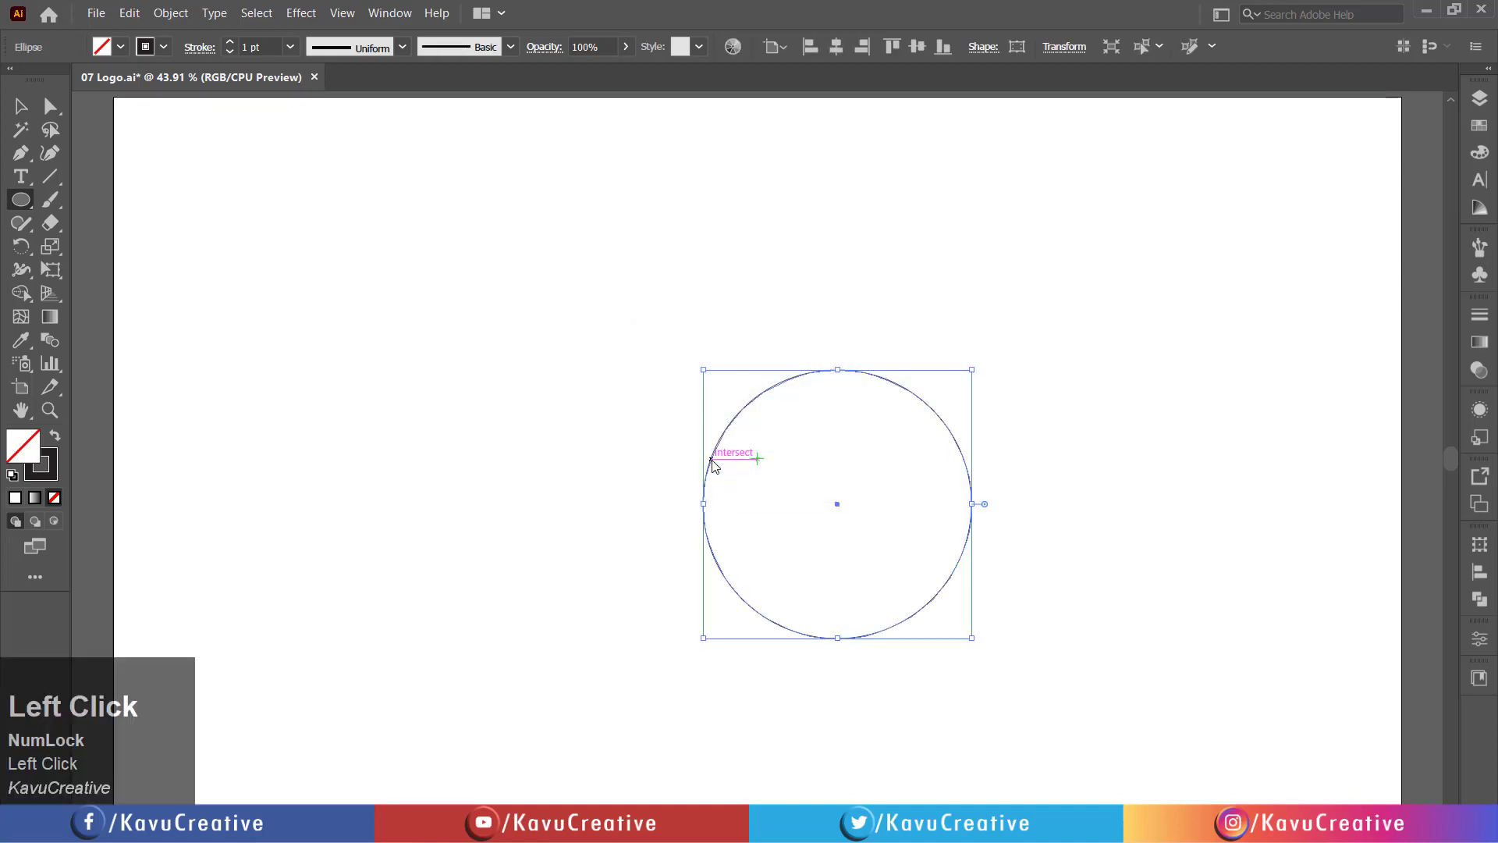
mouse_move(551, 325)
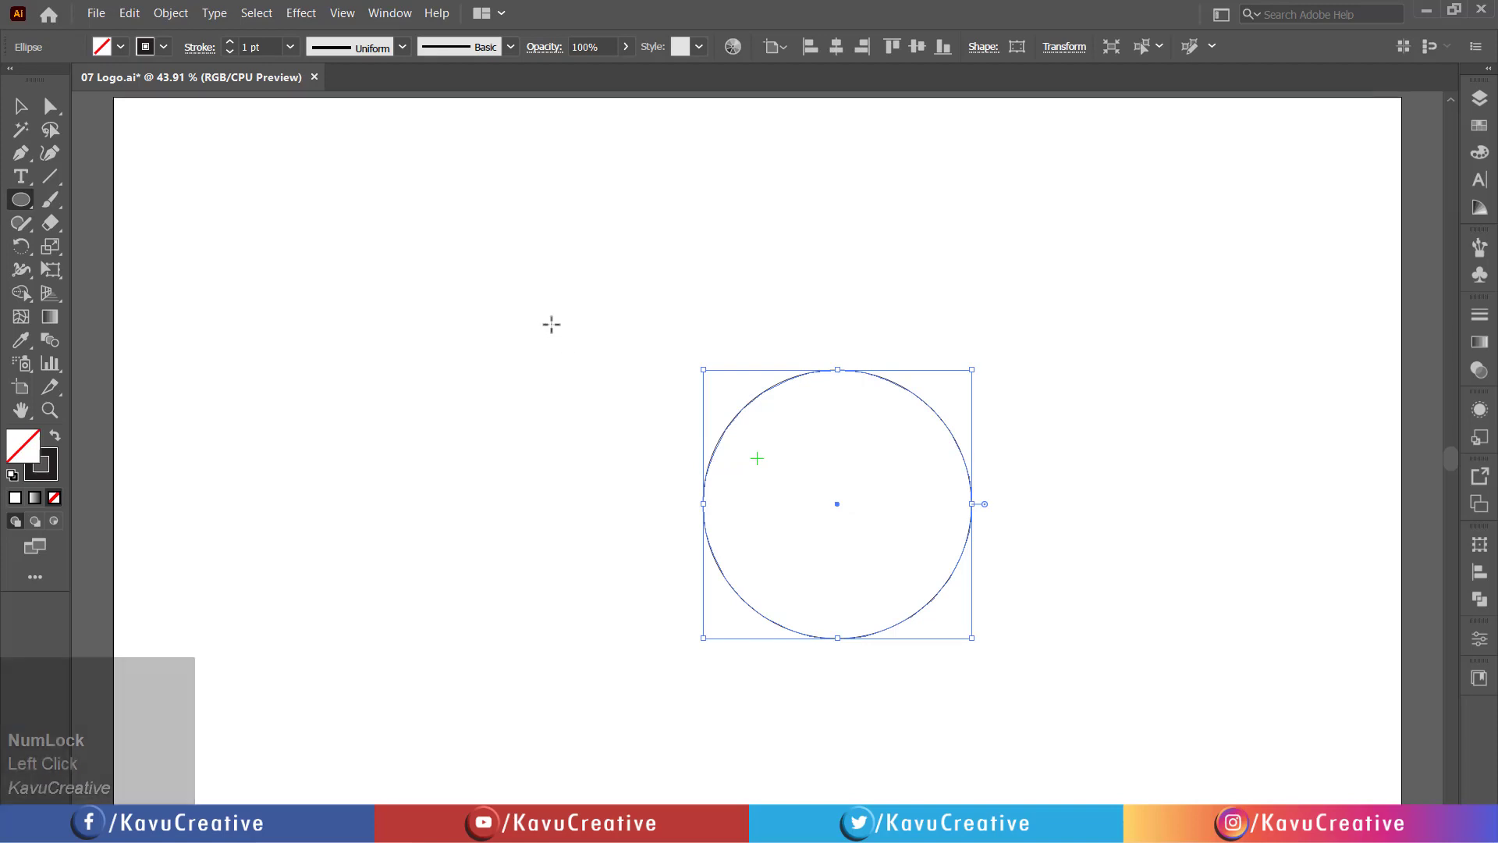
left_click(551, 325)
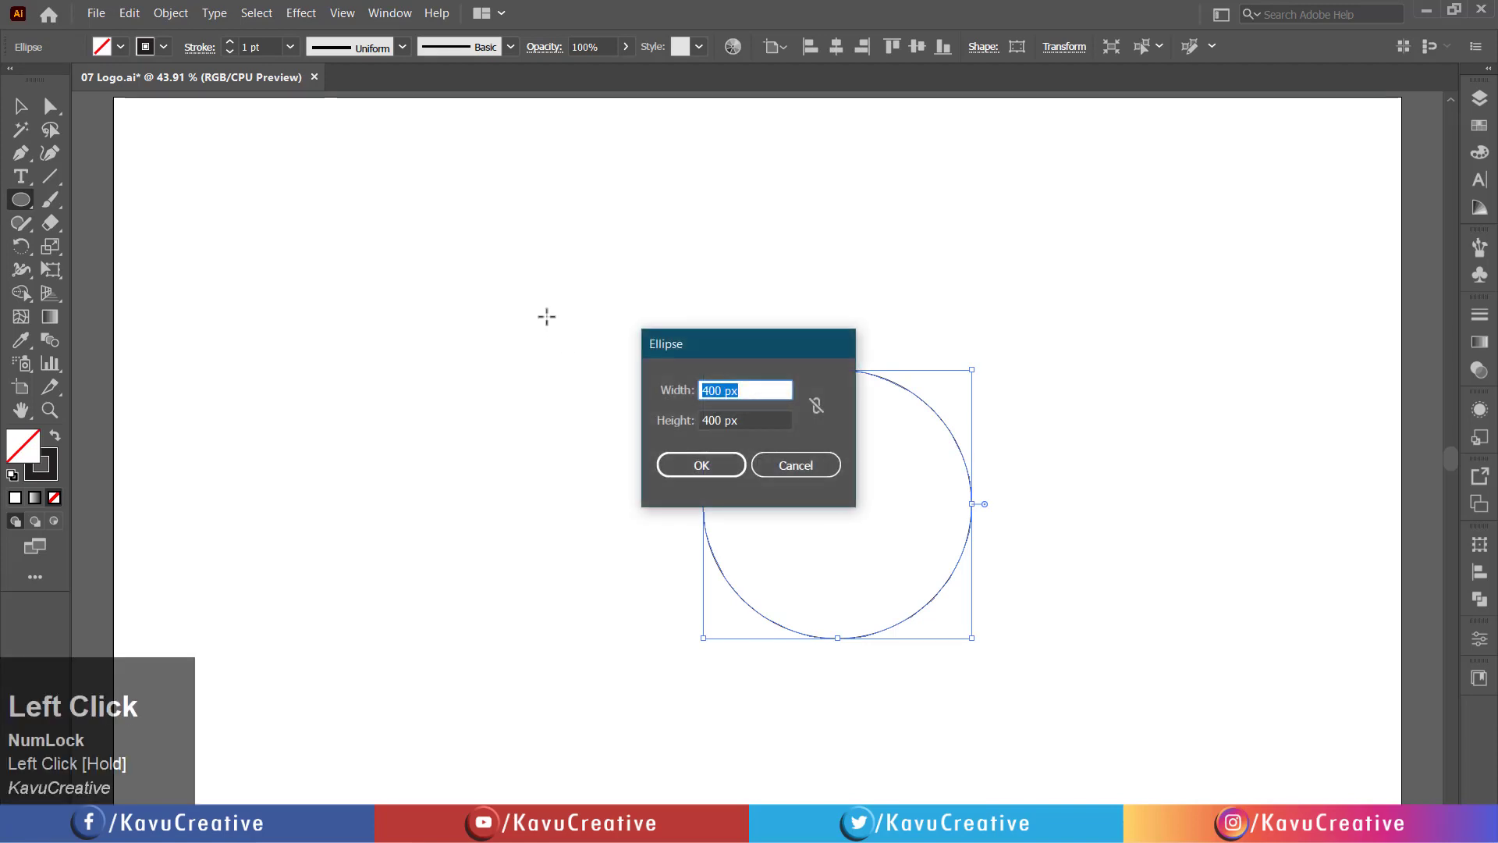
type("3")
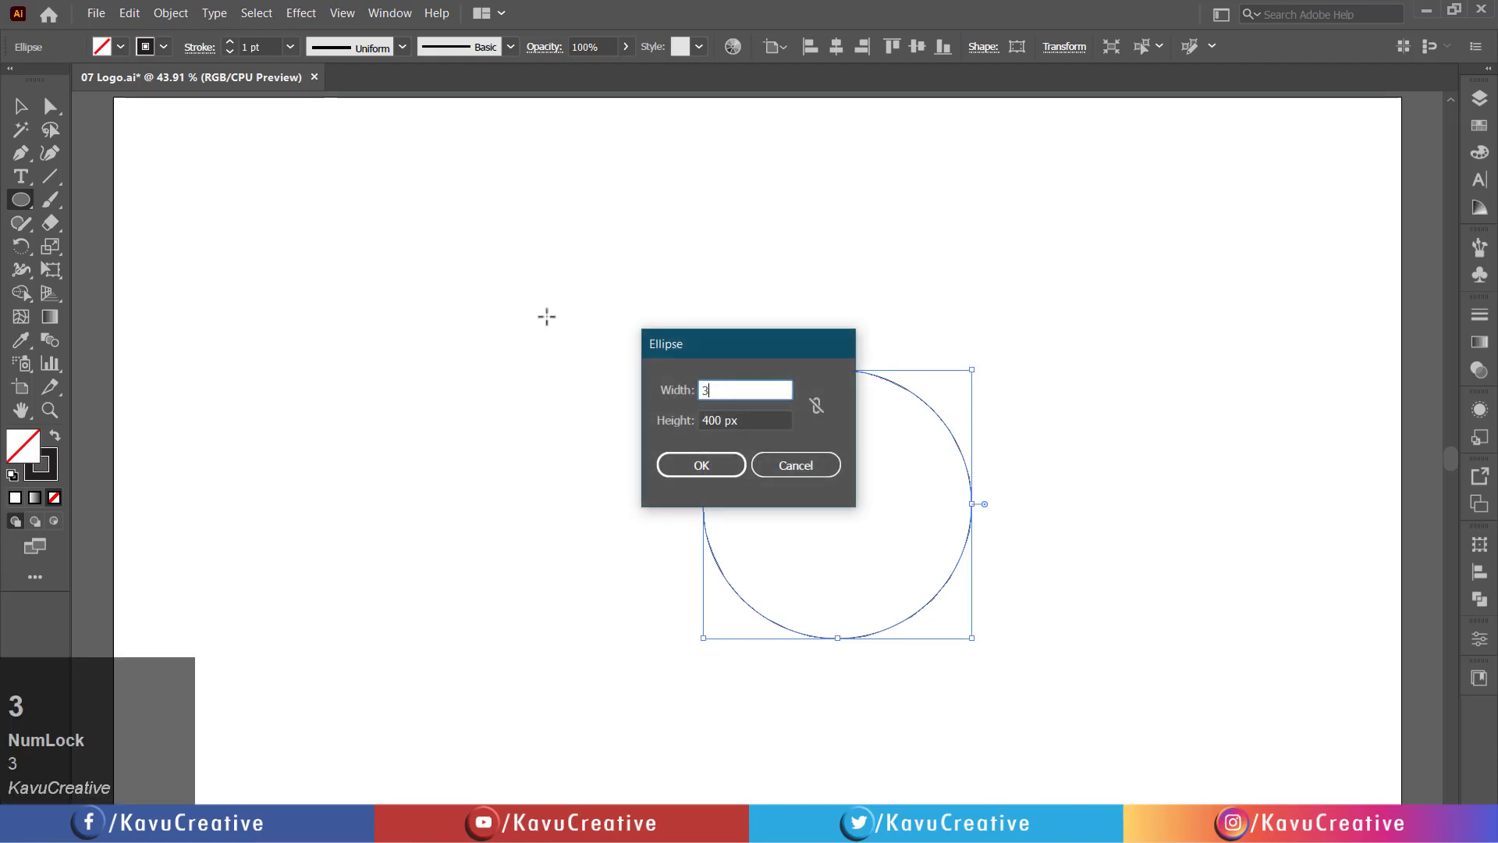
type("30")
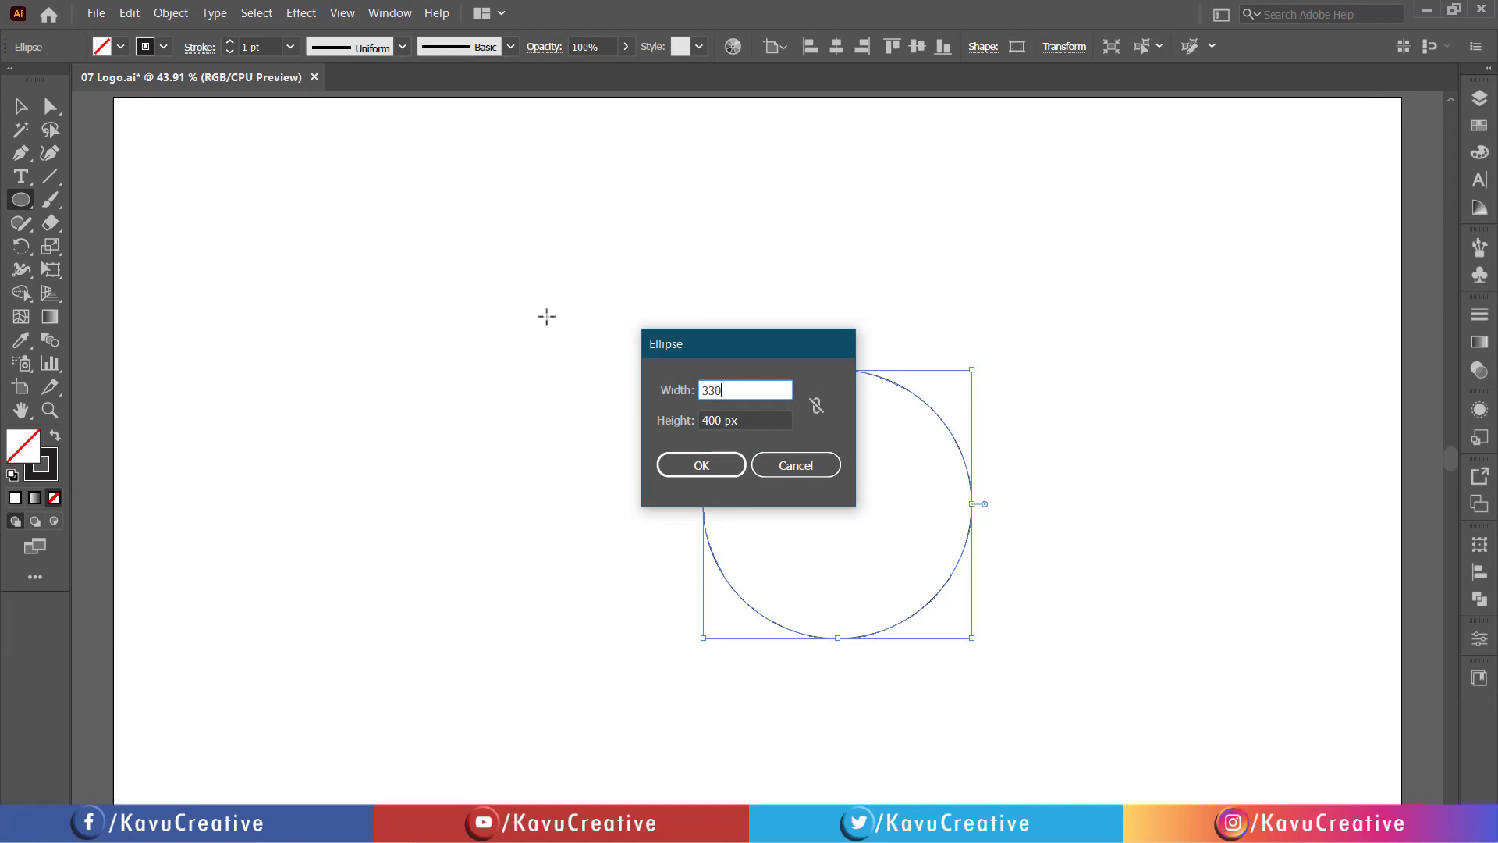
type("3")
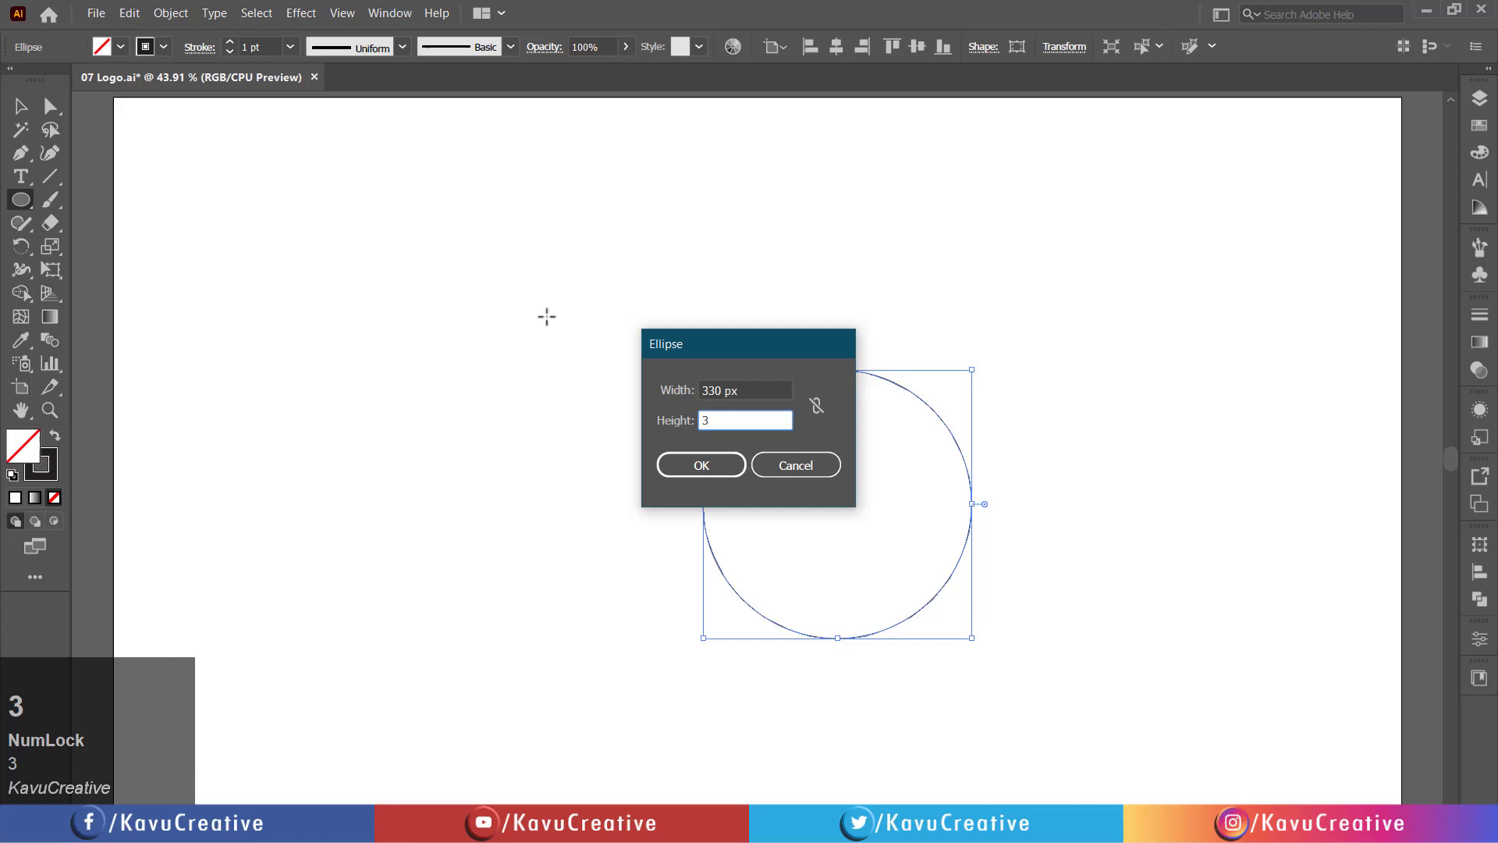
key("Tab")
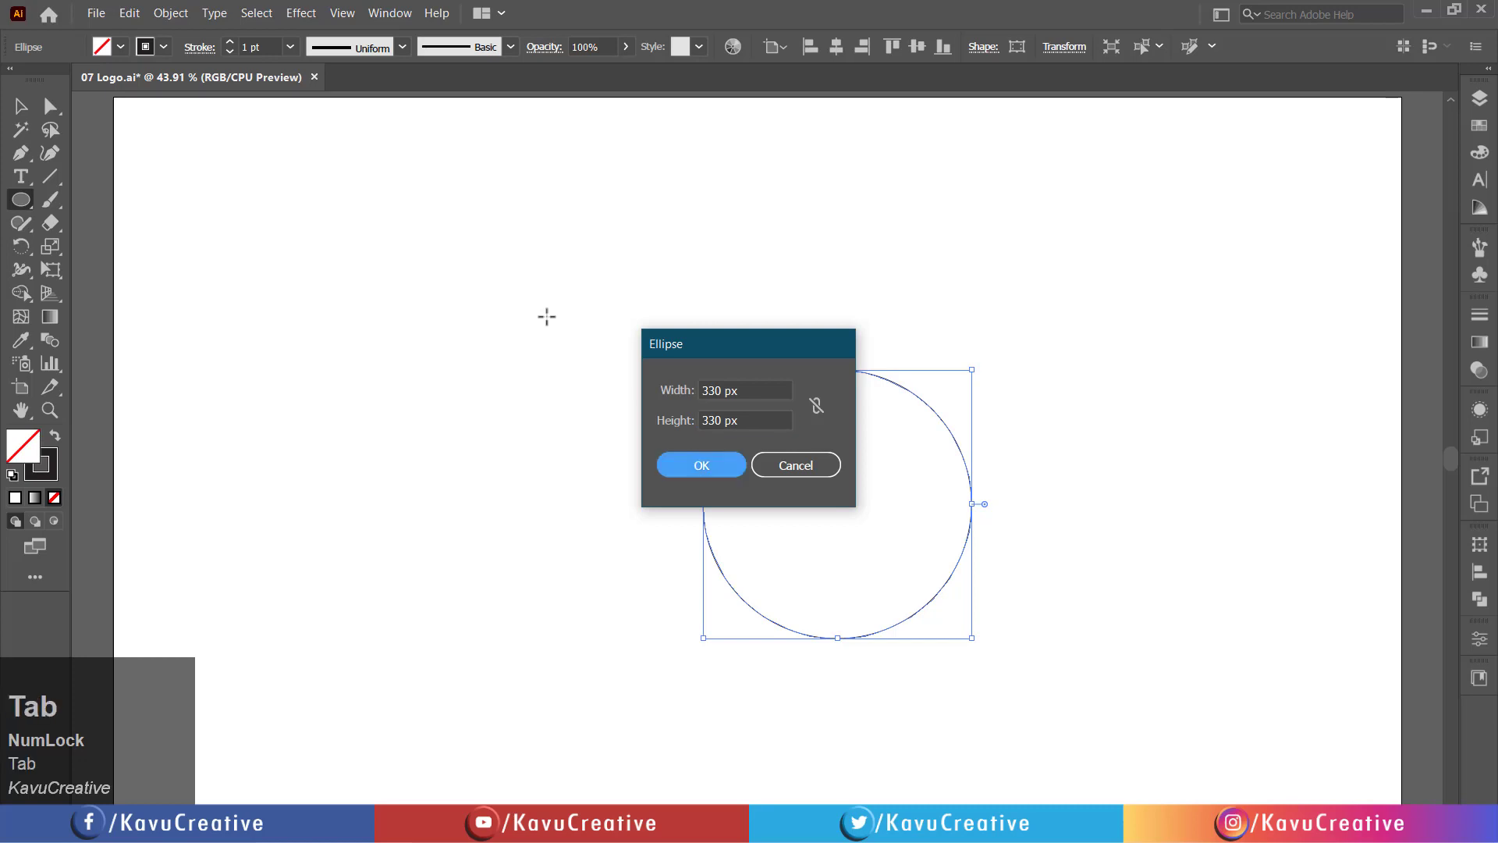
left_click(701, 465)
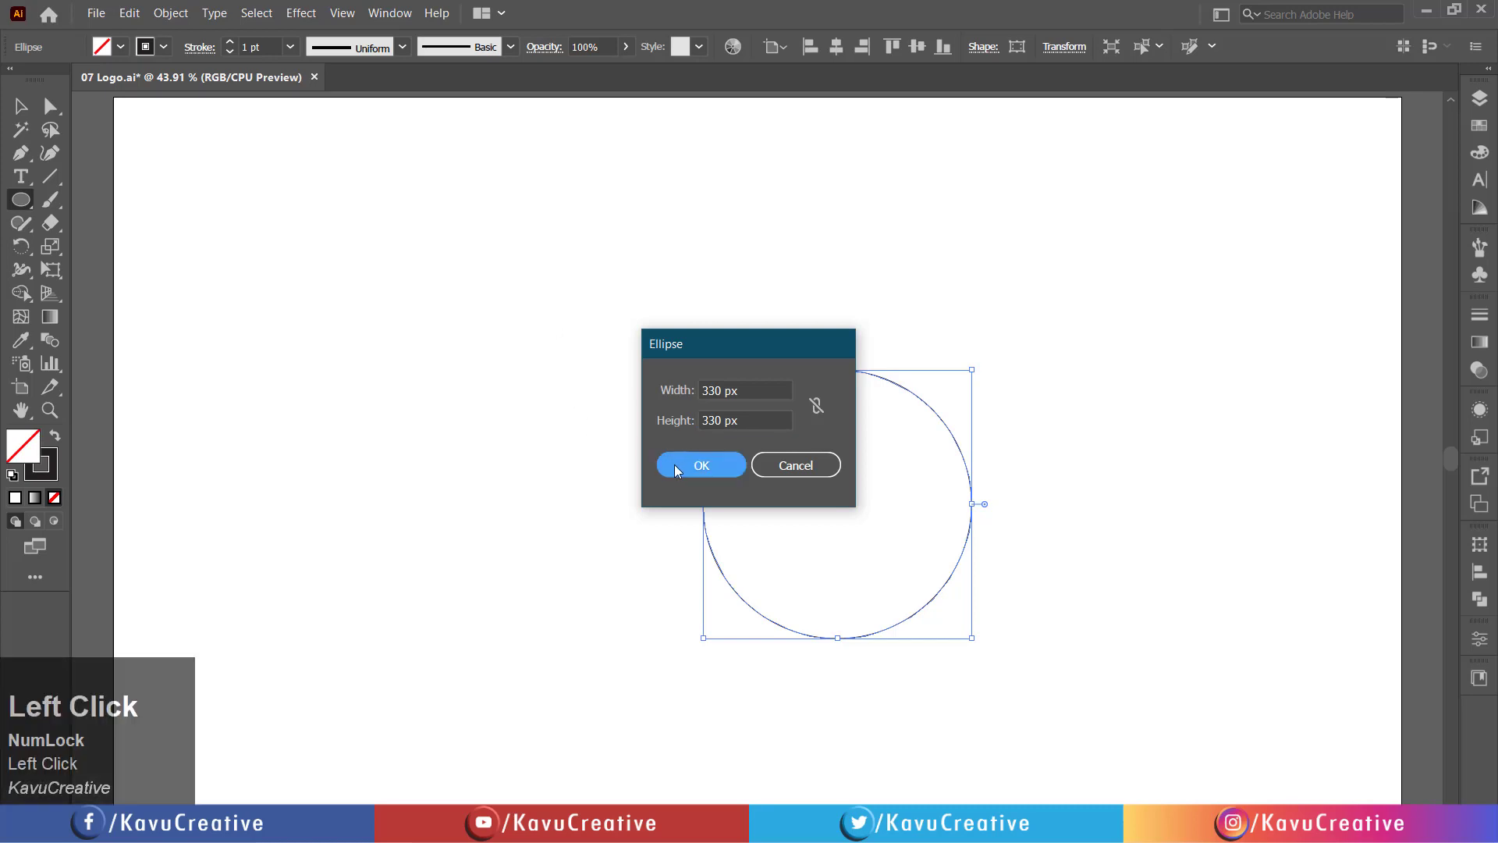
left_click(700, 465)
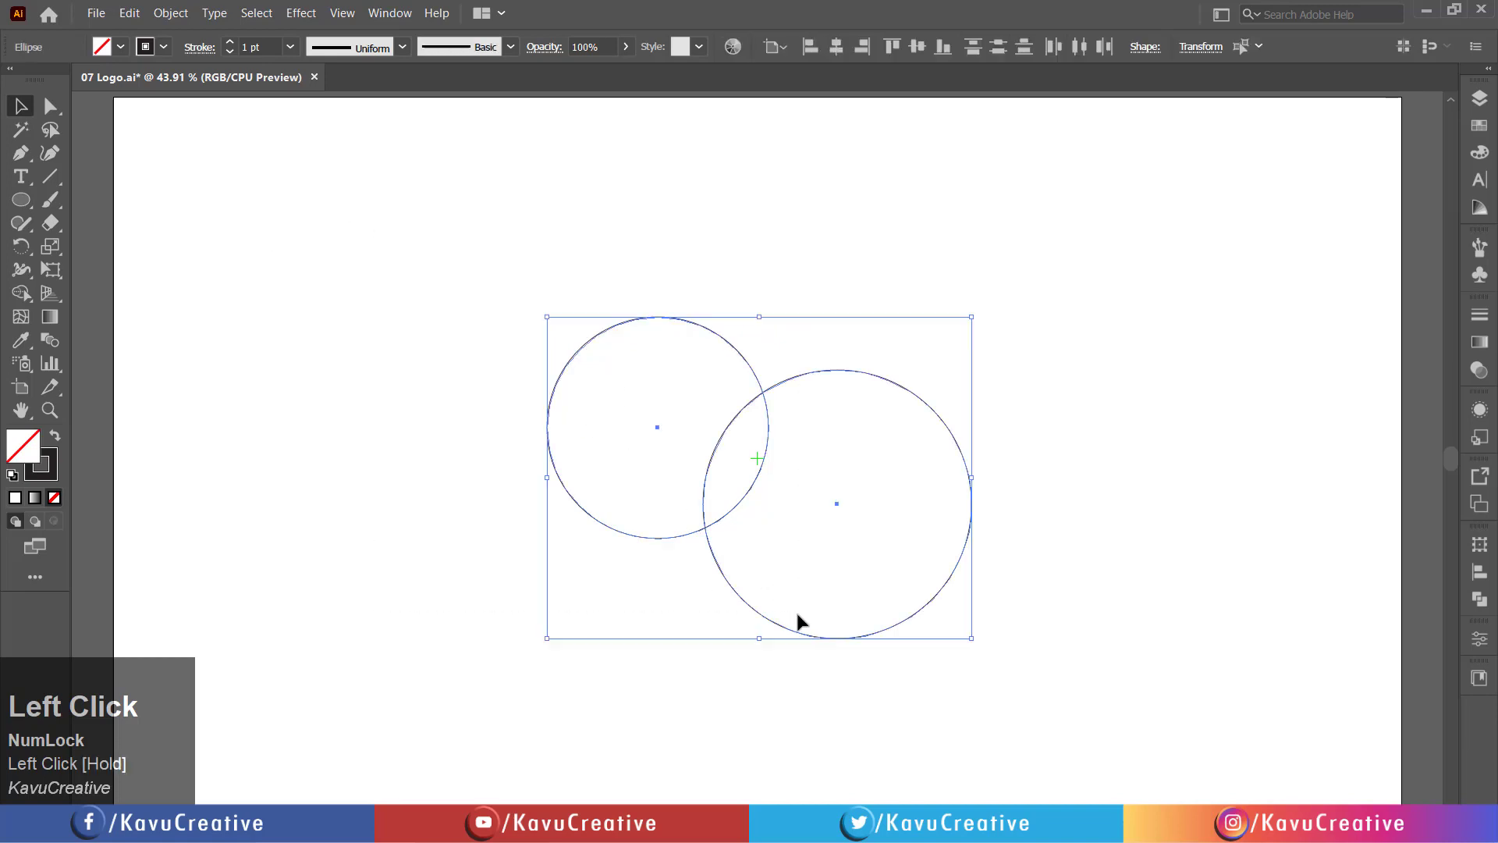
Align the 330 px and 400 px circles concentrically into a double ring
left_click(771, 45)
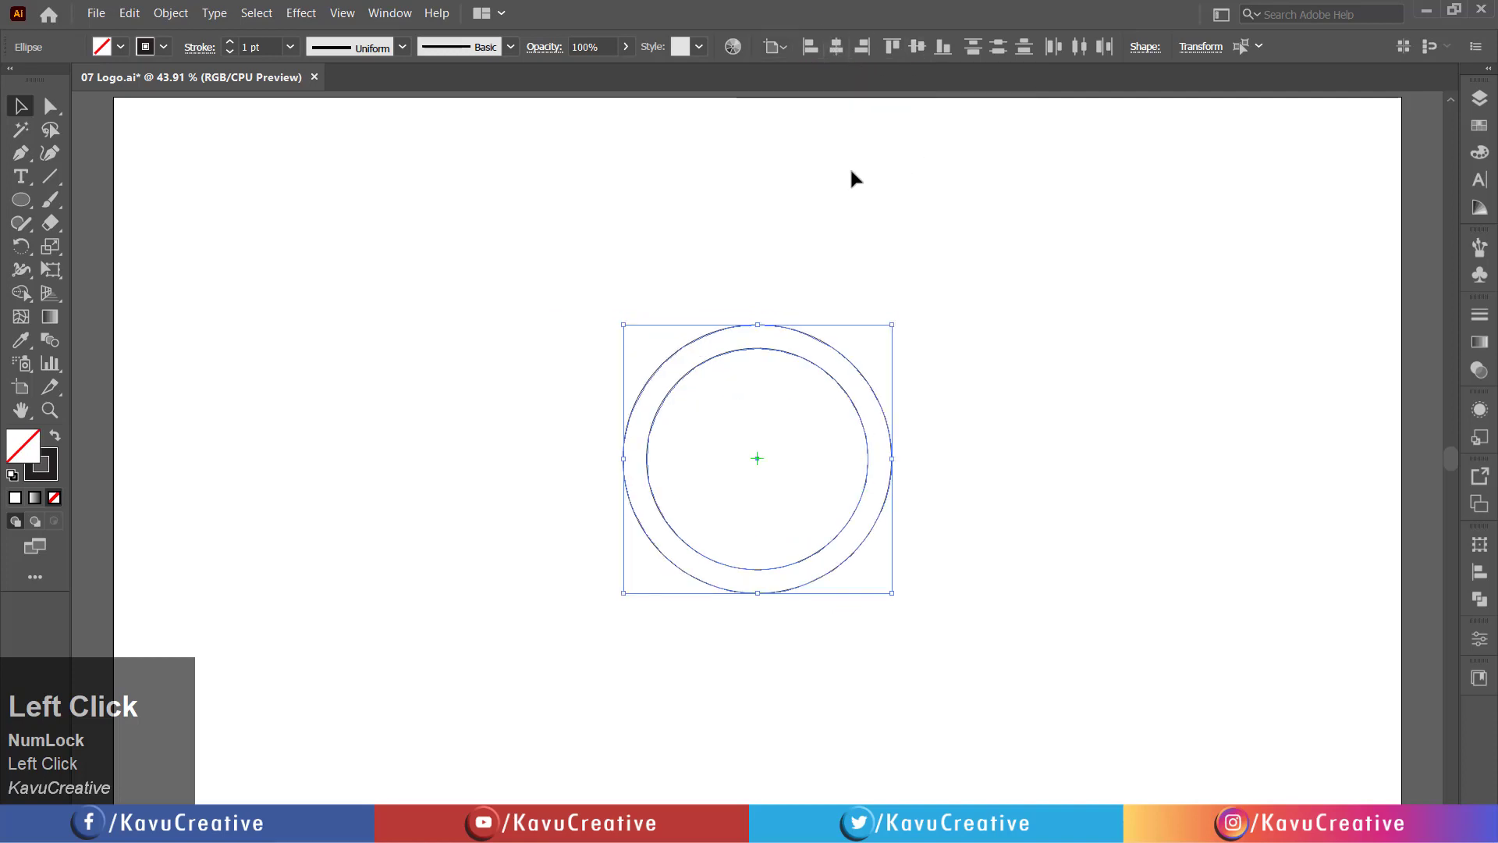
mouse_move(750, 203)
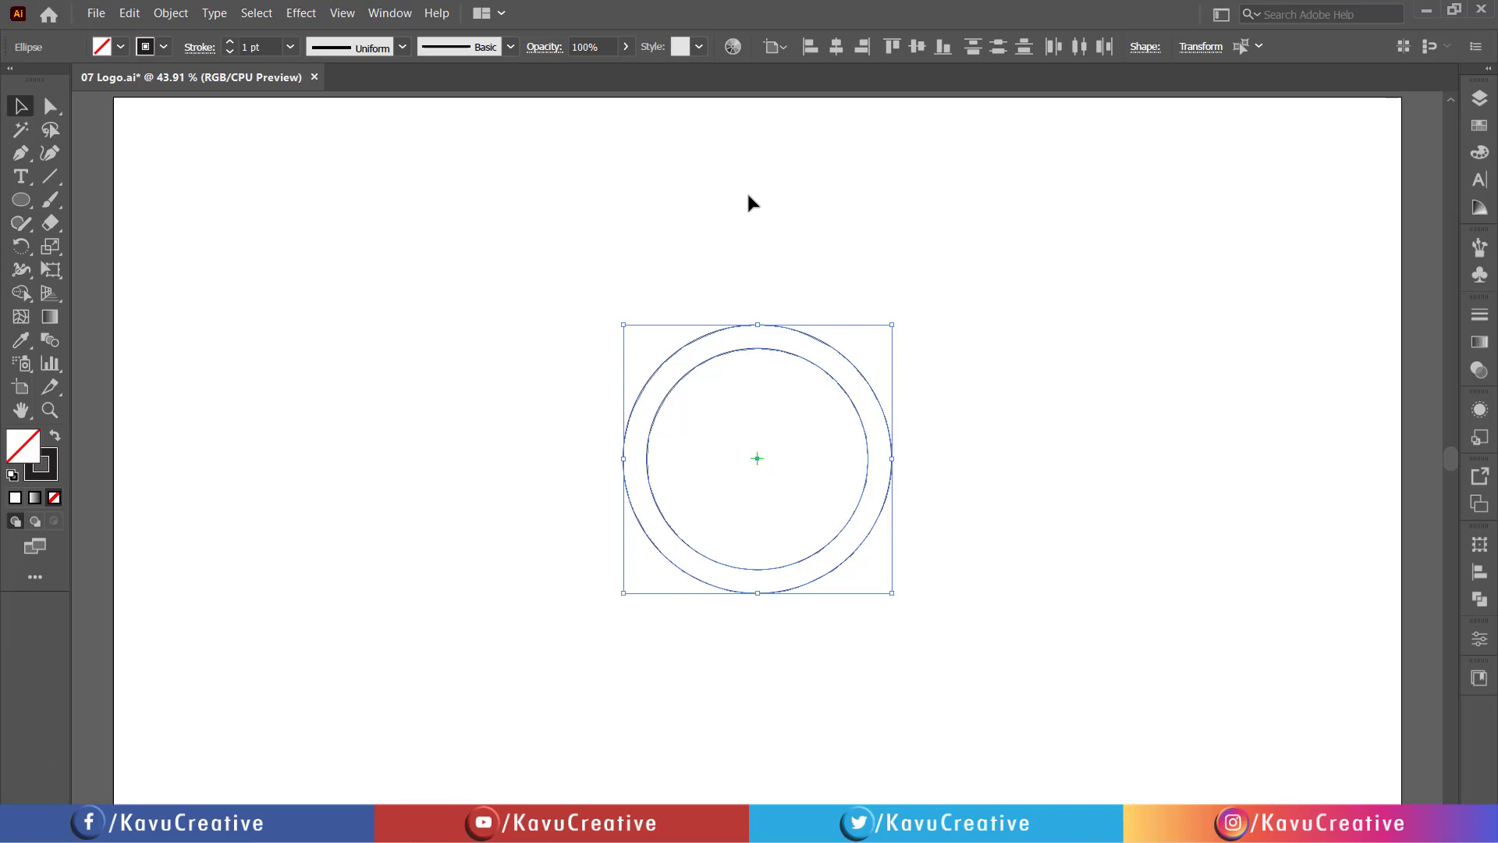
mouse_move(883, 487)
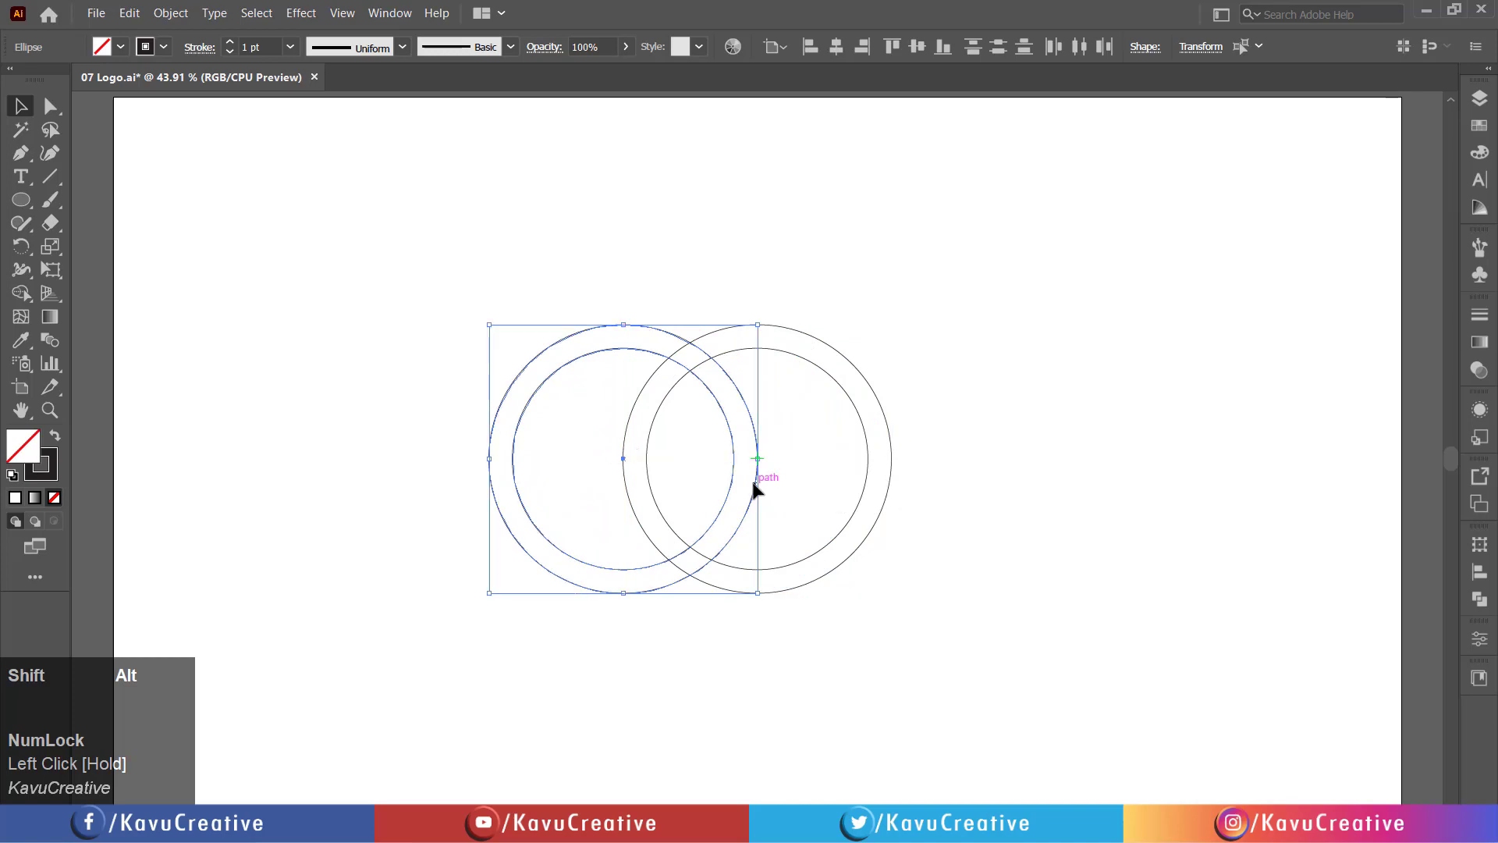
mouse_move(952, 331)
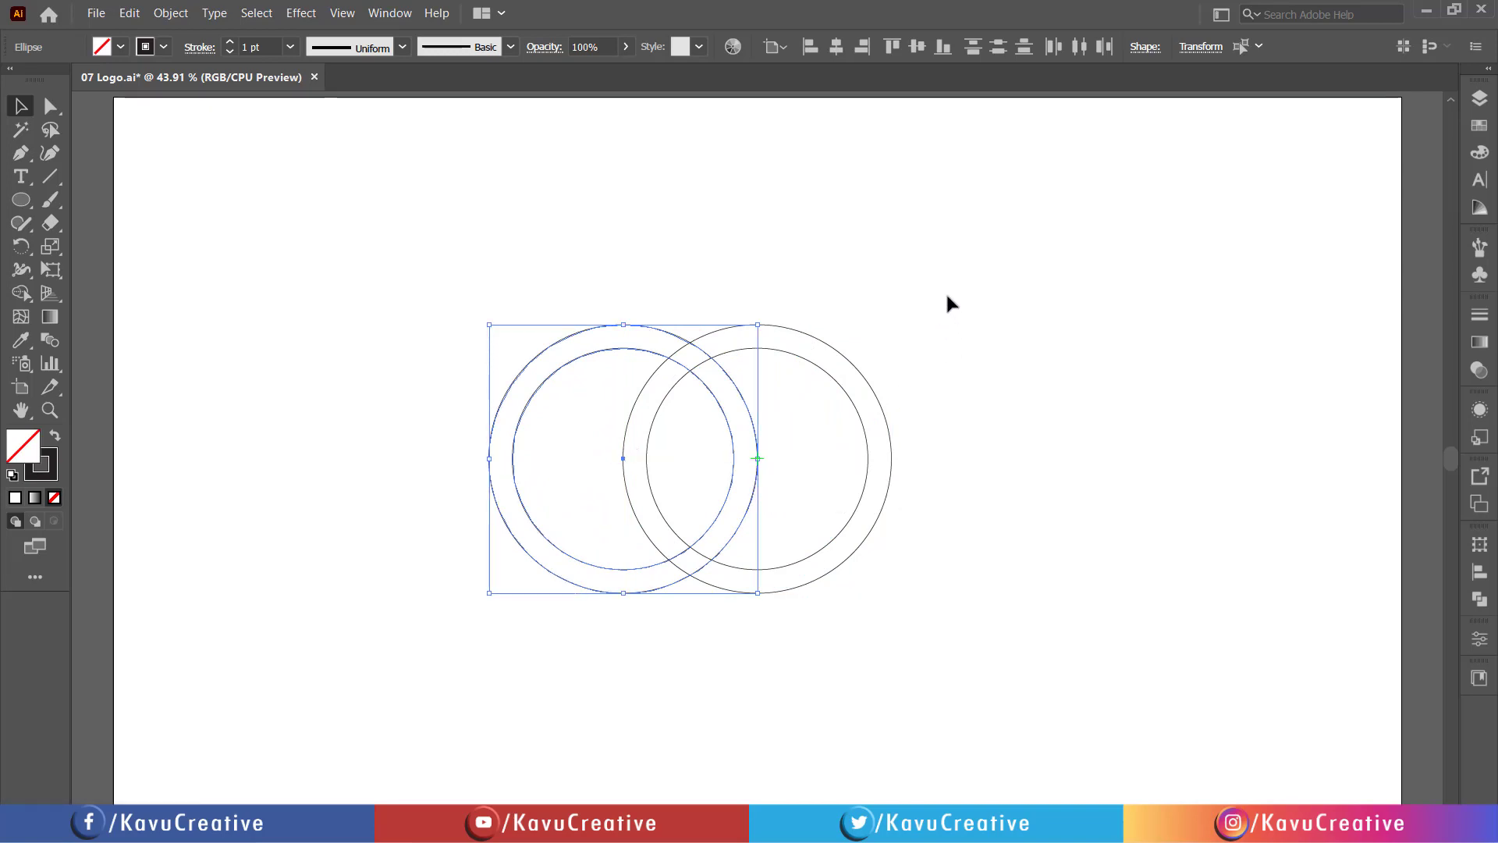
mouse_move(640, 359)
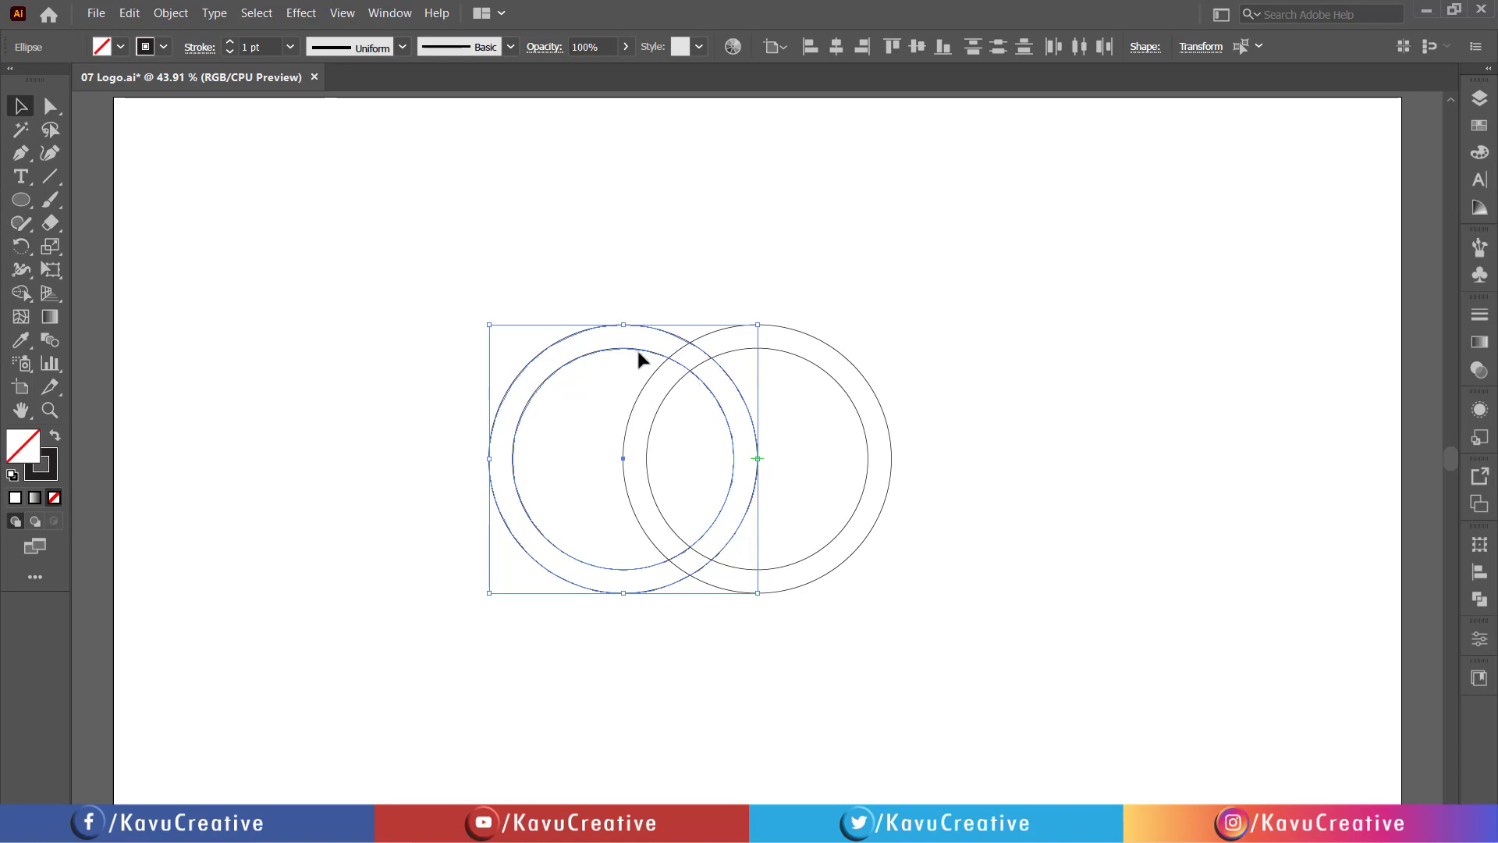
mouse_move(50, 409)
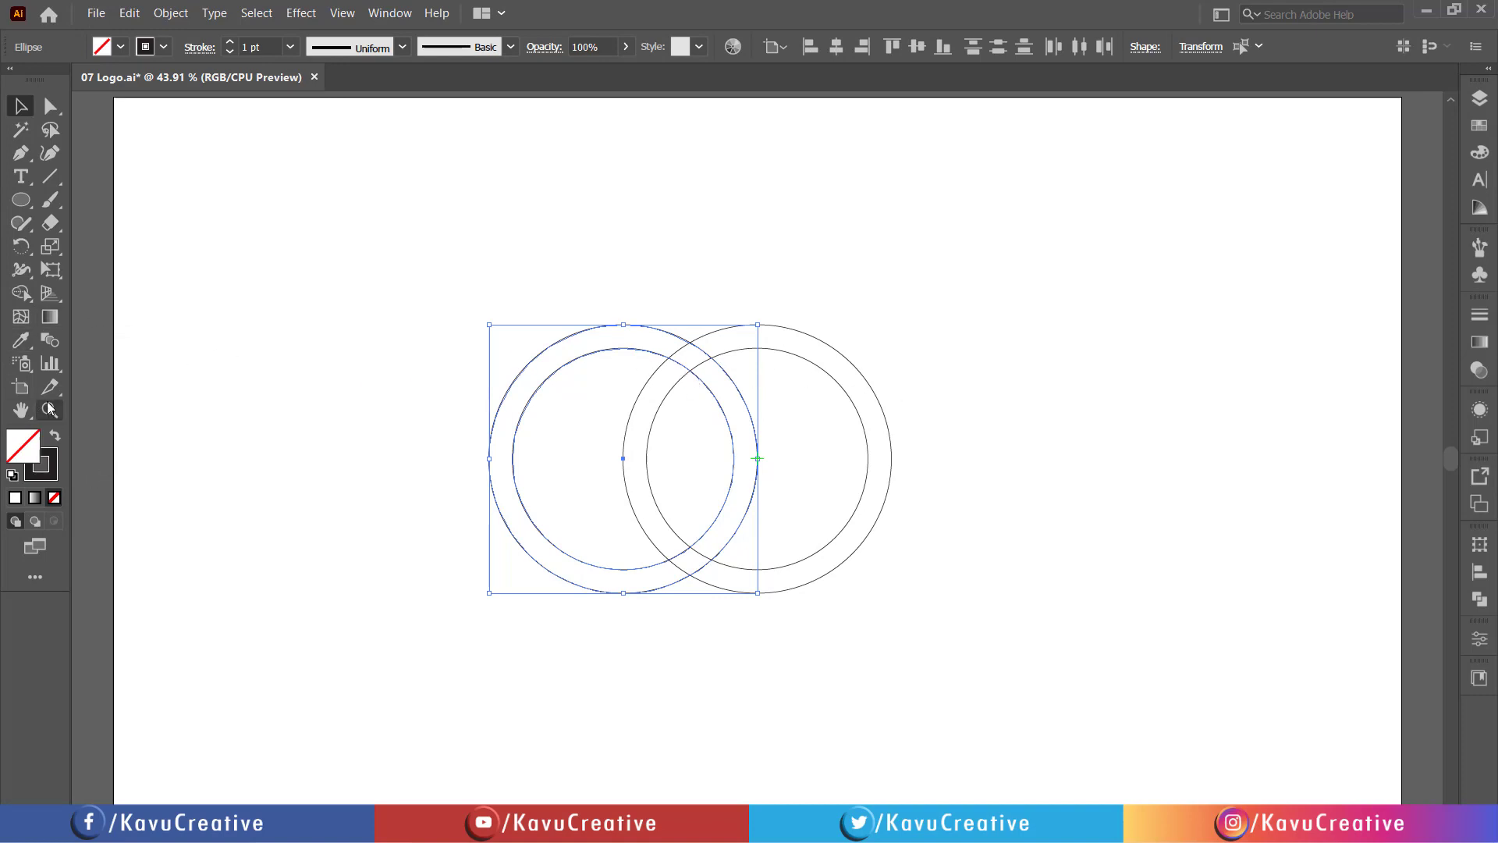
Rotate a copy of the double ring 90° around the second ring's centre
left_click(21, 247)
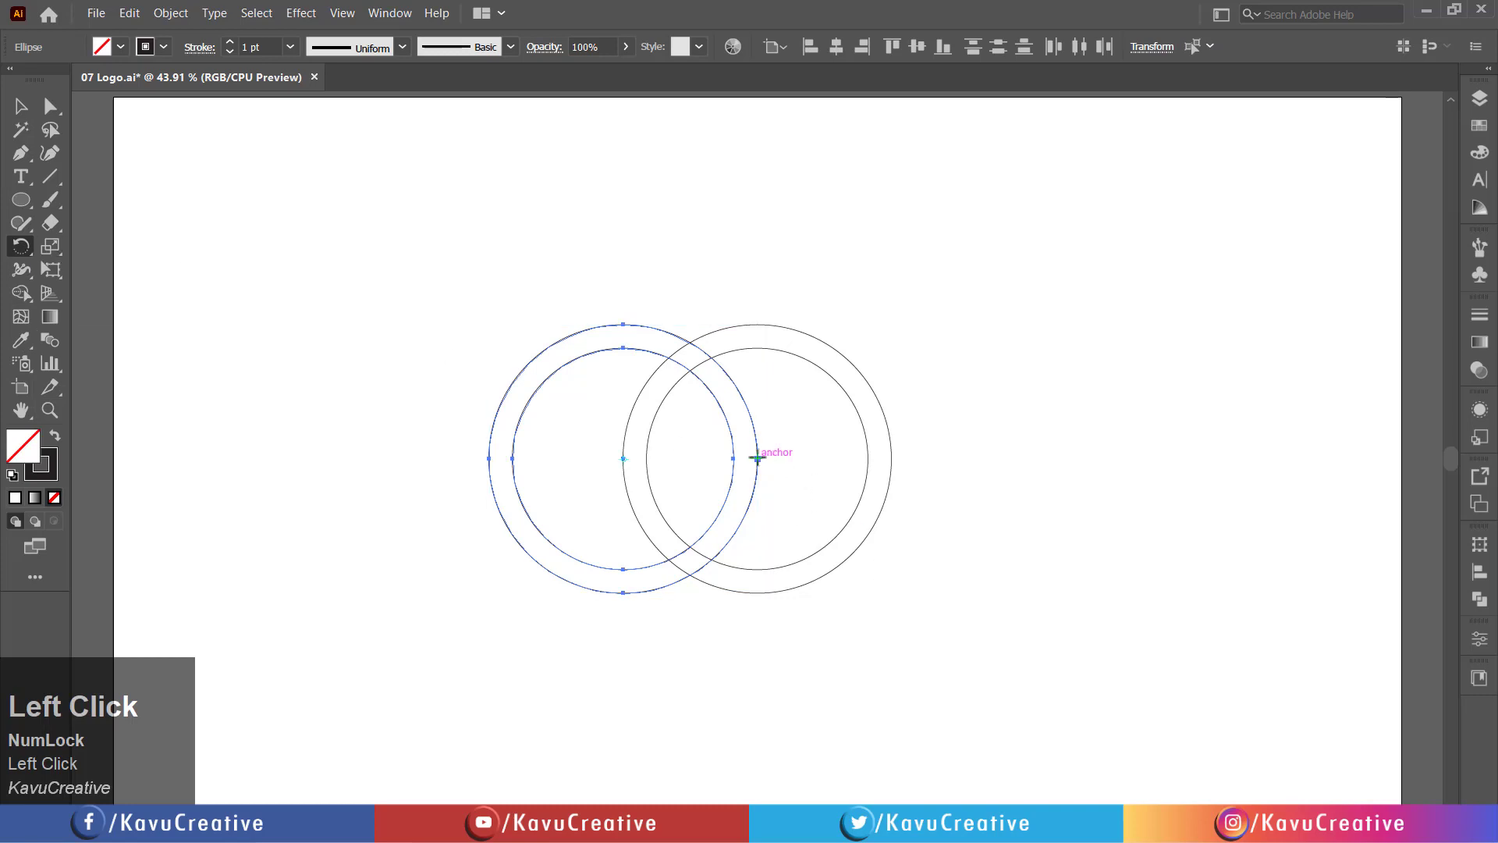
left_click(758, 458)
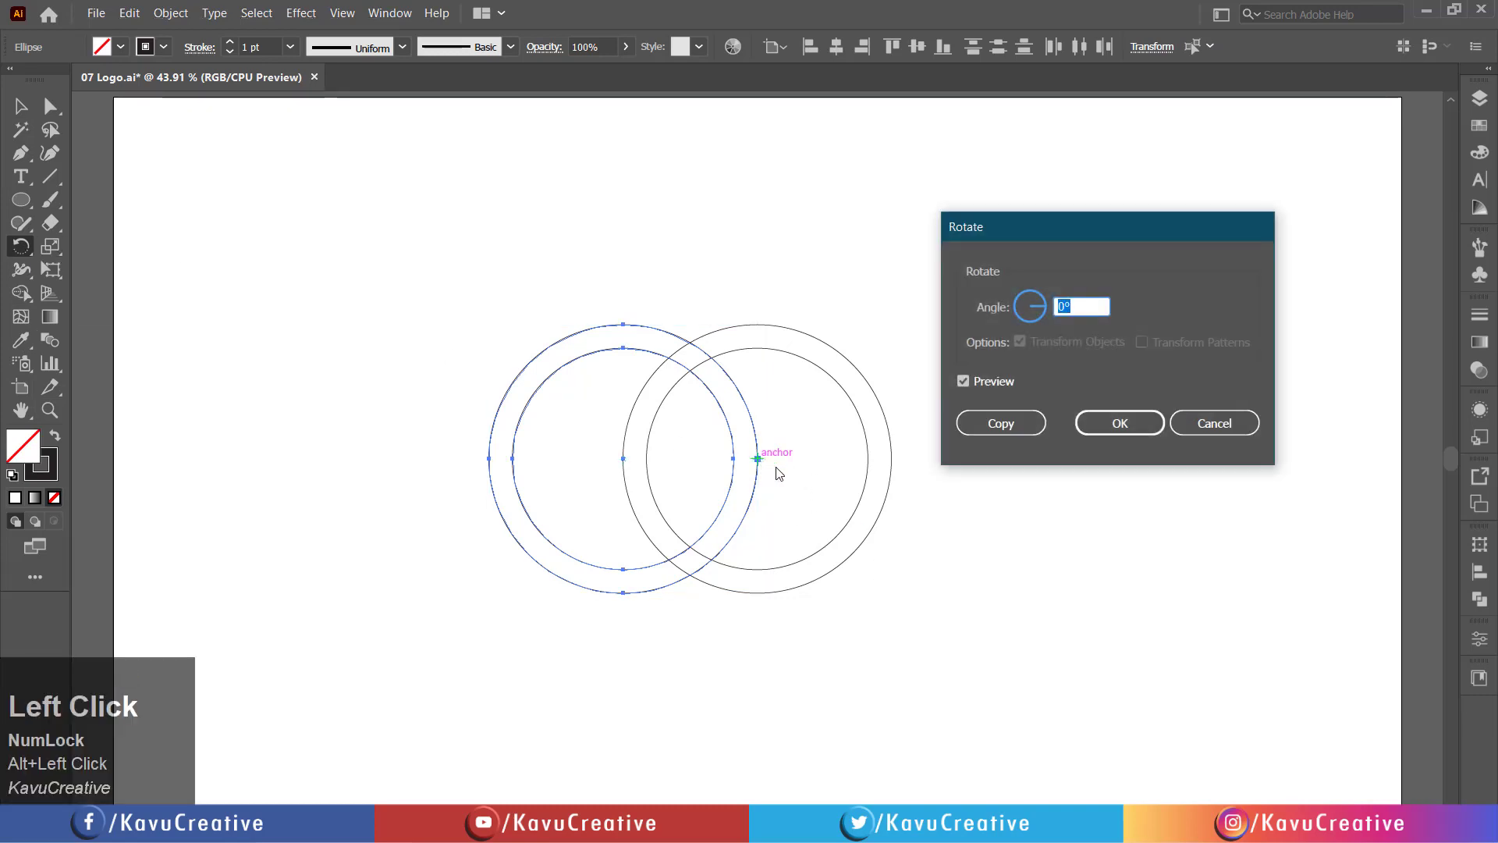
left_click(1080, 308)
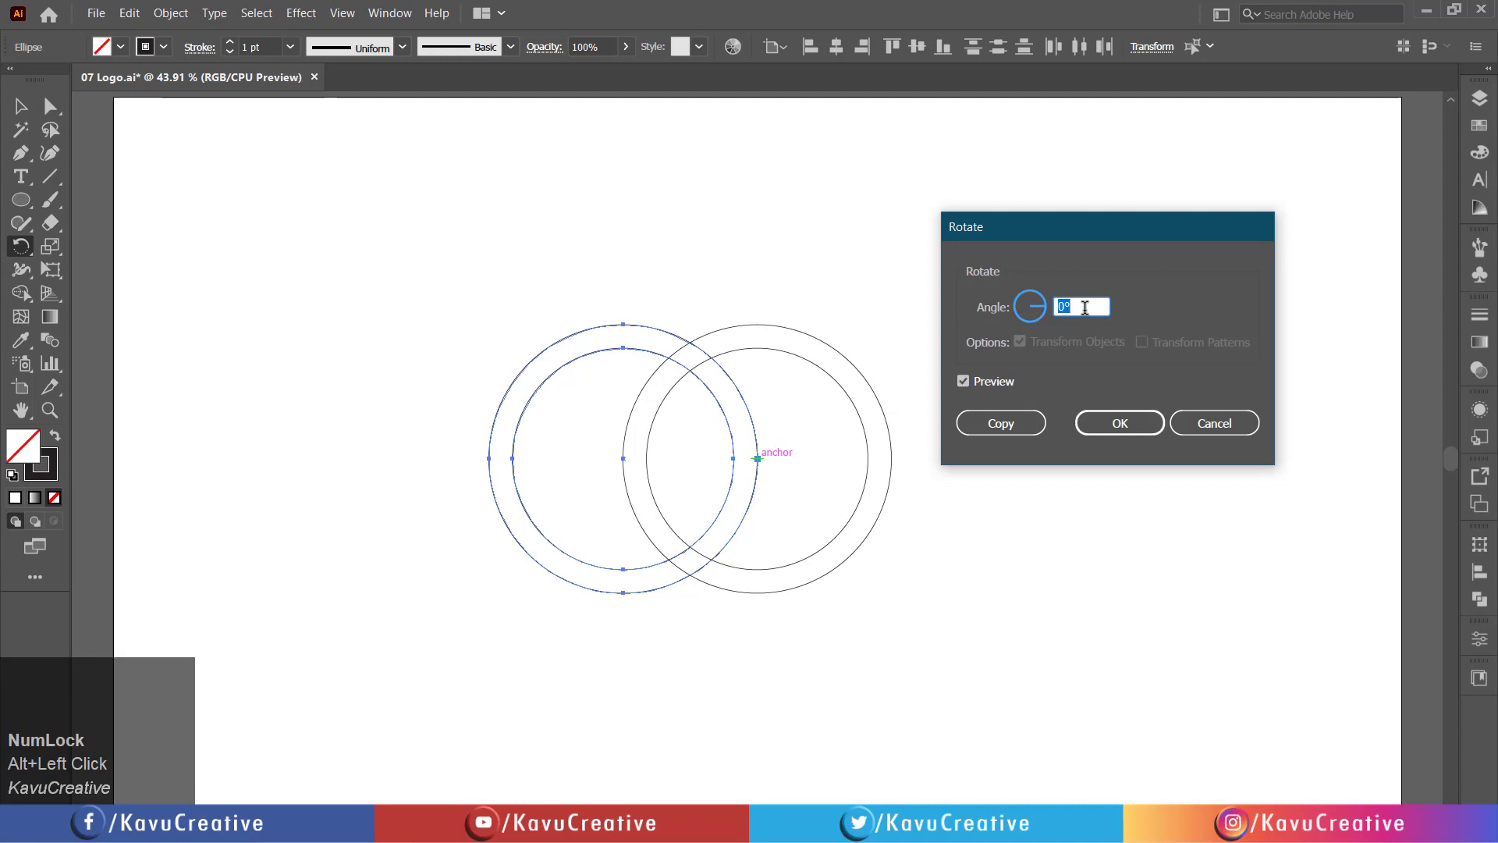
type("90")
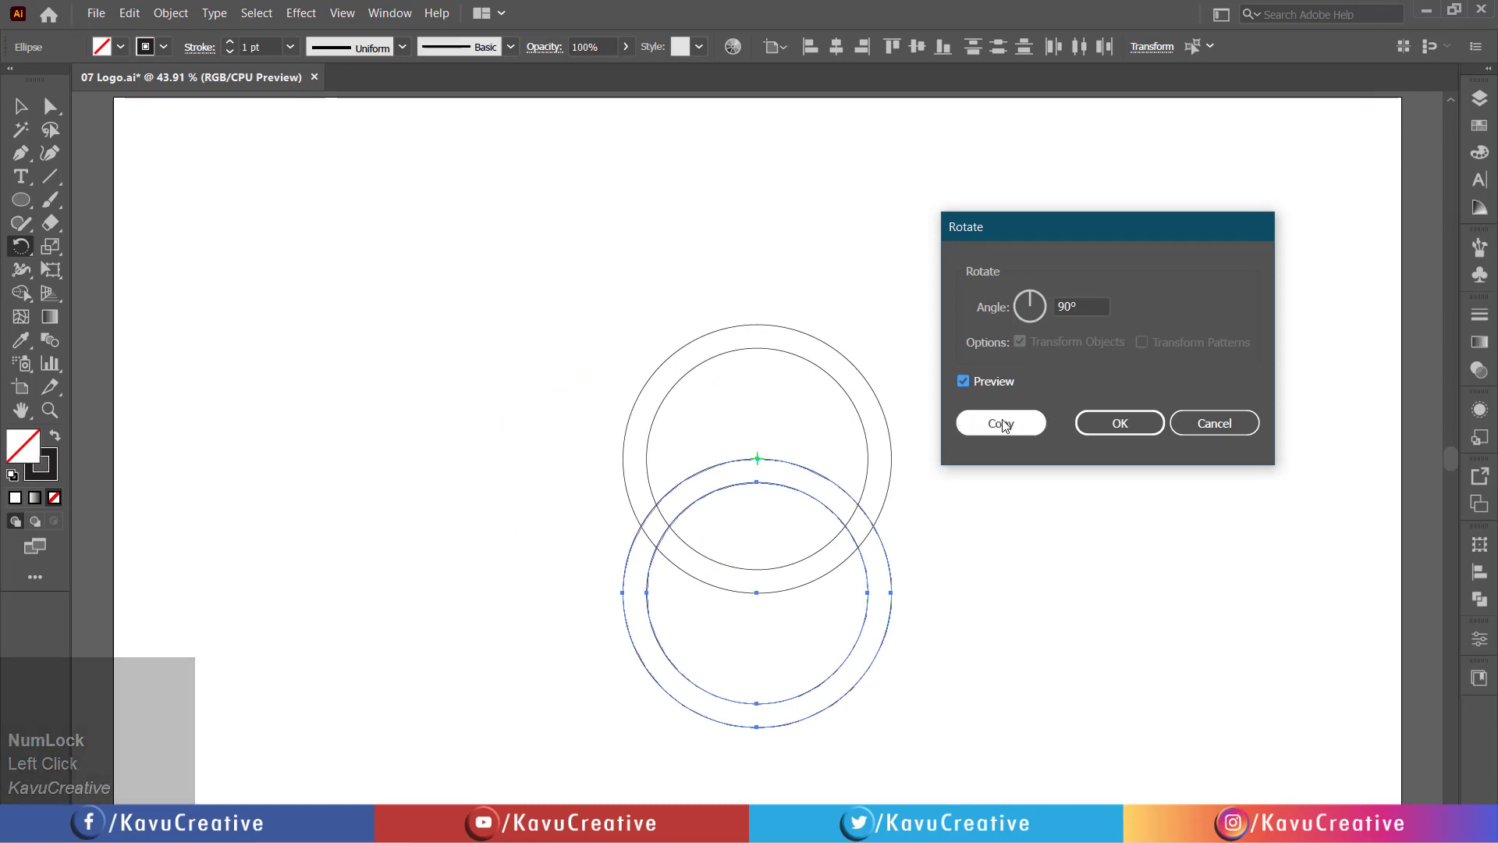
left_click(1001, 423)
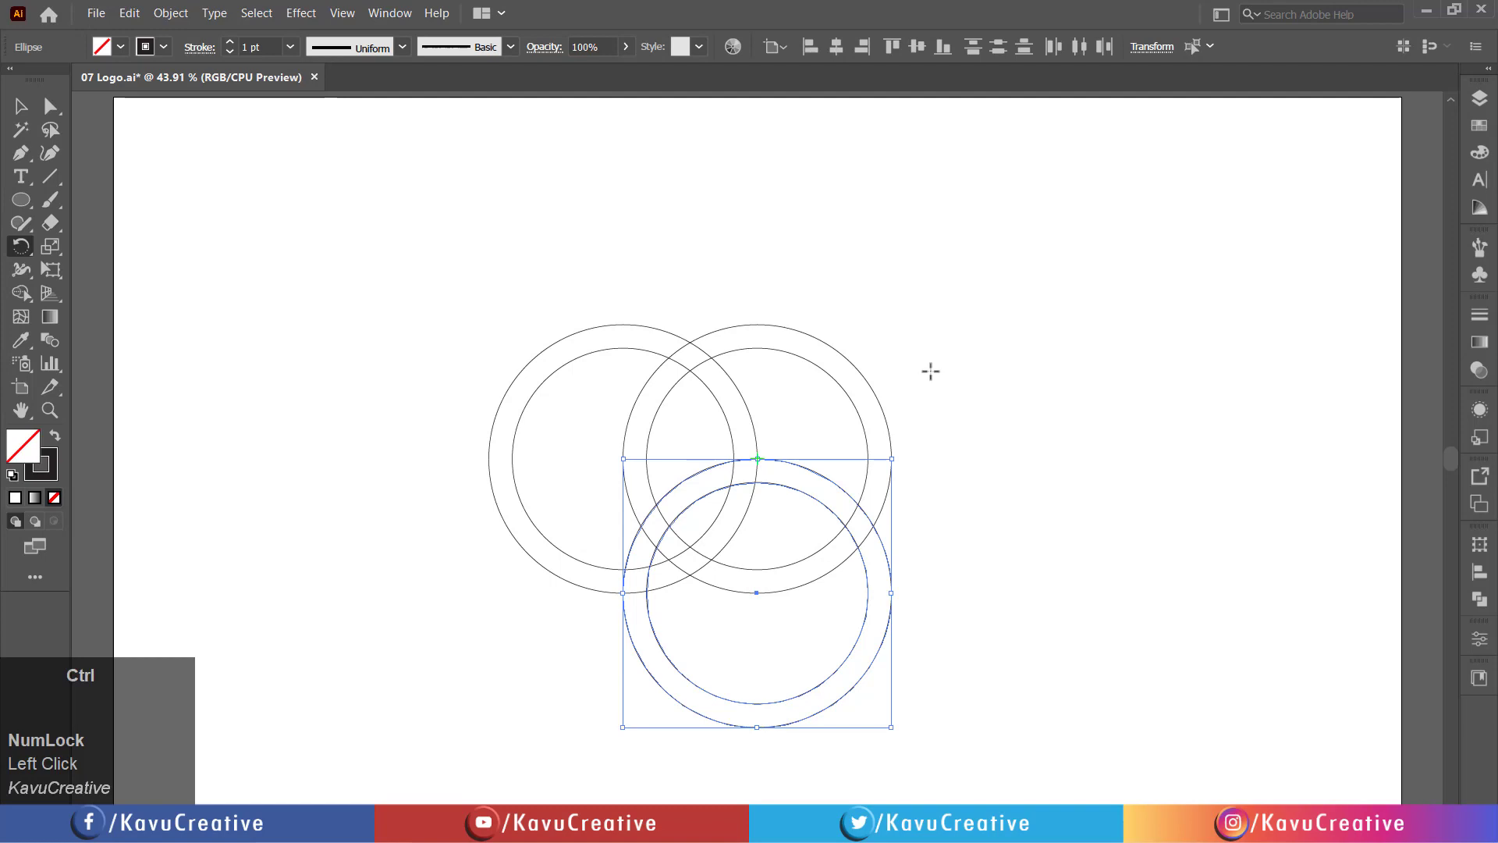
Repeat the 90° copy with Ctrl+D so rings surround the centre, then deselect
key("ctrl+d")
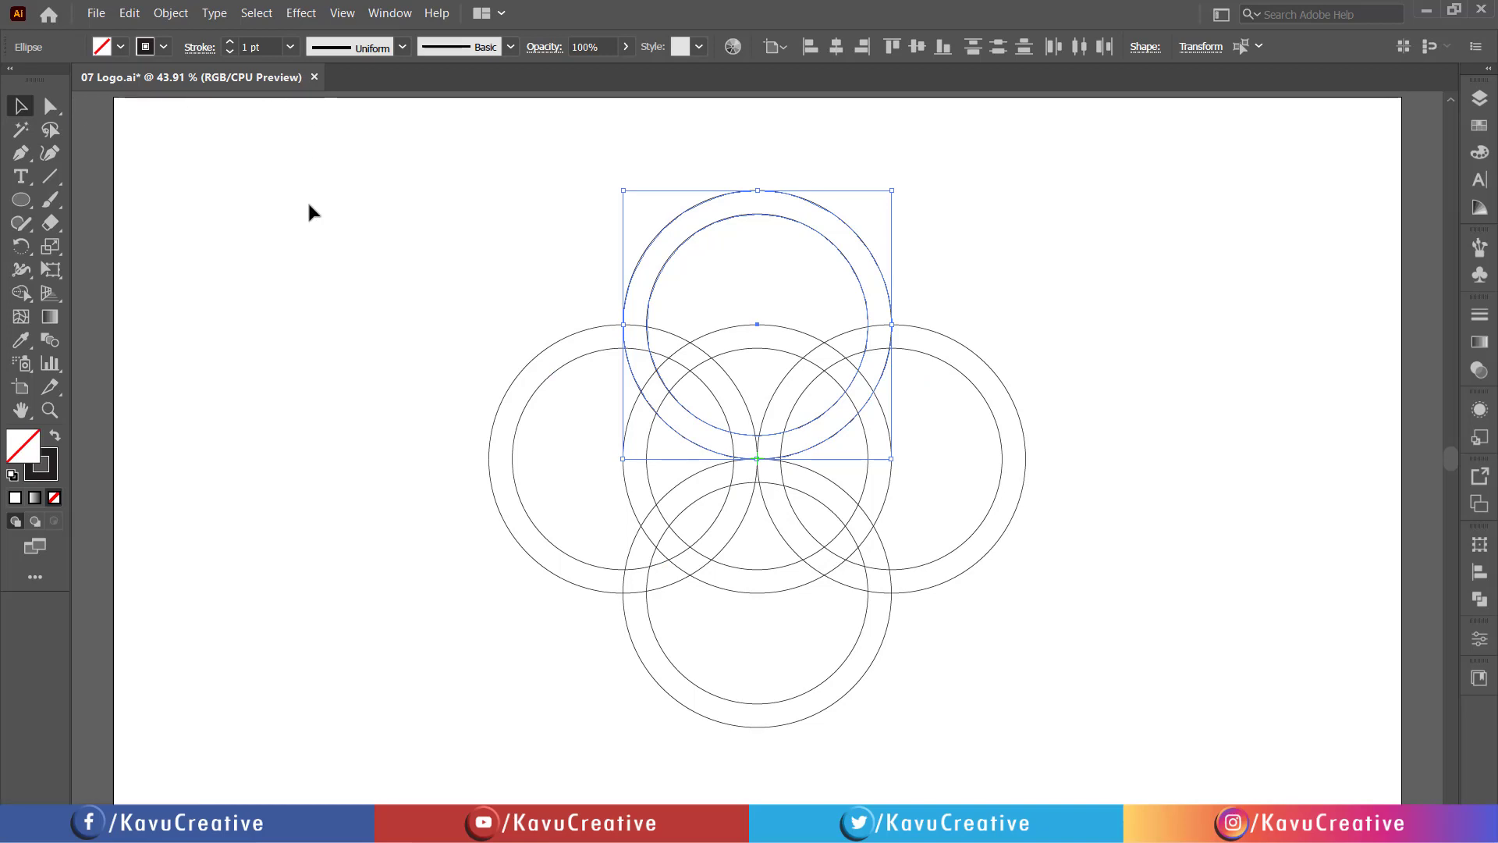
left_click(950, 709)
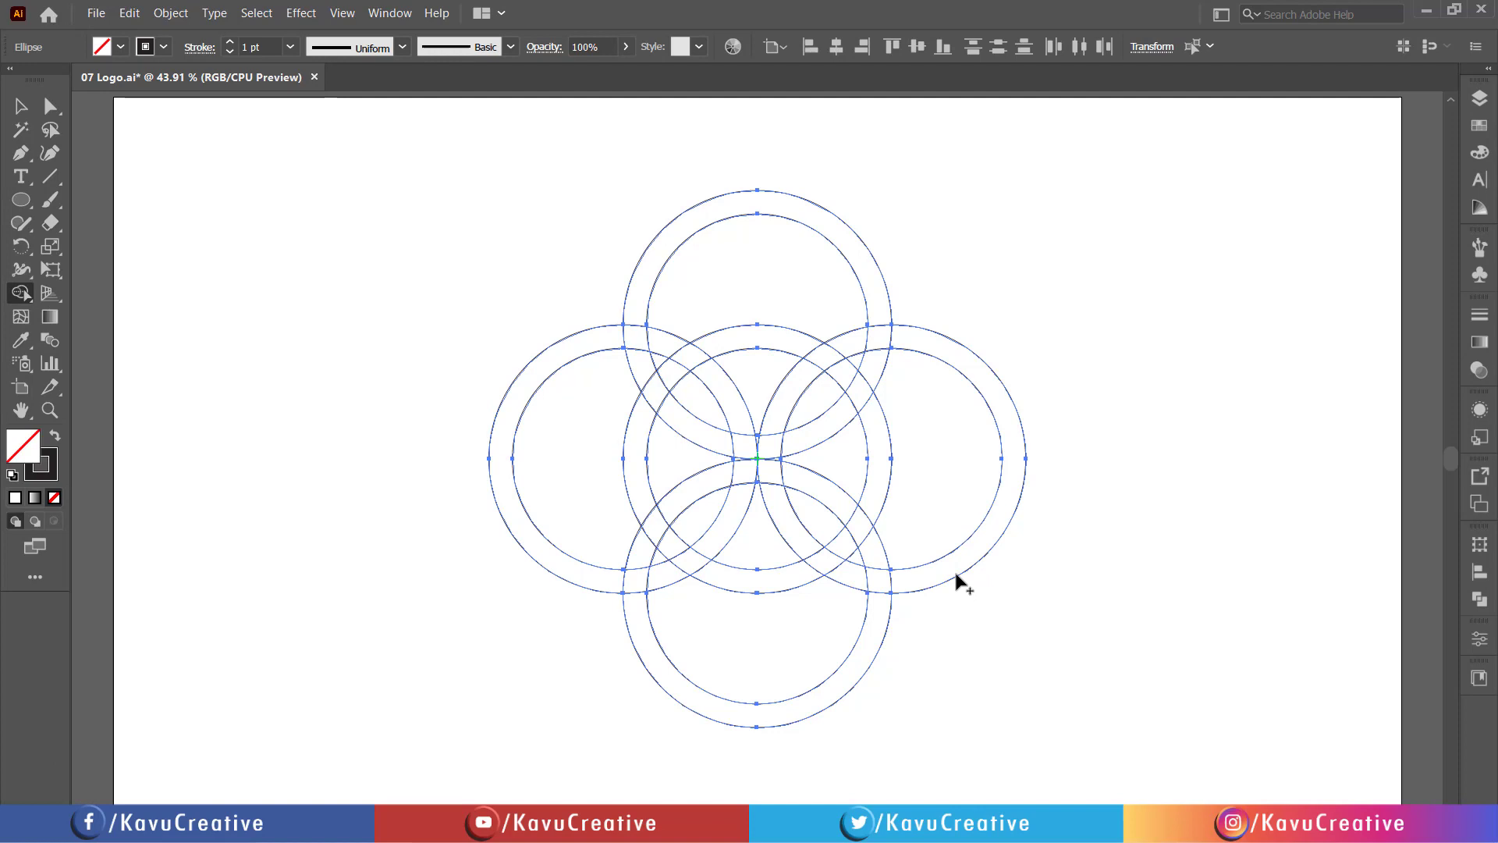
With red fill and the Shape Builder, merge upper-left band pieces into one red interlaced arc
scroll("up", 3)
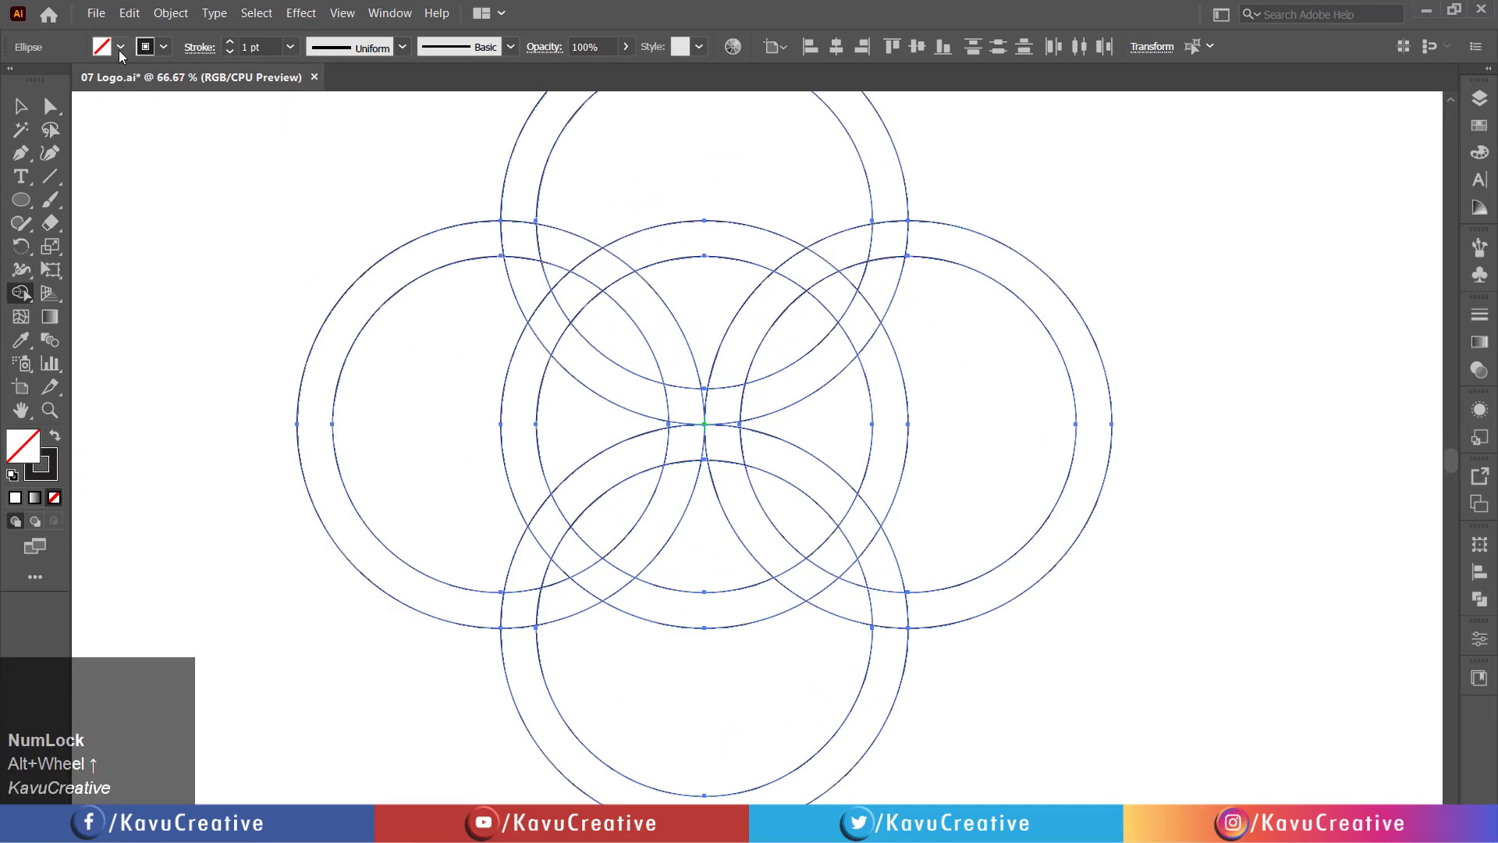
left_click(103, 45)
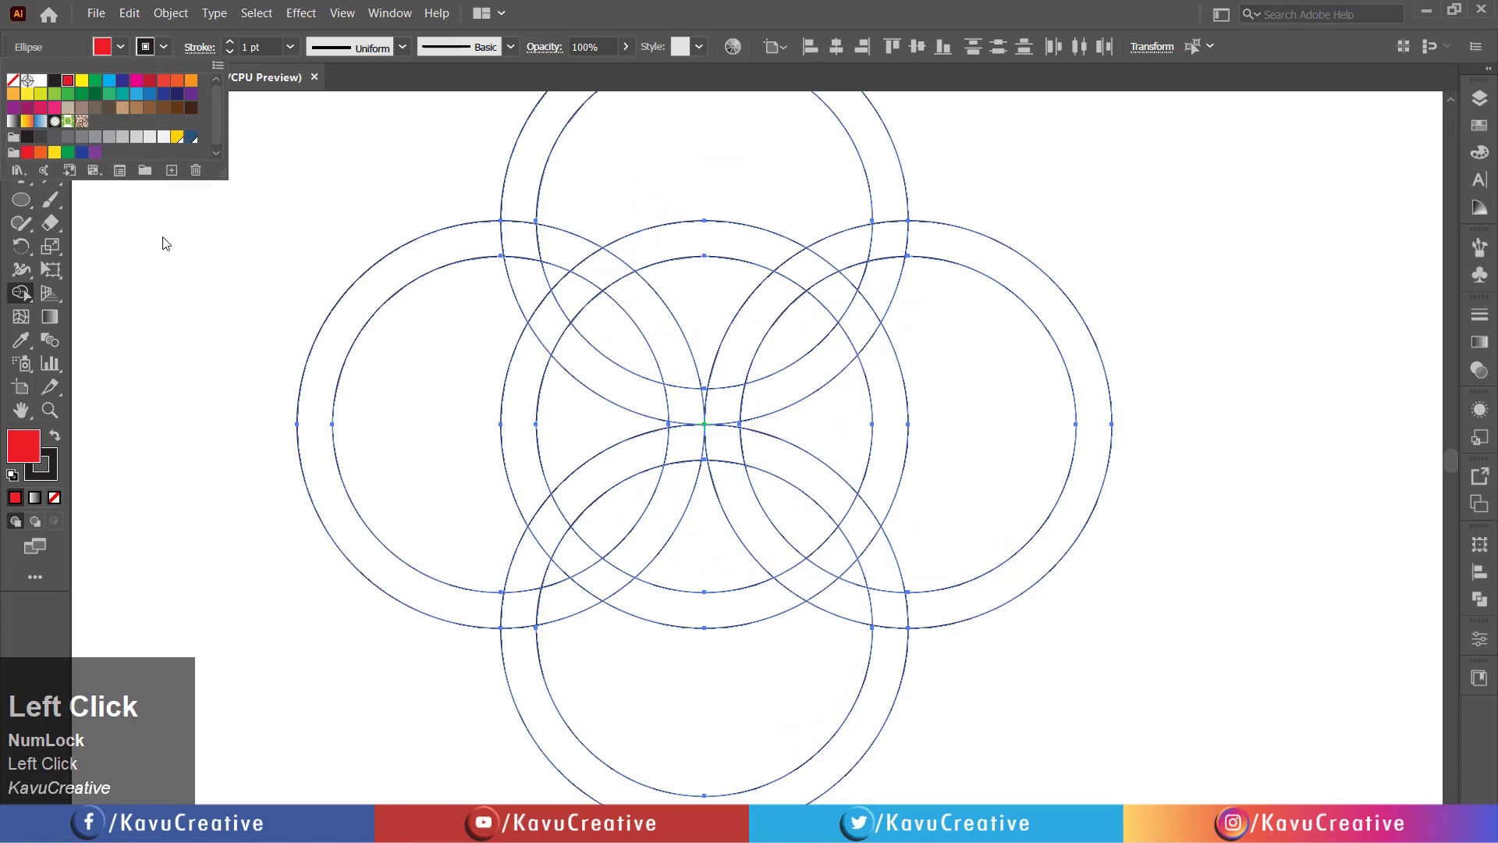
left_click(568, 257)
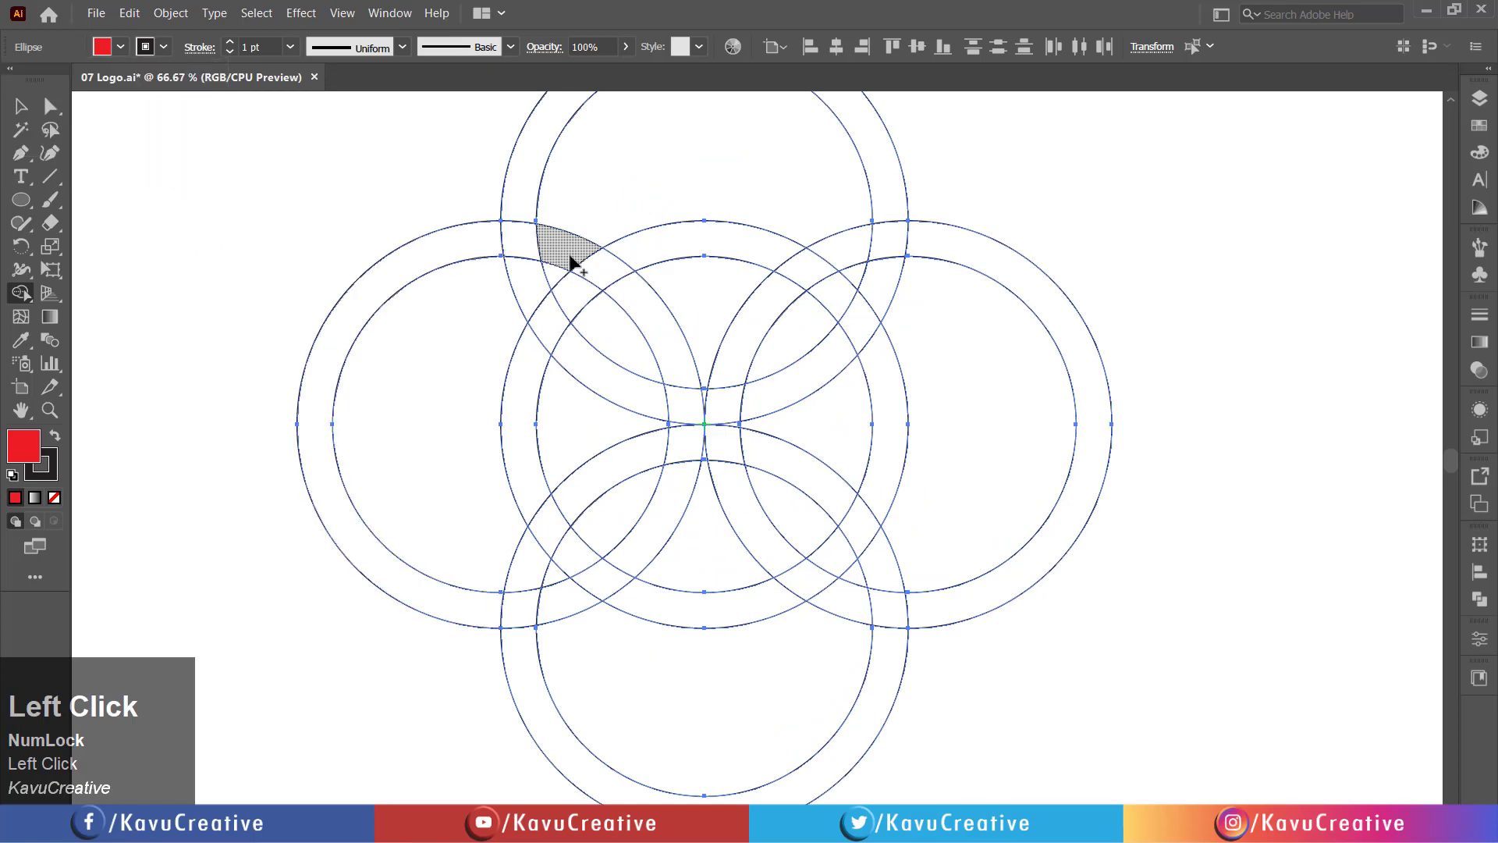
left_click(563, 253)
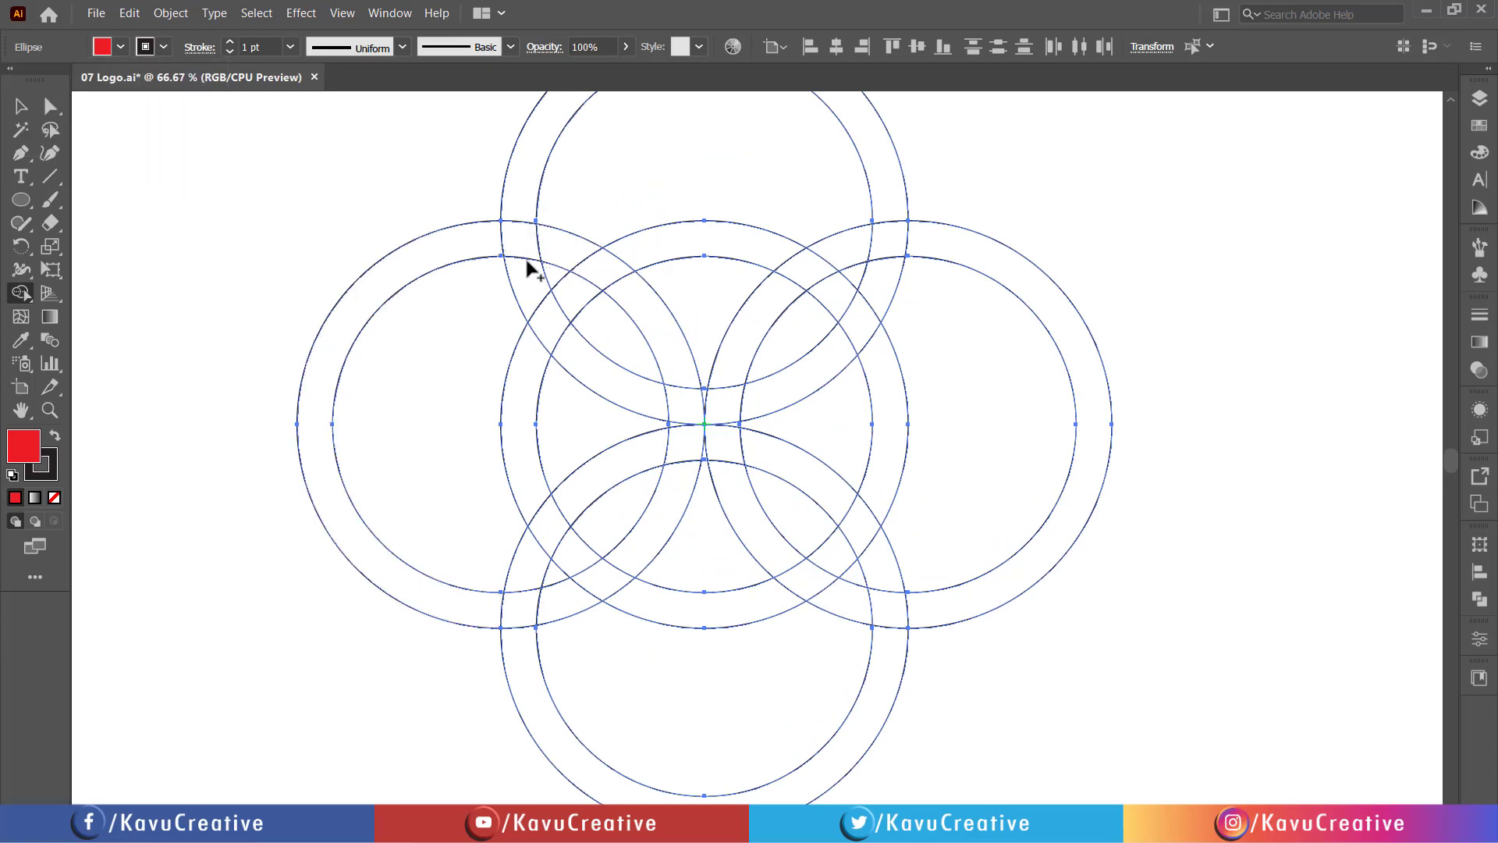
left_click(524, 287)
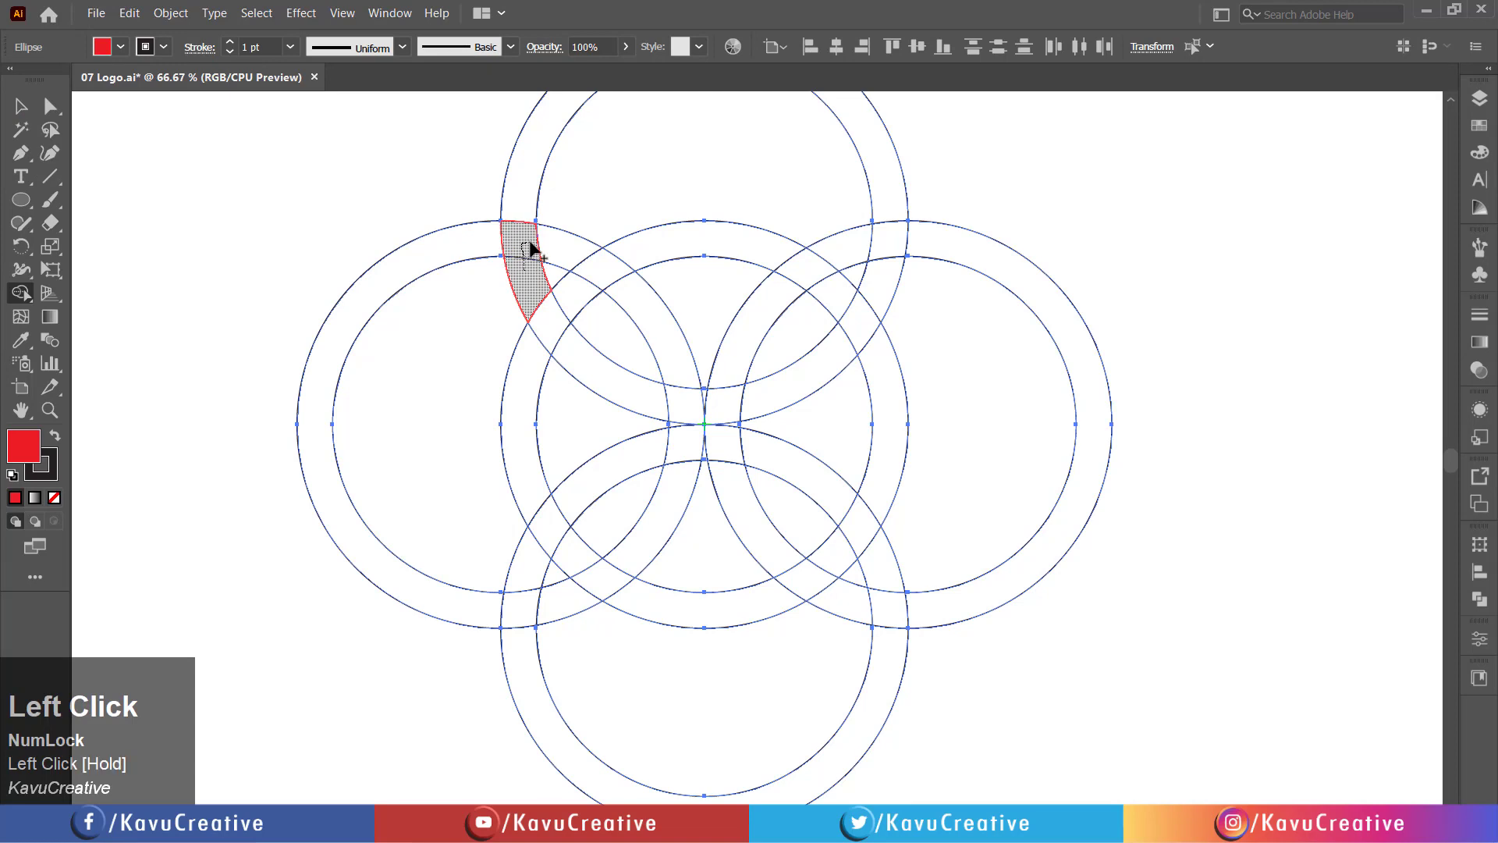
left_click(535, 267)
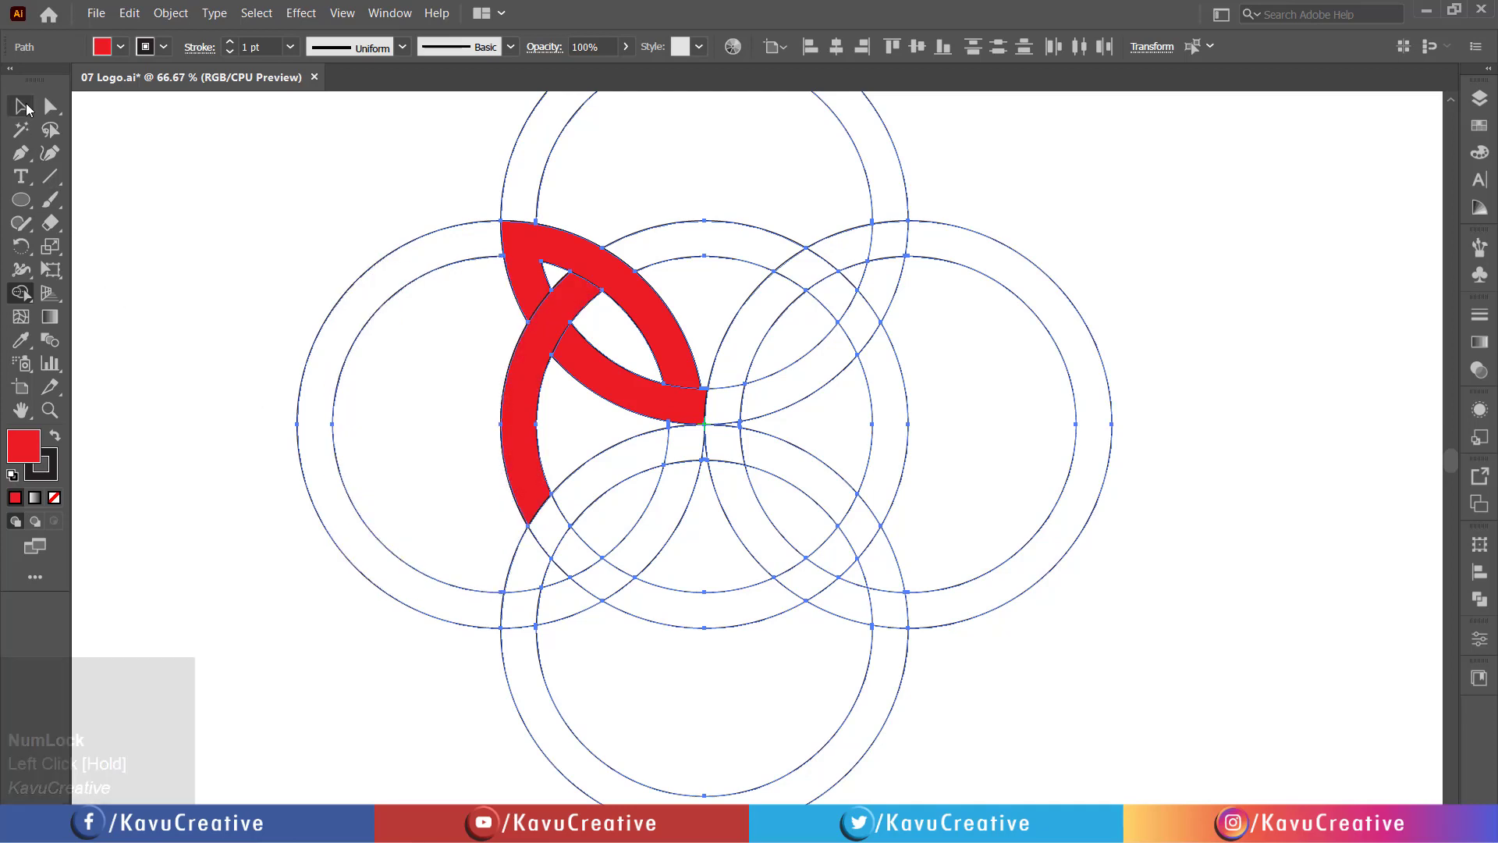
left_click(199, 195)
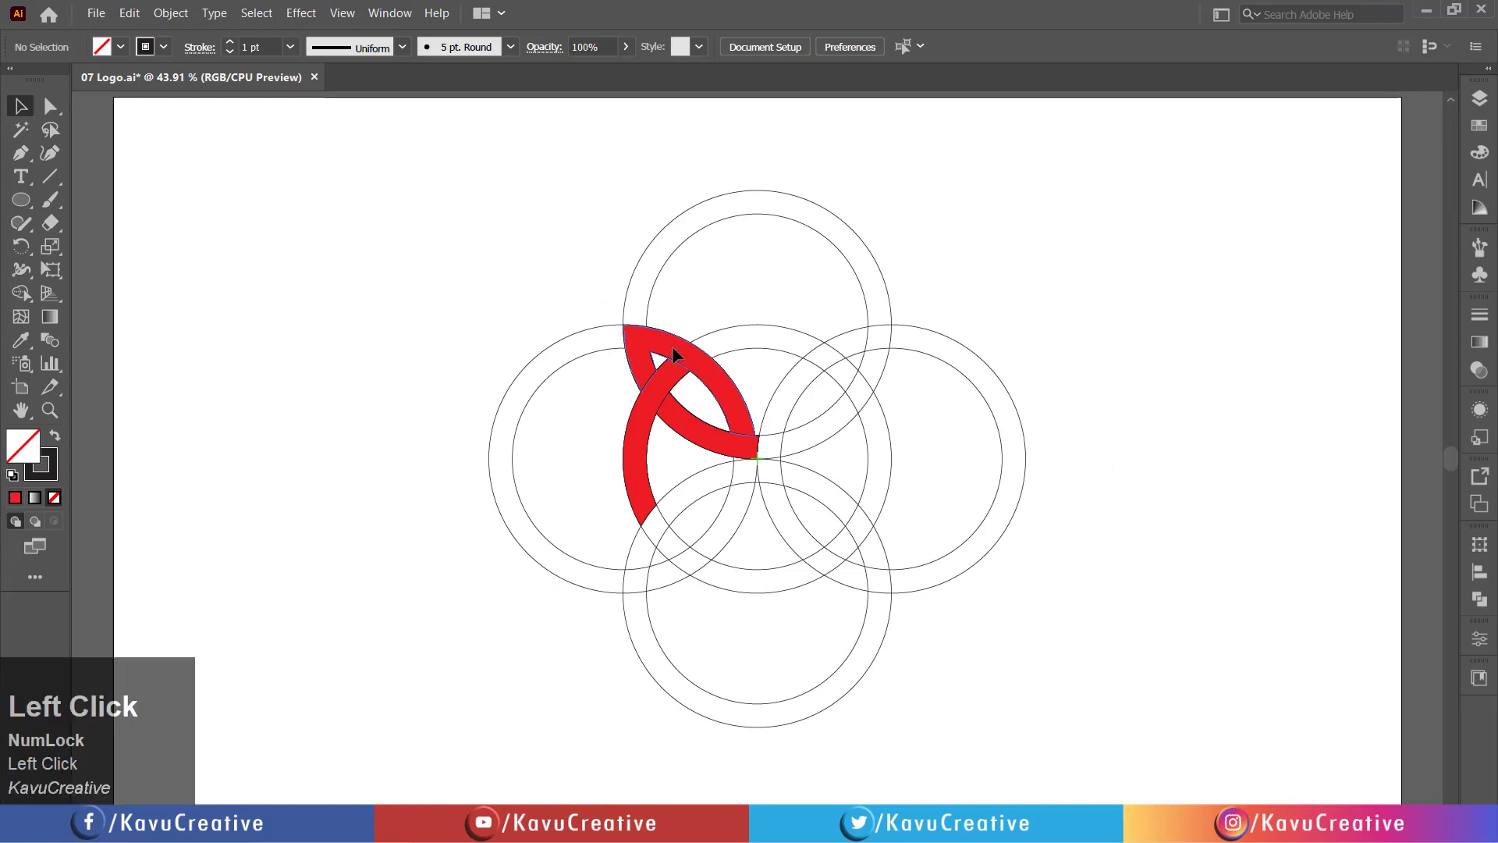
Select everything except the red arc so the ring outlines can be removed
left_click(684, 428)
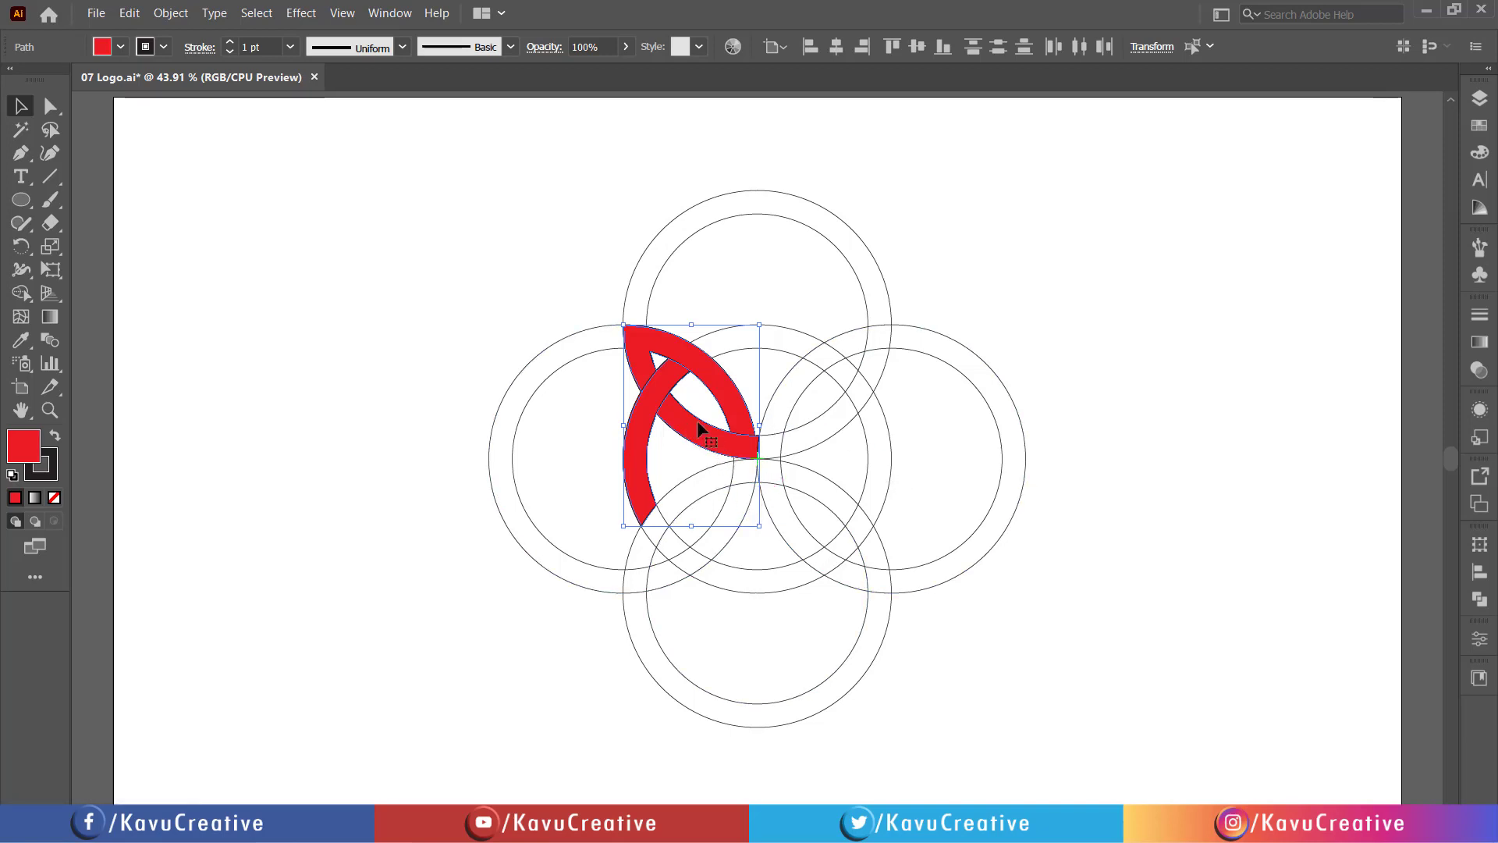
mouse_move(687, 418)
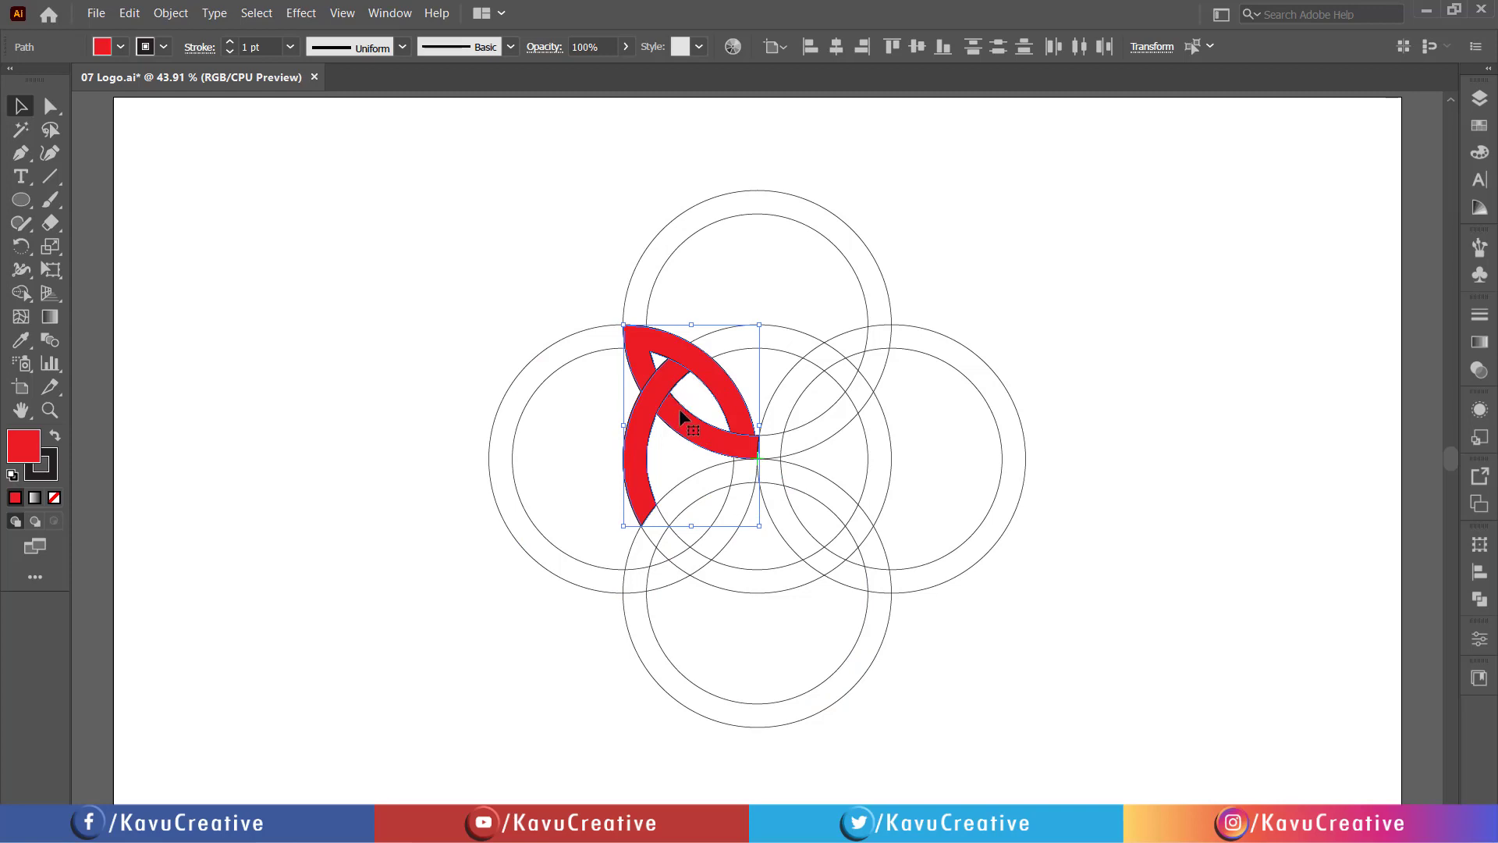
mouse_move(598, 430)
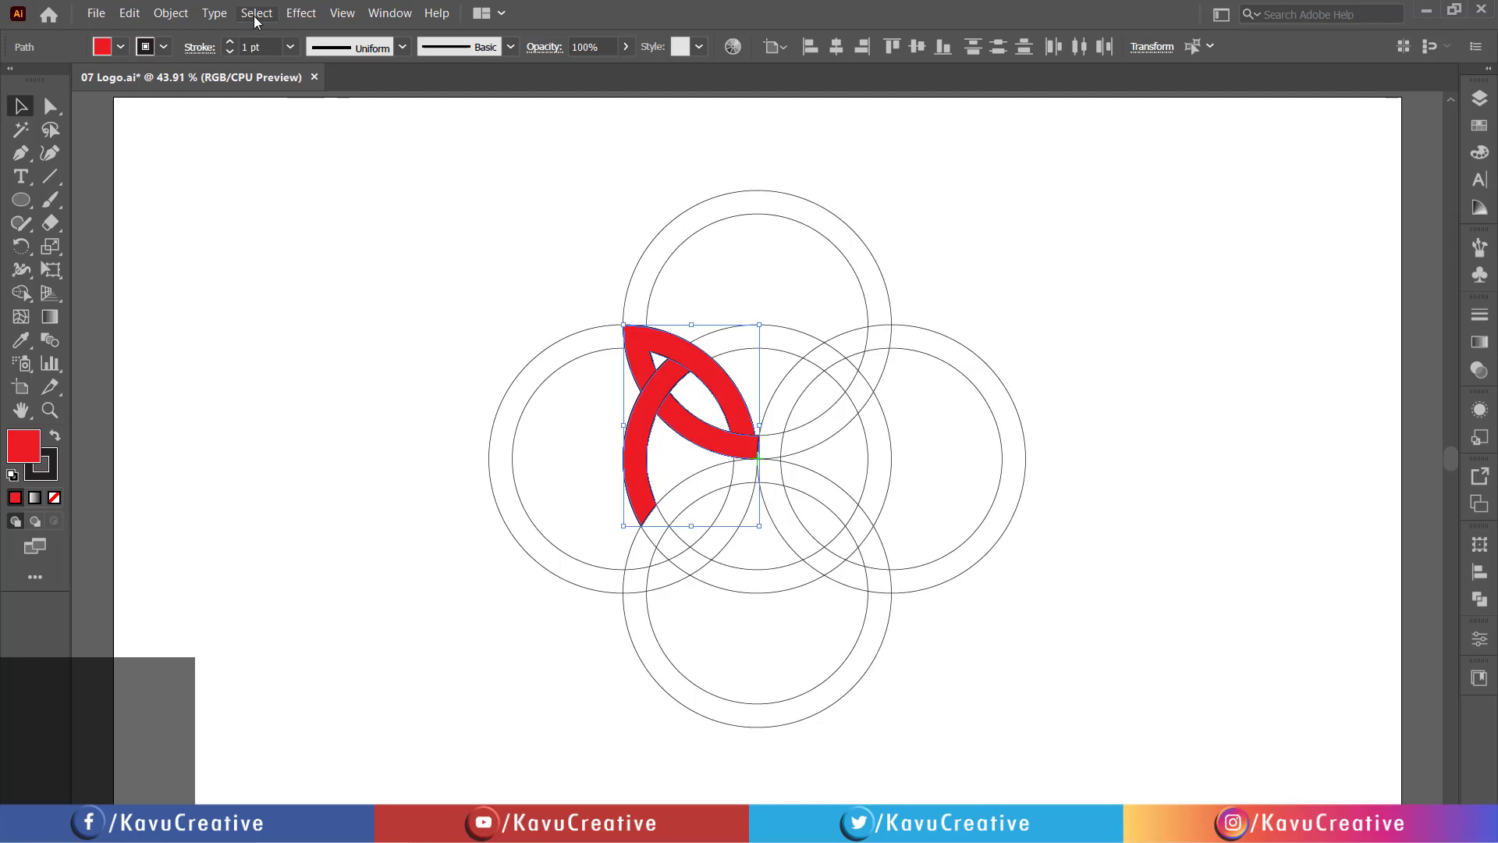
left_click(256, 12)
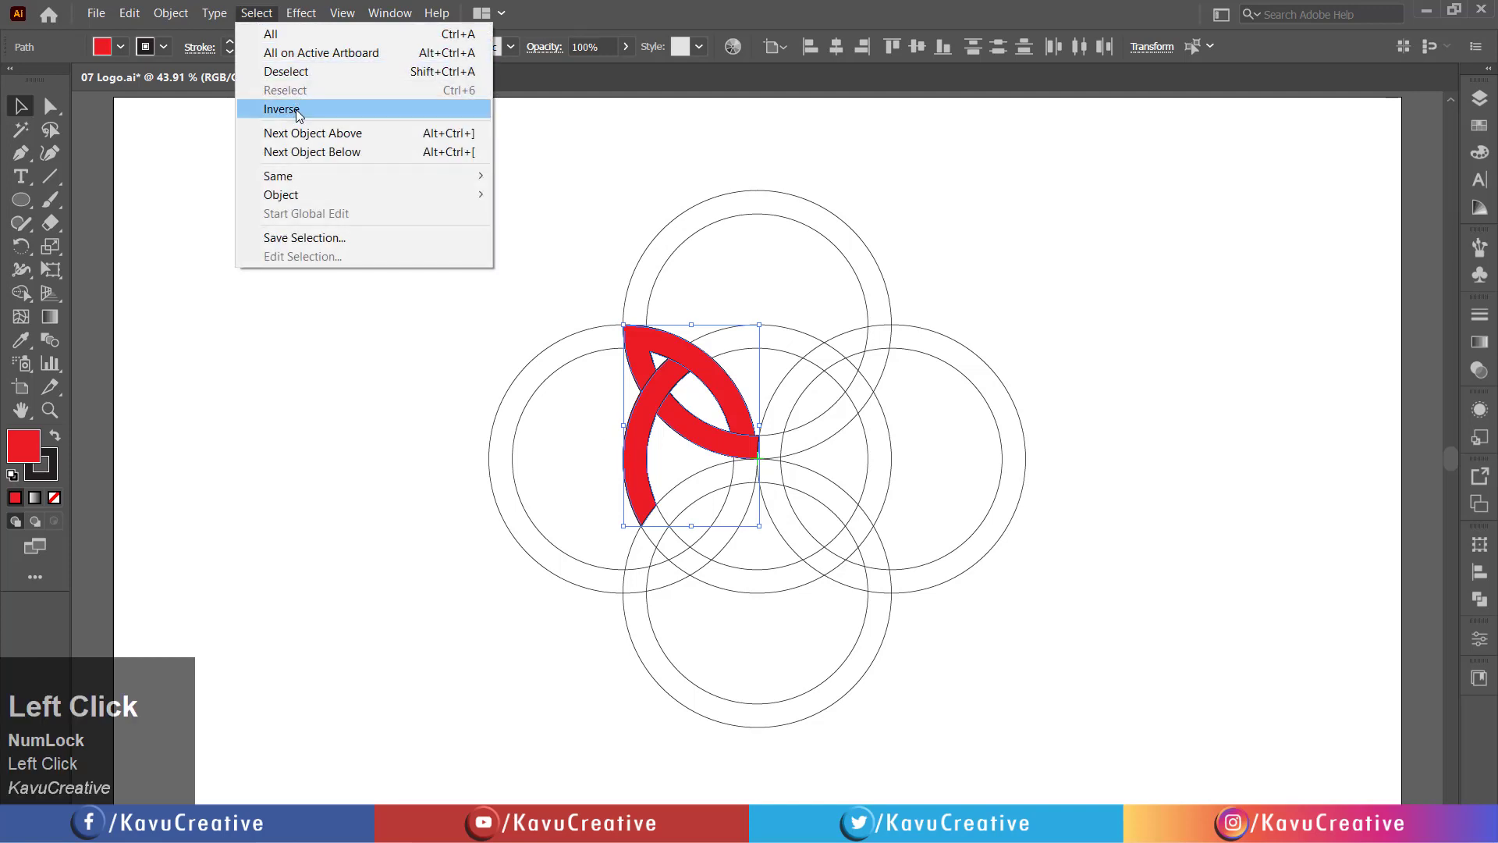
left_click(283, 109)
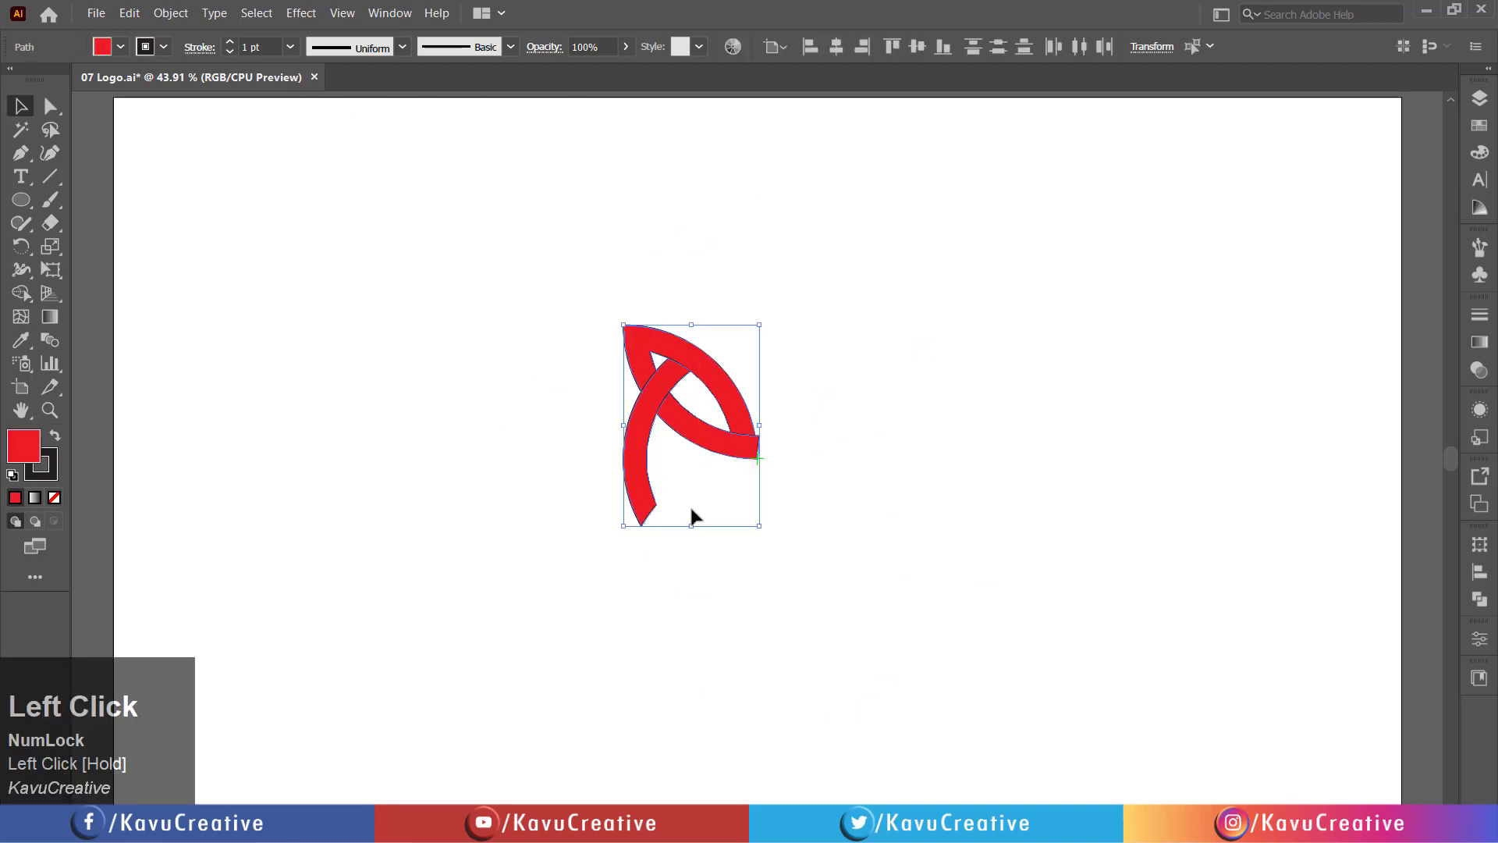
mouse_move(290, 466)
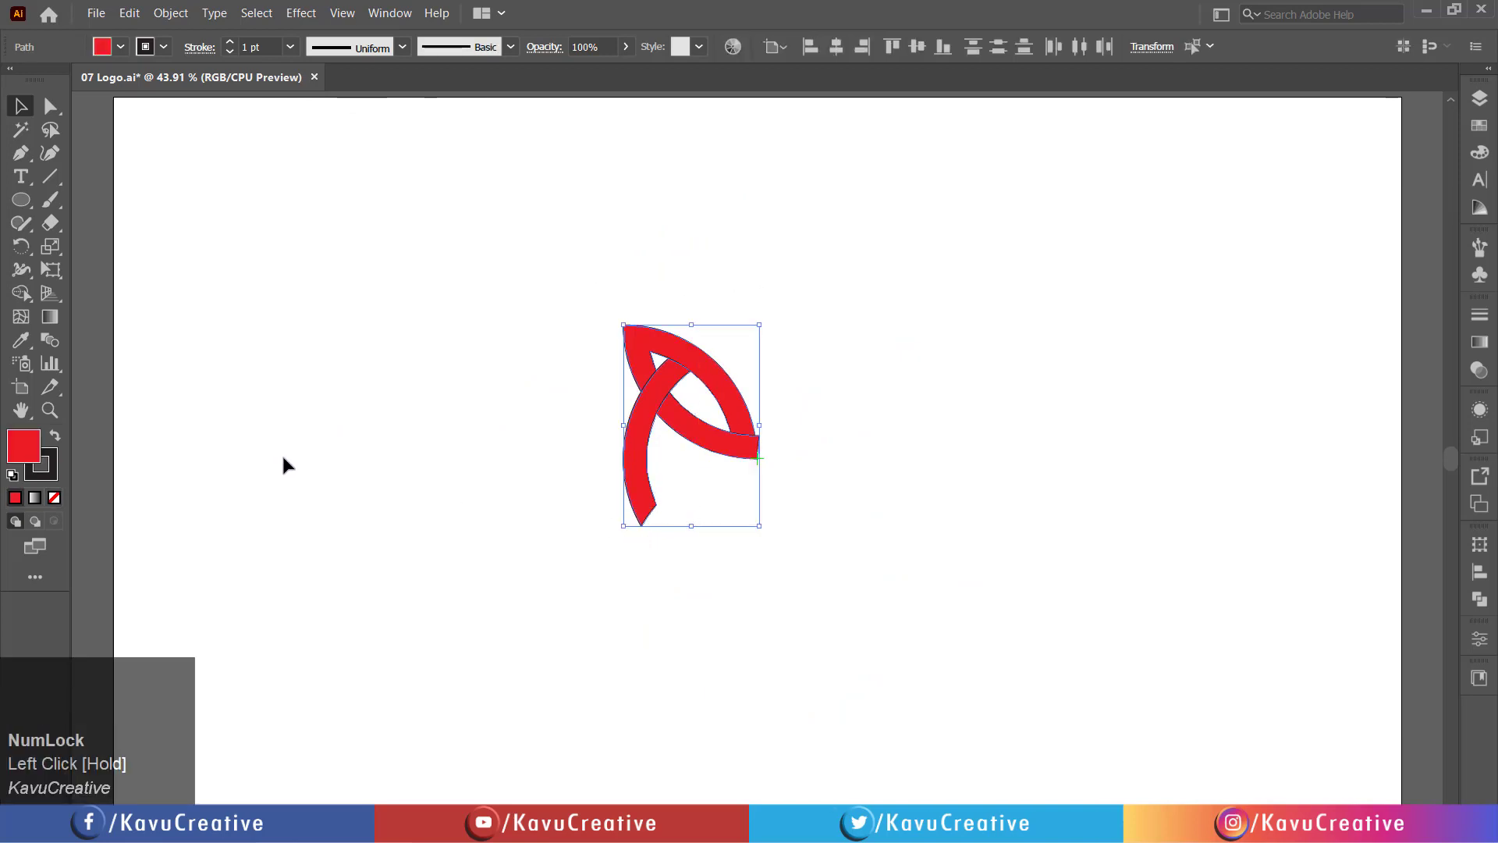
mouse_move(21, 247)
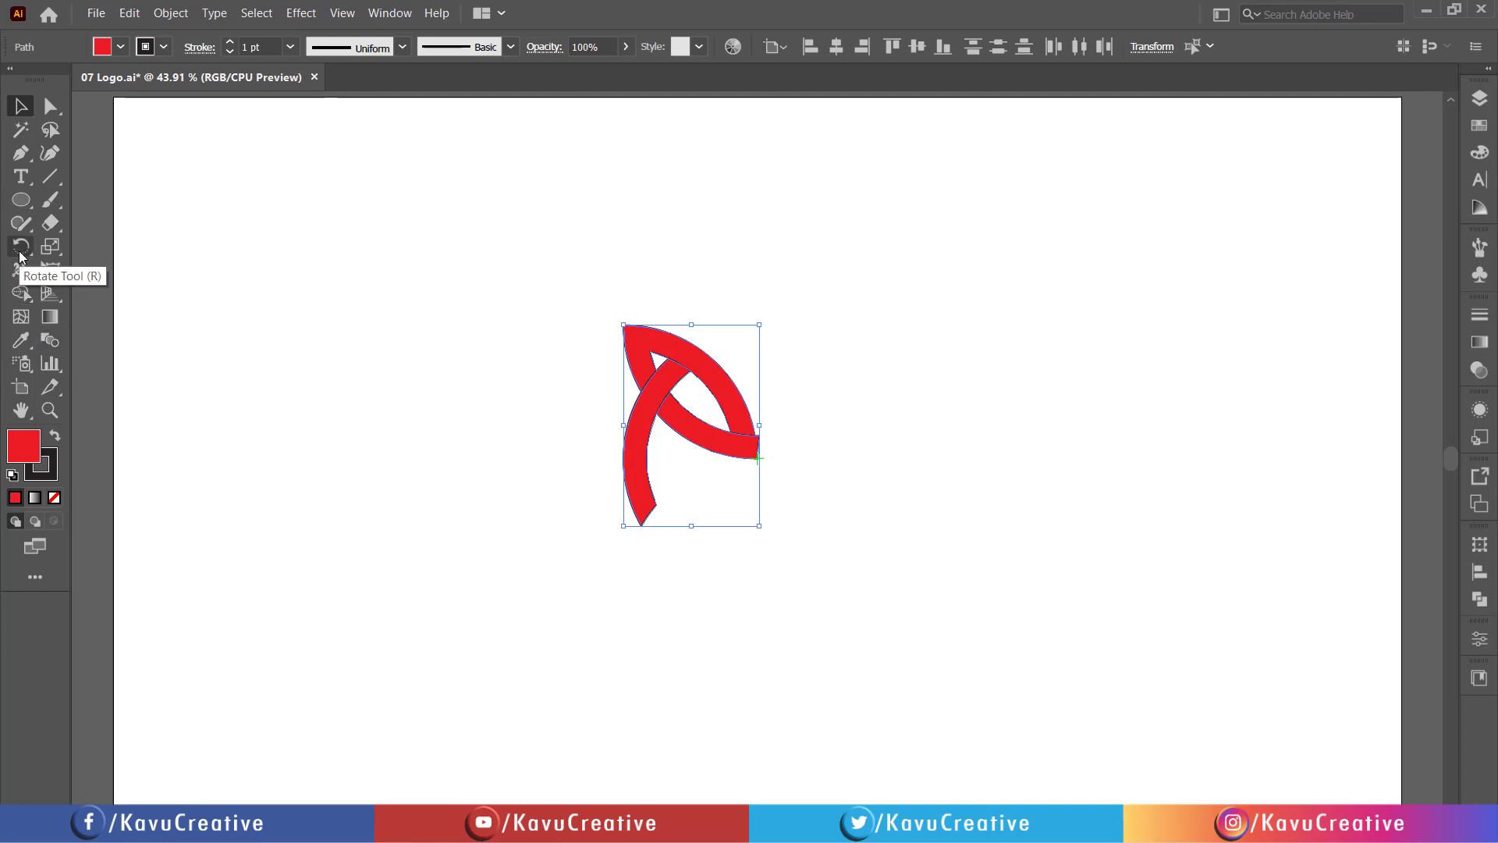
Rotate-copy the red arc 90° about its right tip and repeat to form the four-way knot
left_click(20, 245)
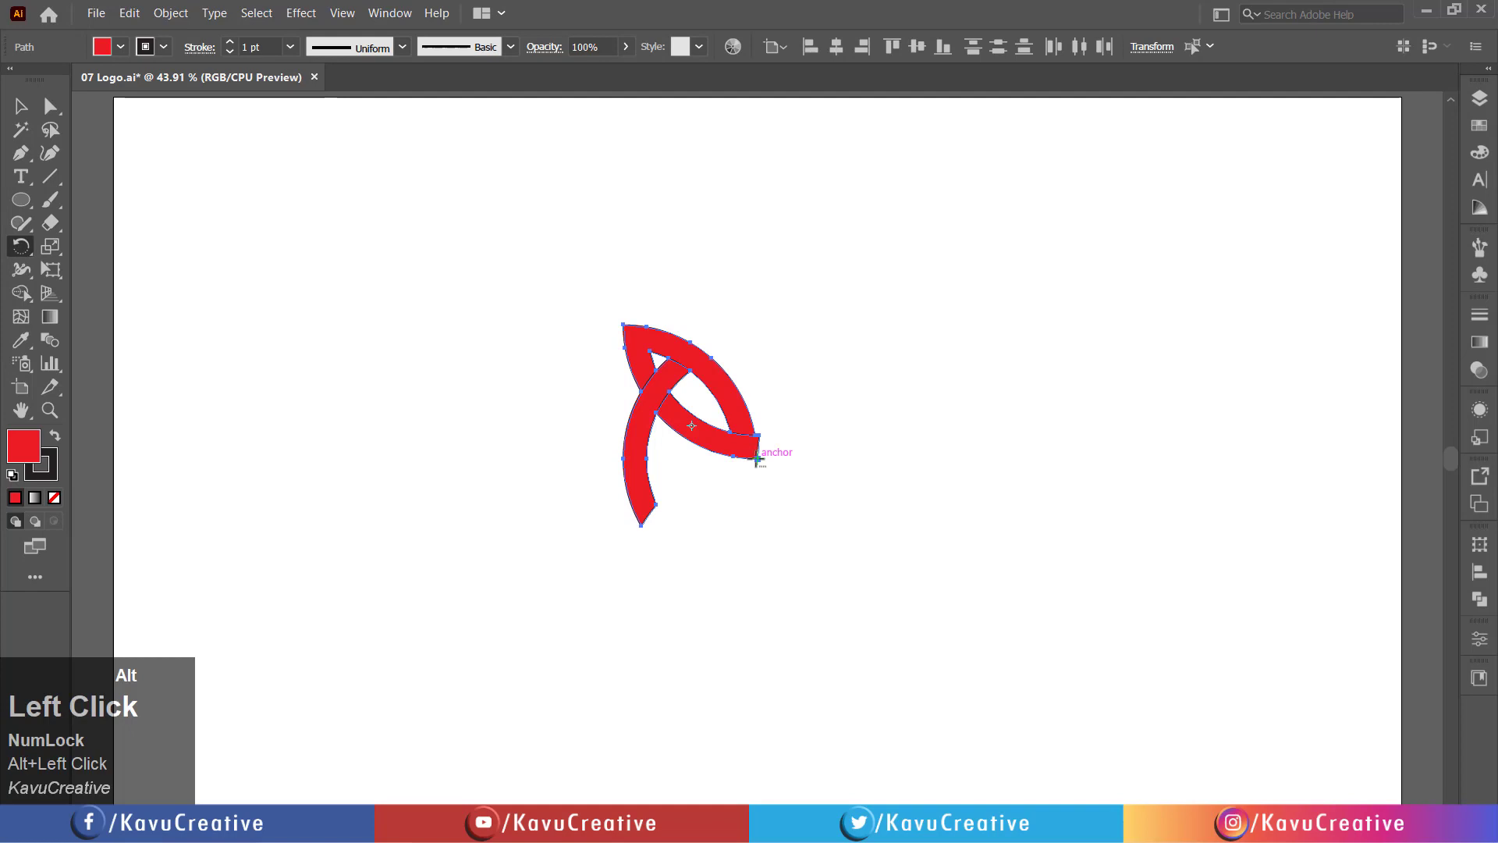
left_click(758, 462)
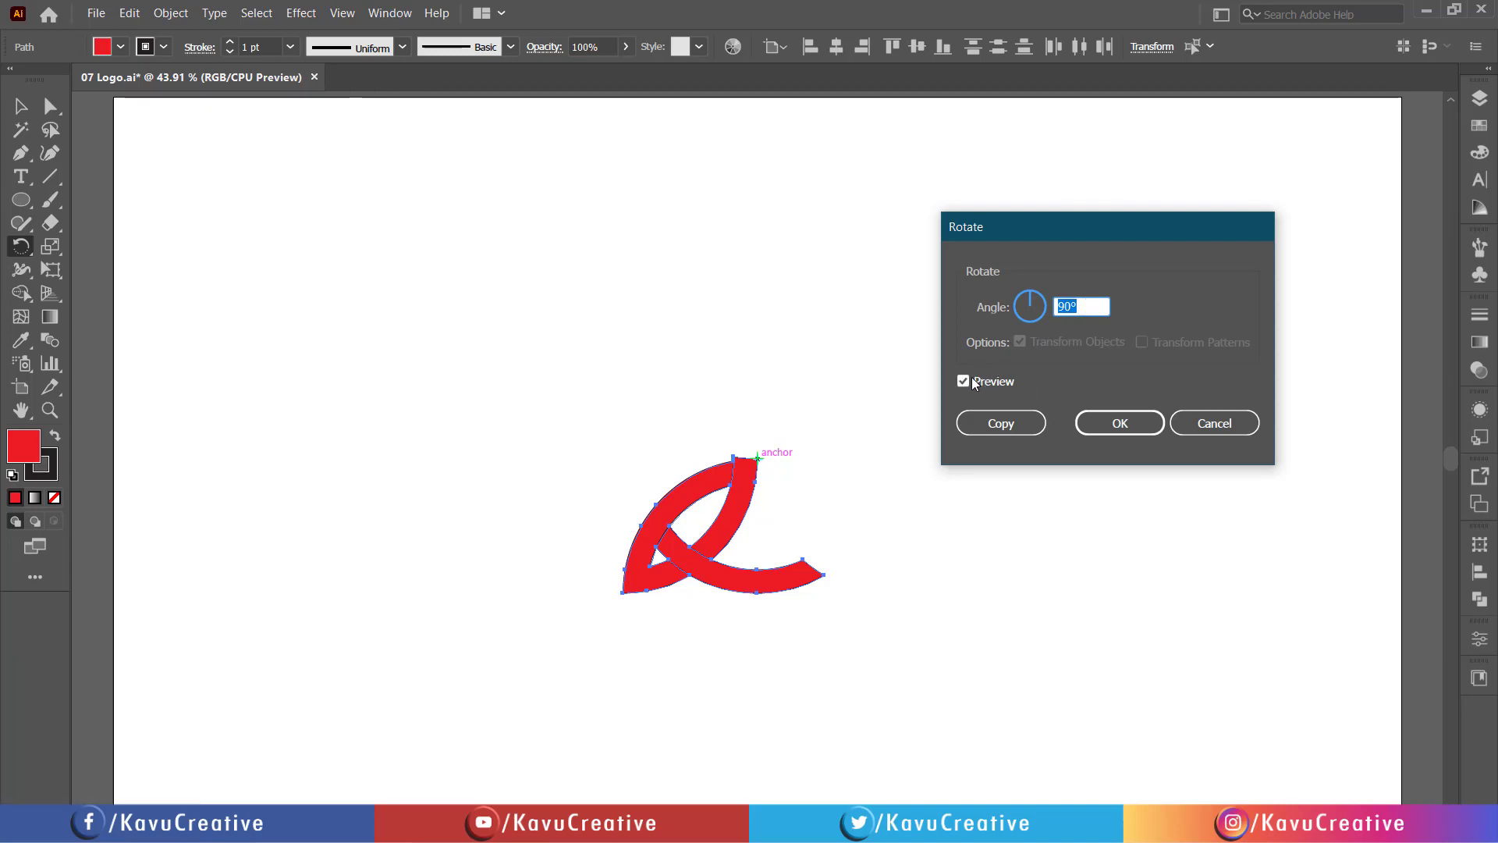
left_click(963, 380)
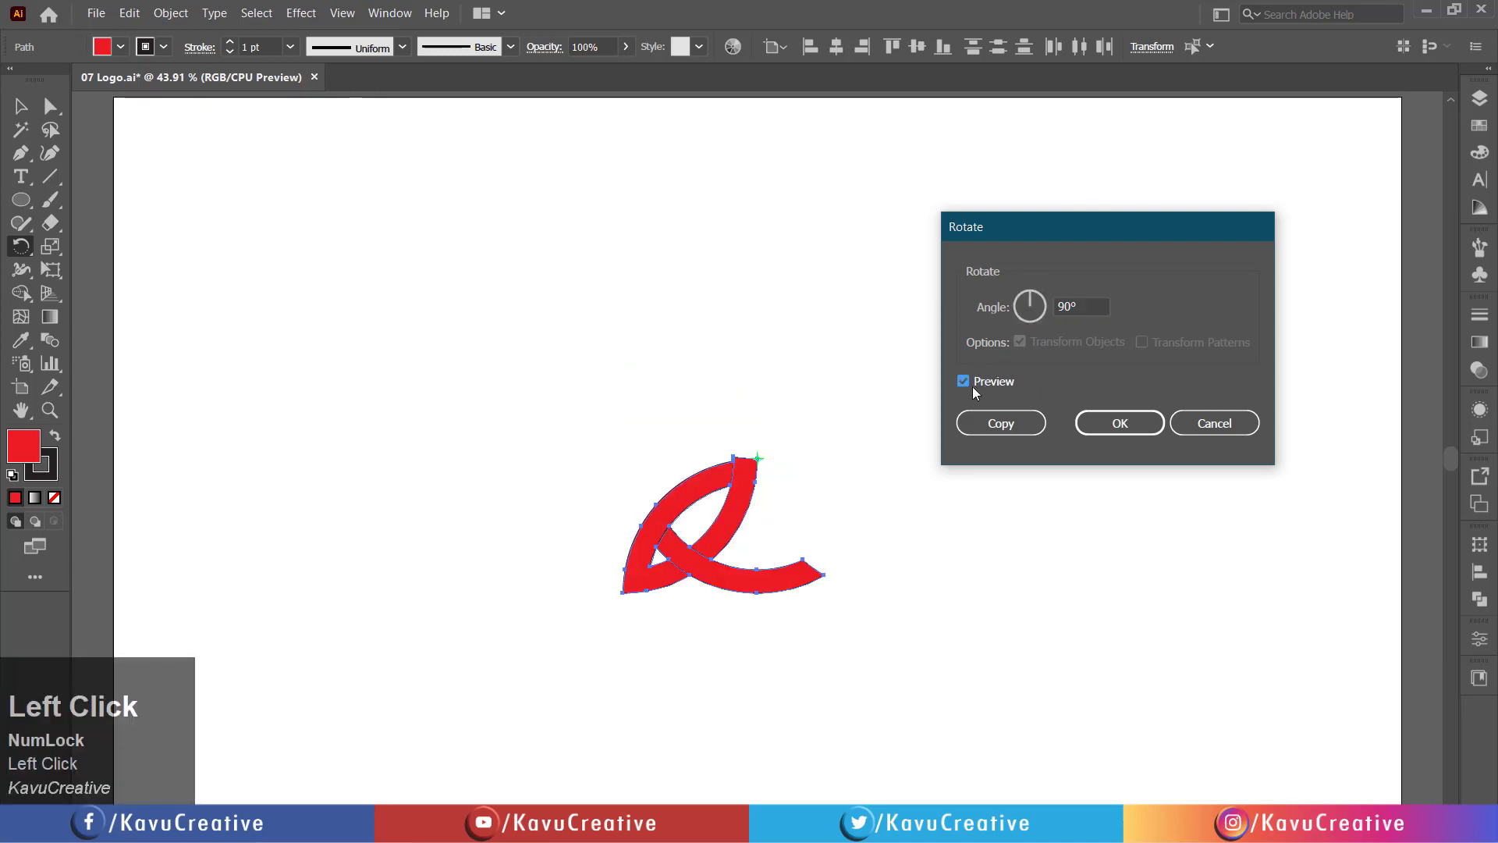
mouse_move(1000, 423)
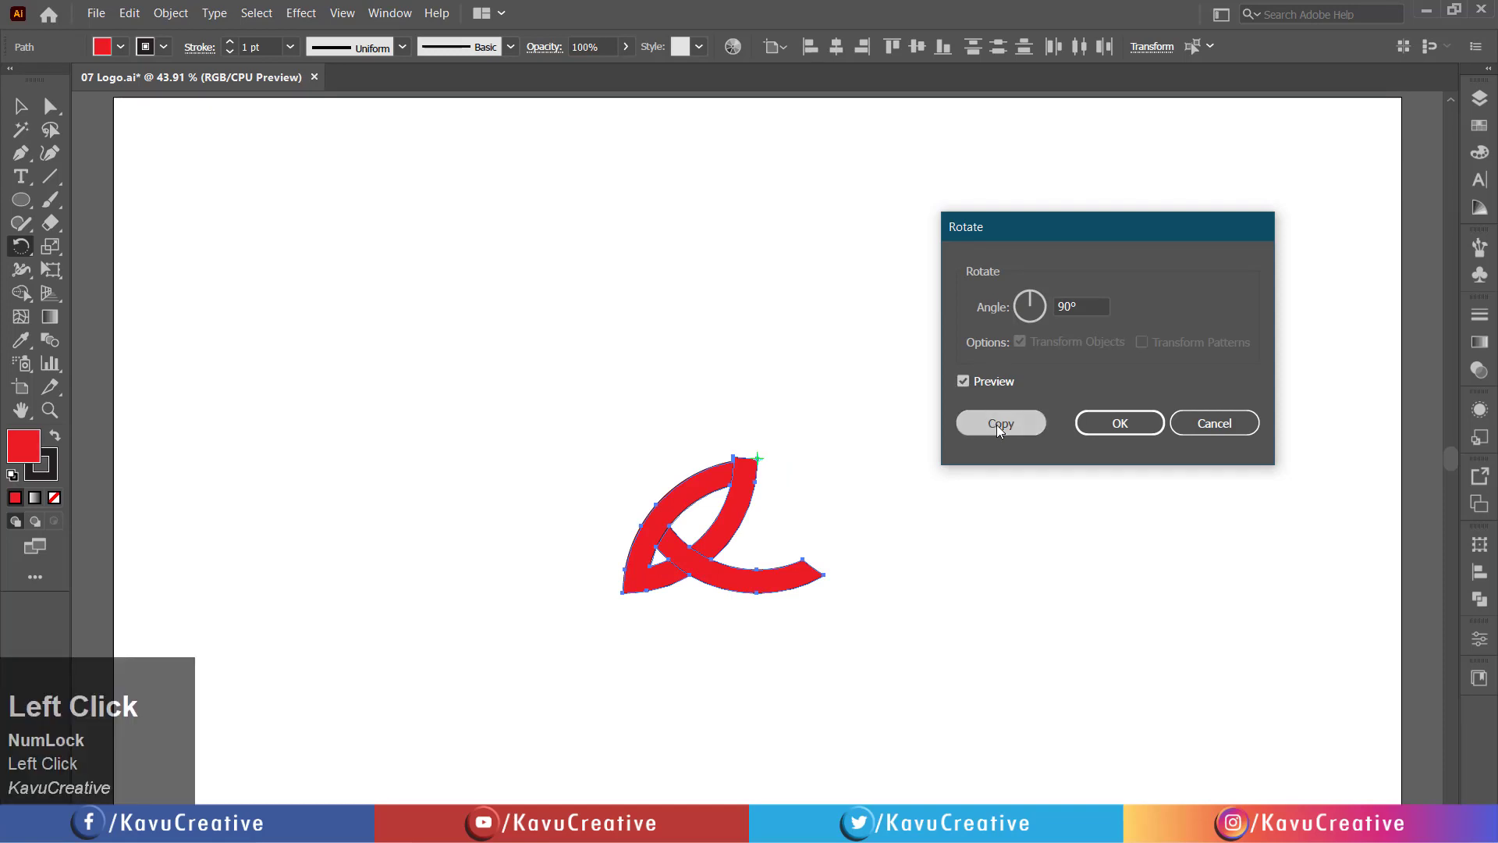
left_click(1000, 422)
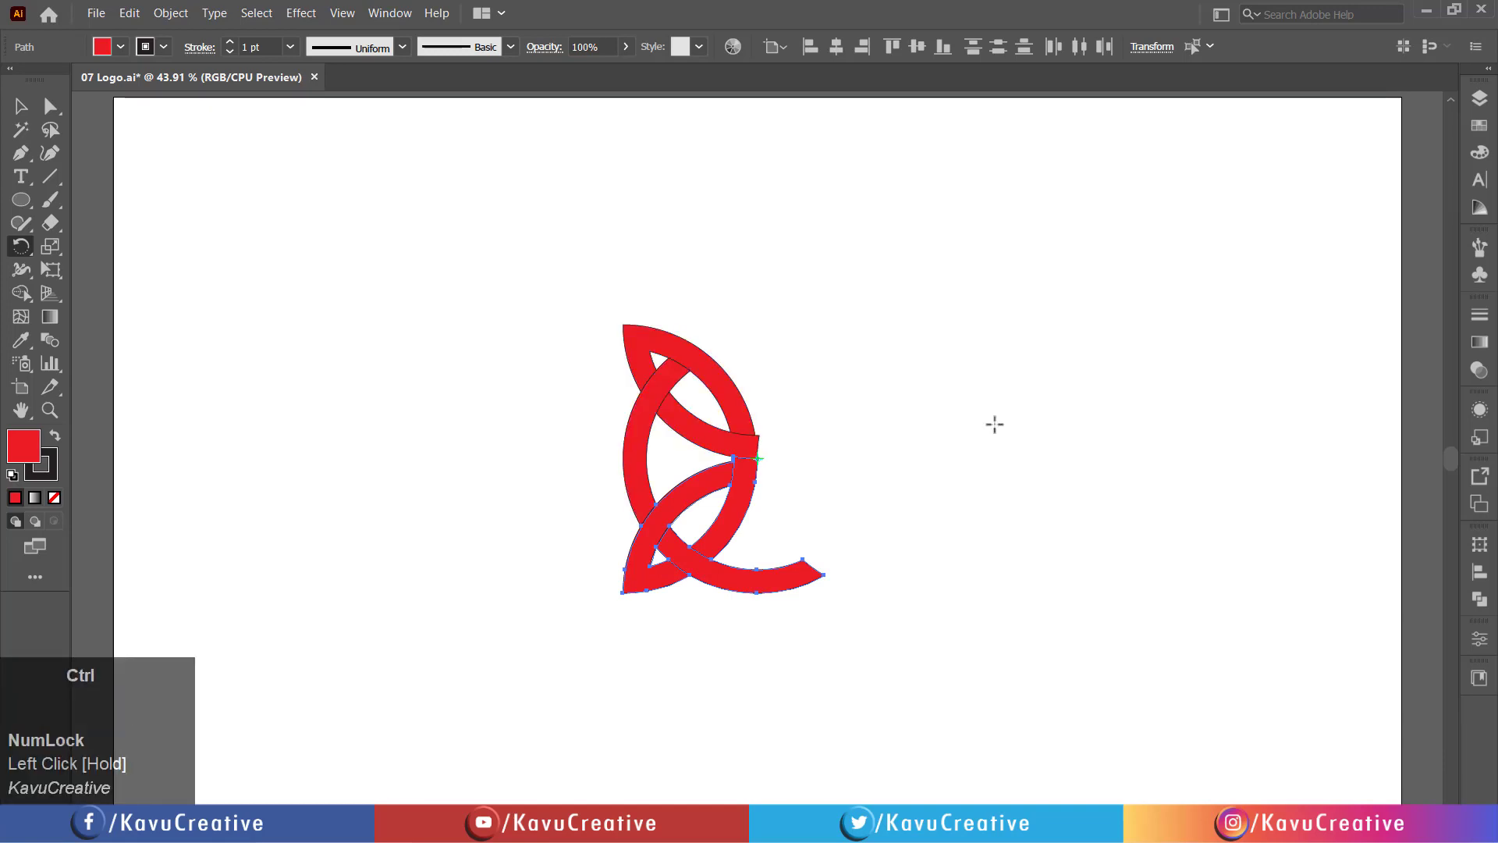
left_click(721, 526)
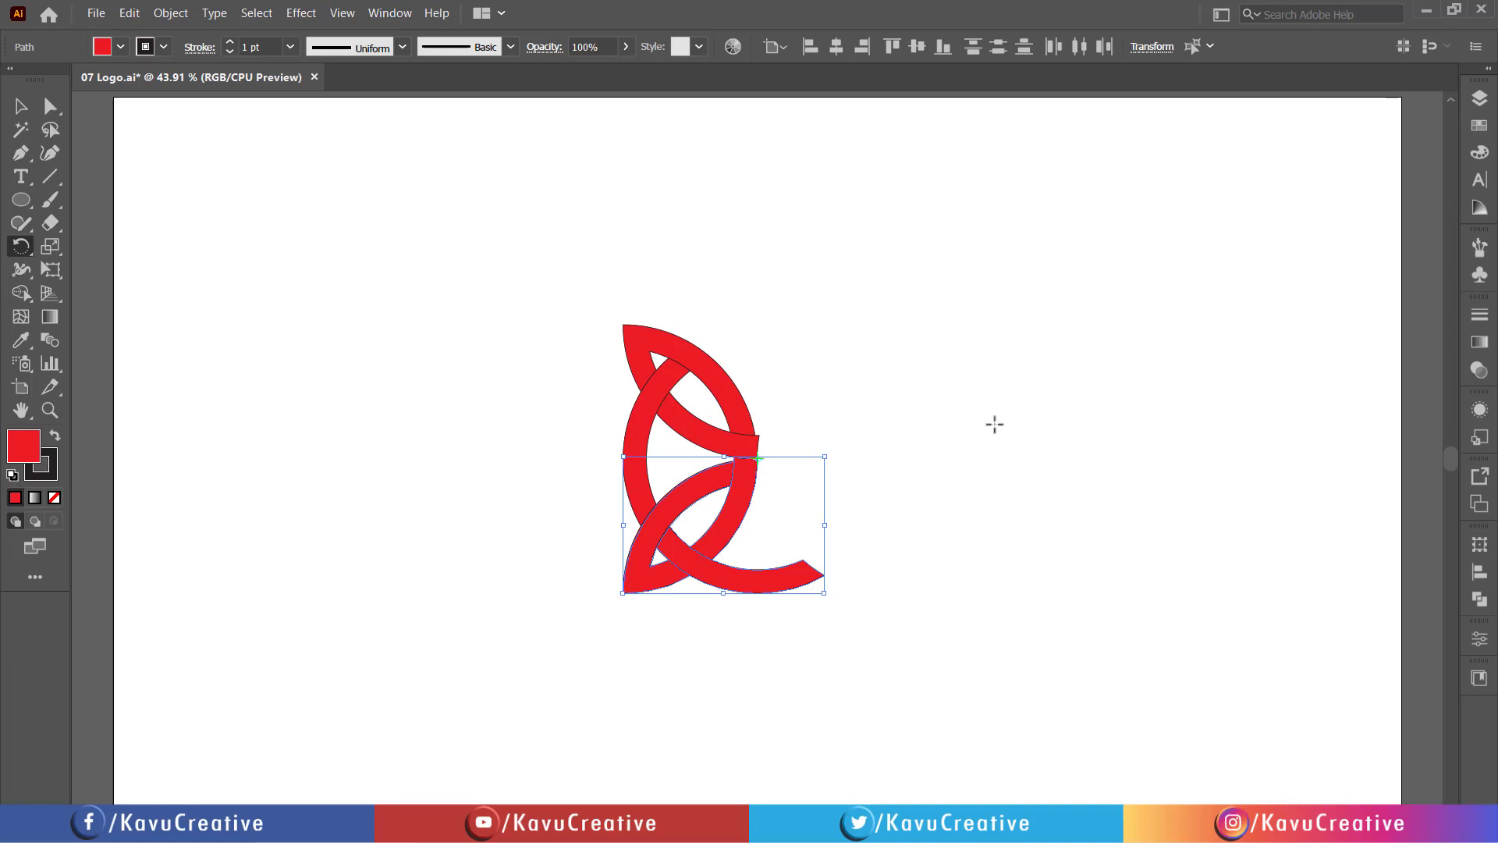
key("ctrl+d")
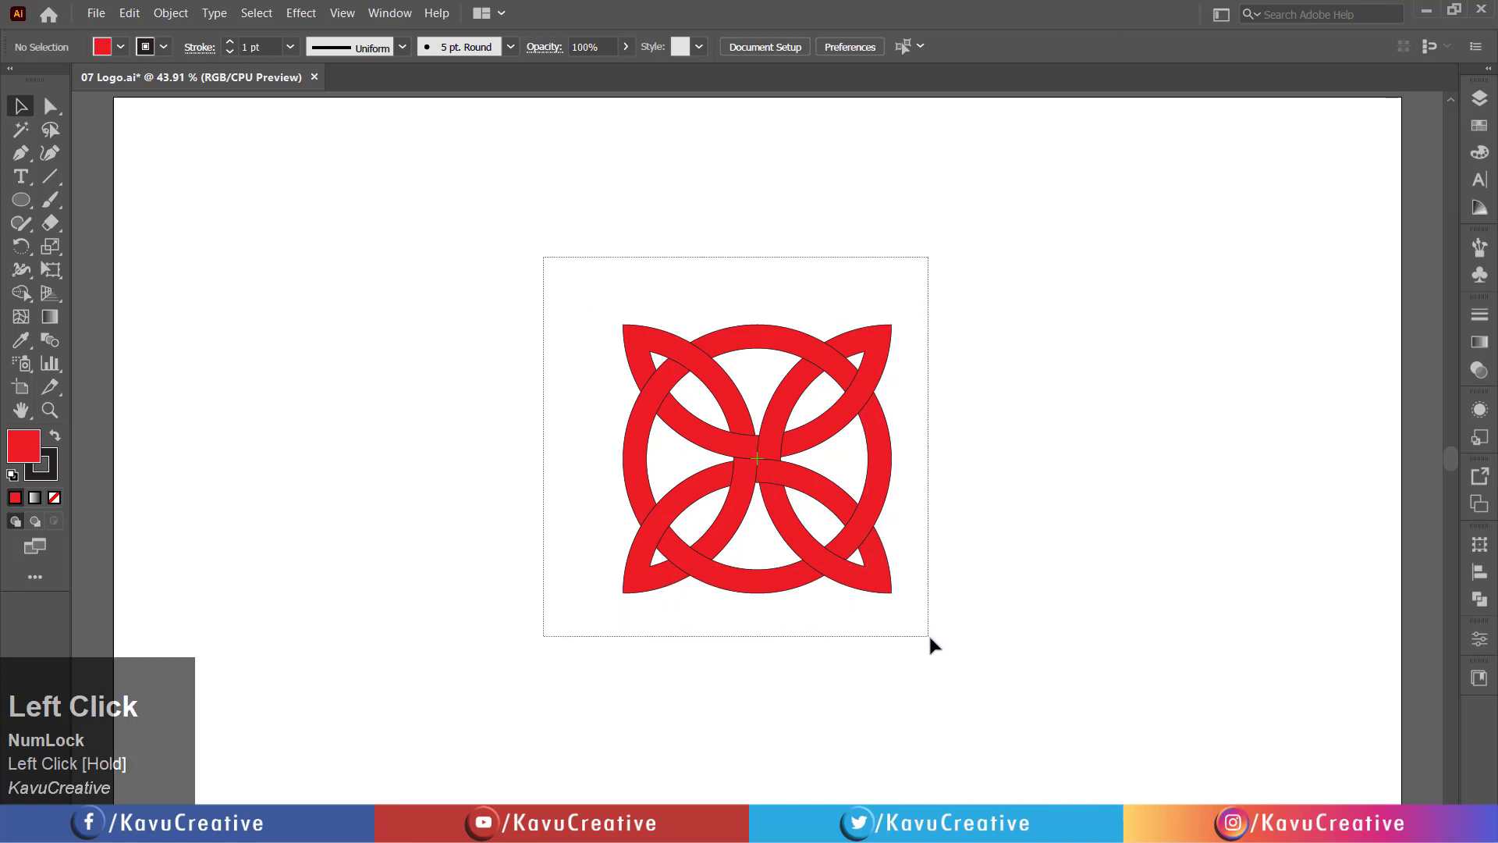
Select the whole knot and set its stroke to None
left_click(755, 459)
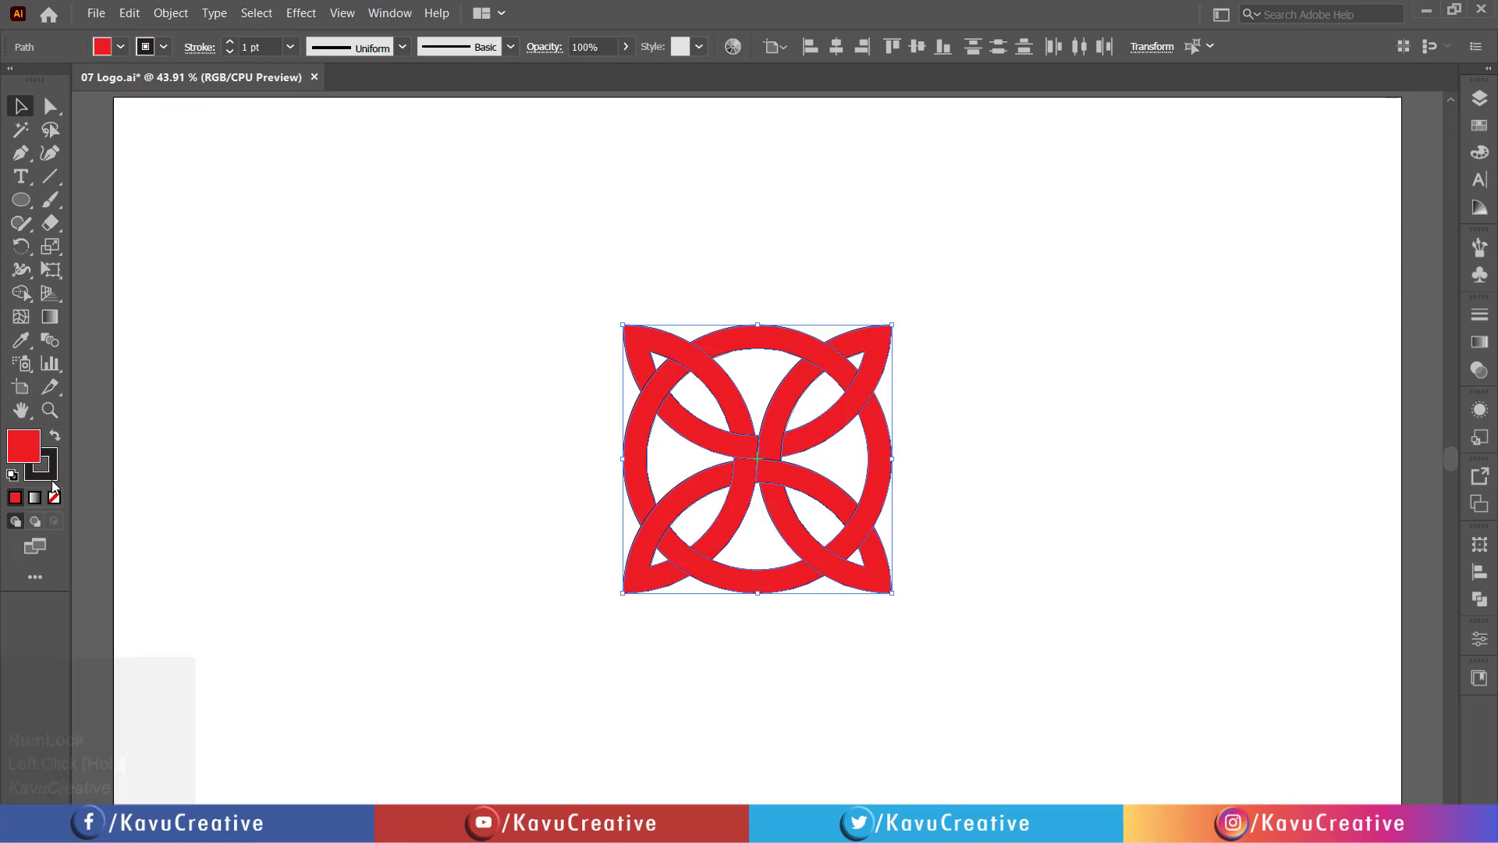
left_click(36, 454)
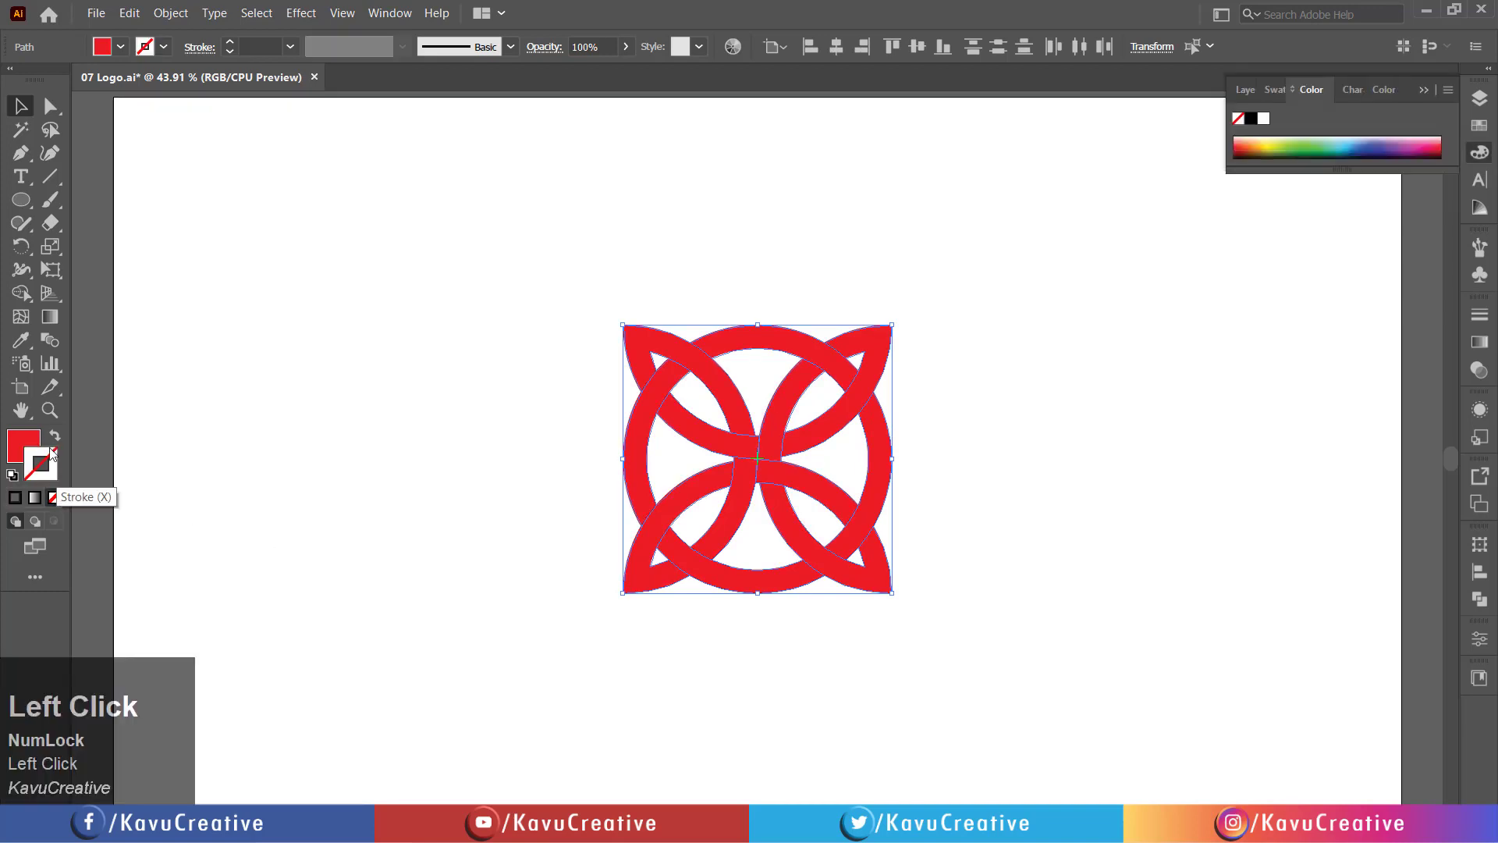
mouse_move(20, 246)
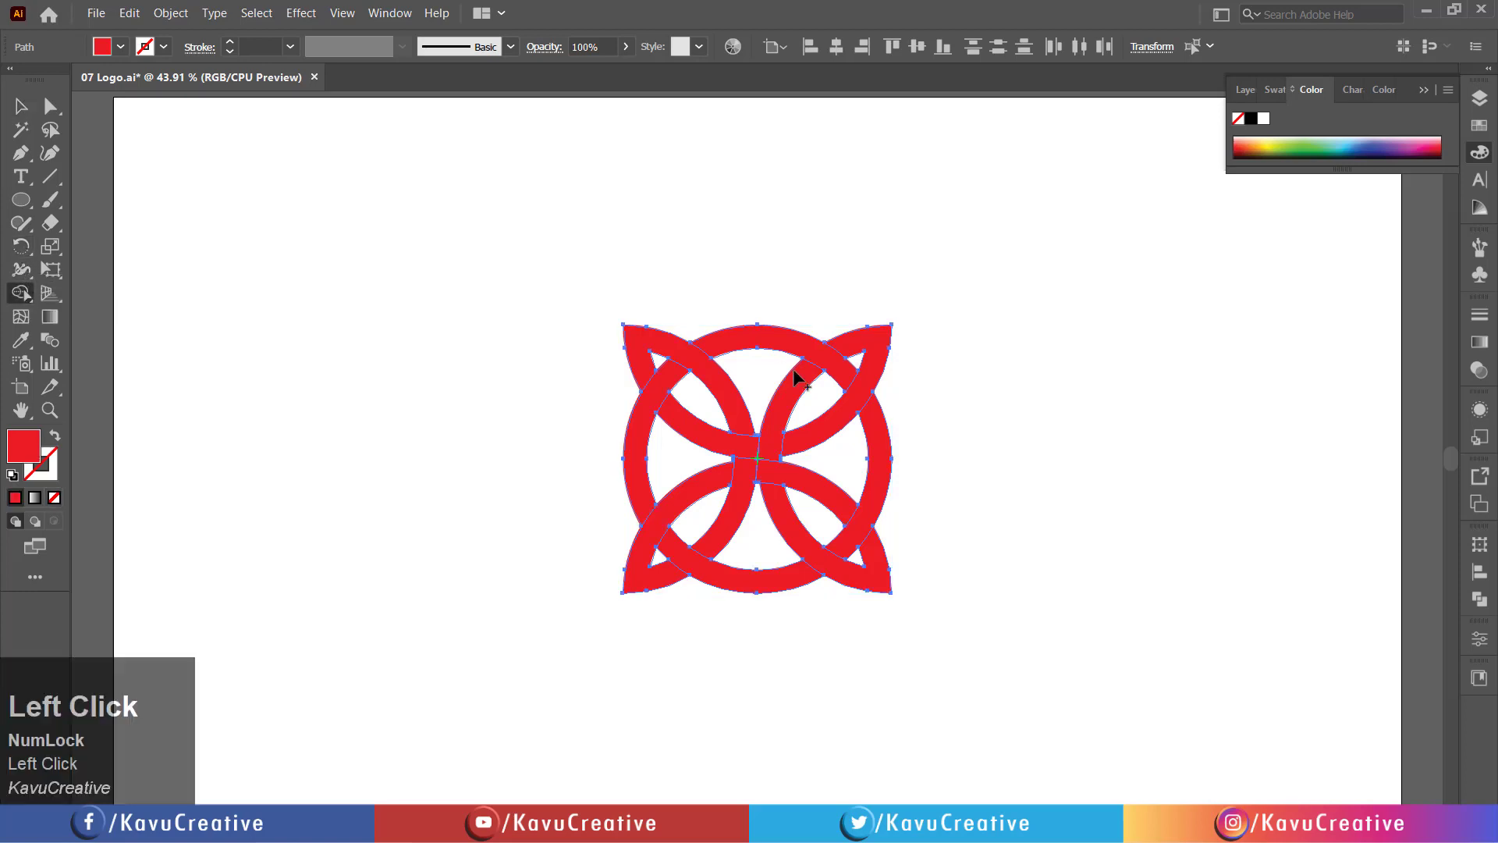
Merge each arc's split segments into whole leaf shapes with the Shape Builder
left_click(702, 373)
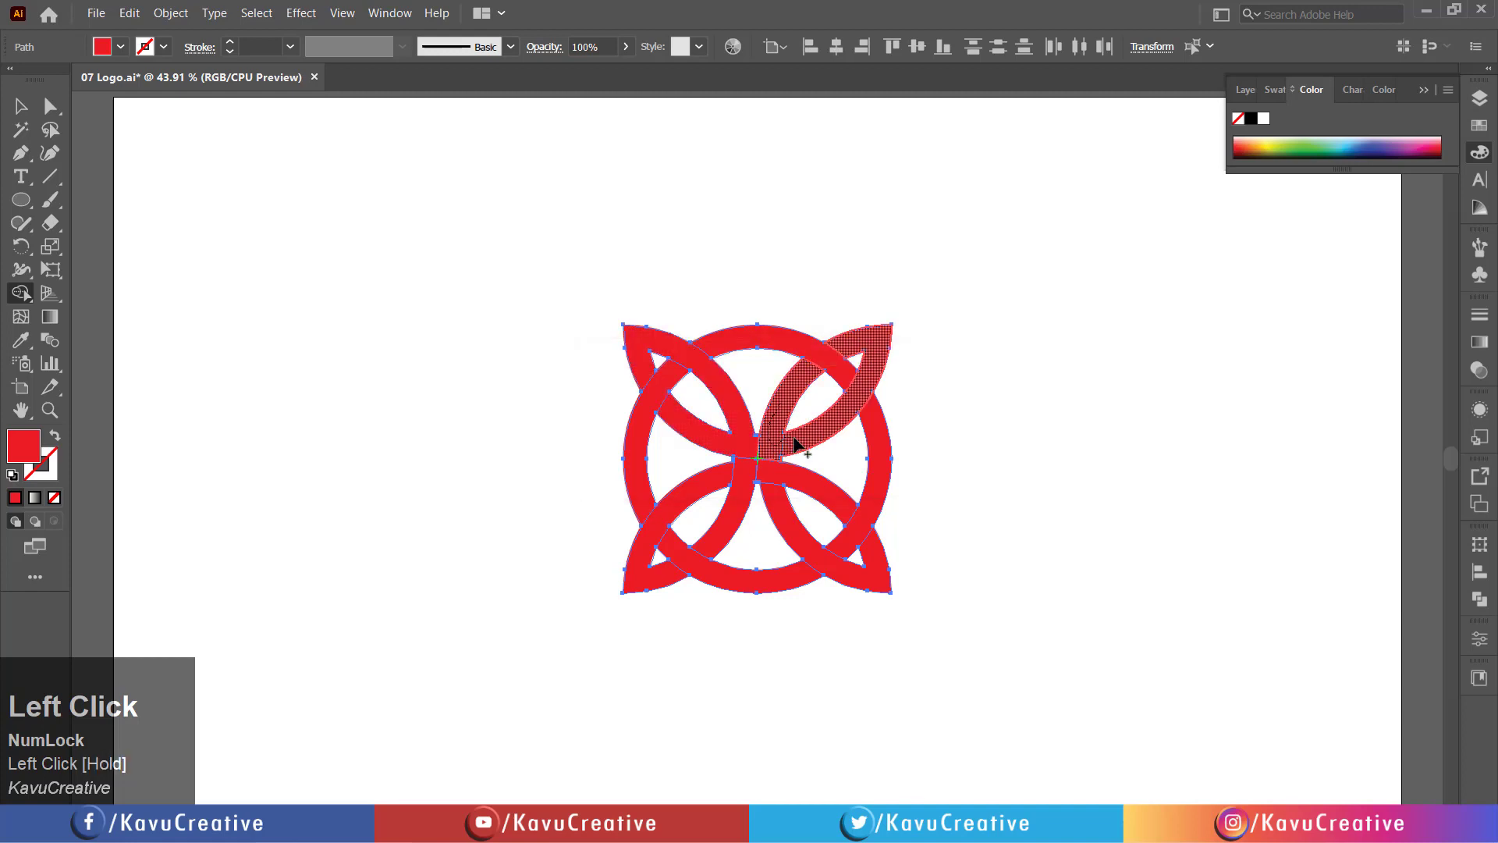
left_click(750, 483)
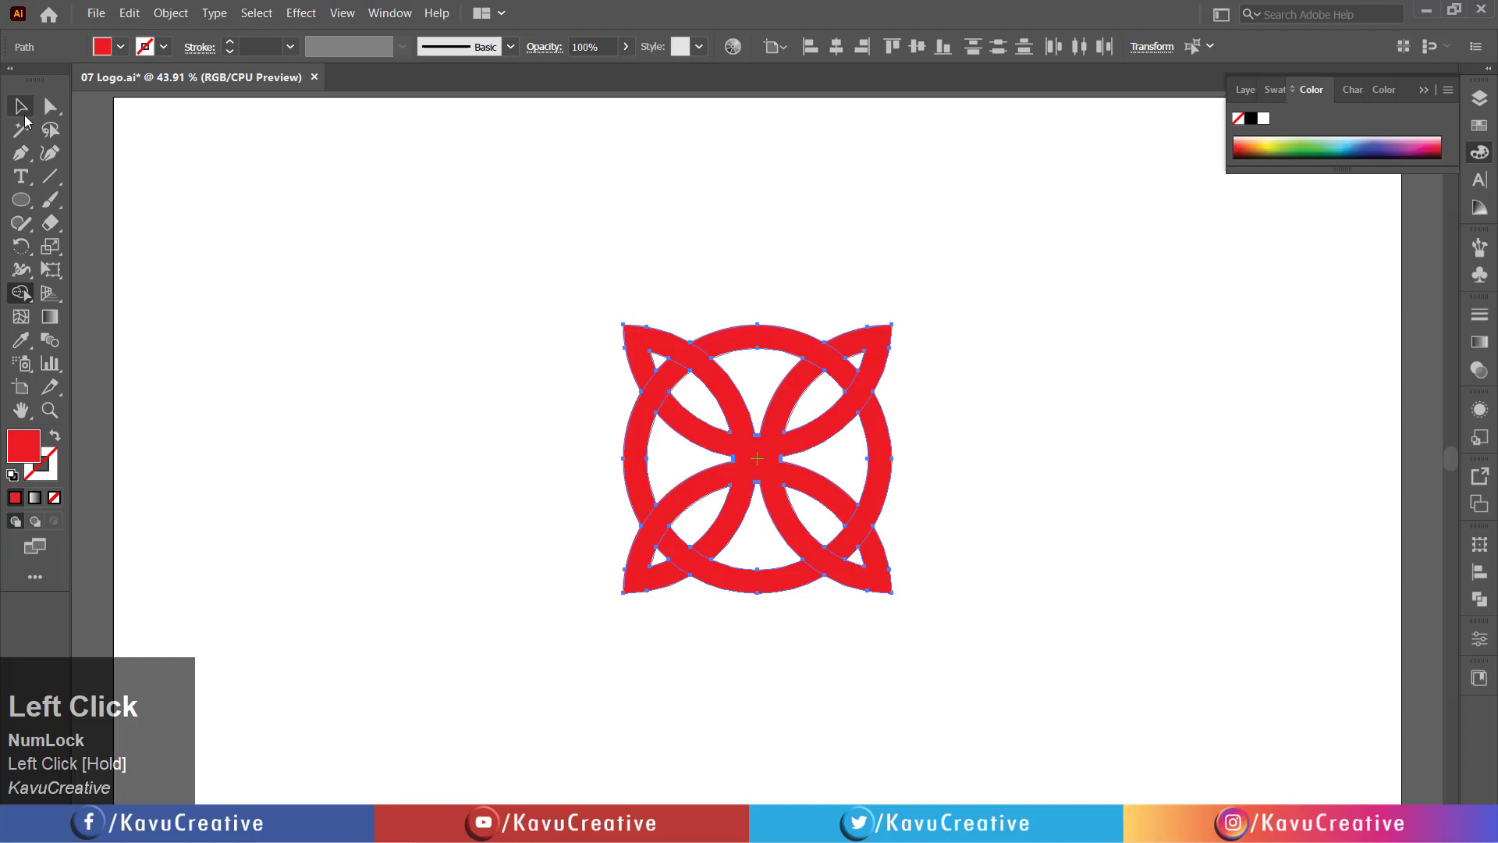
scroll("up", 3)
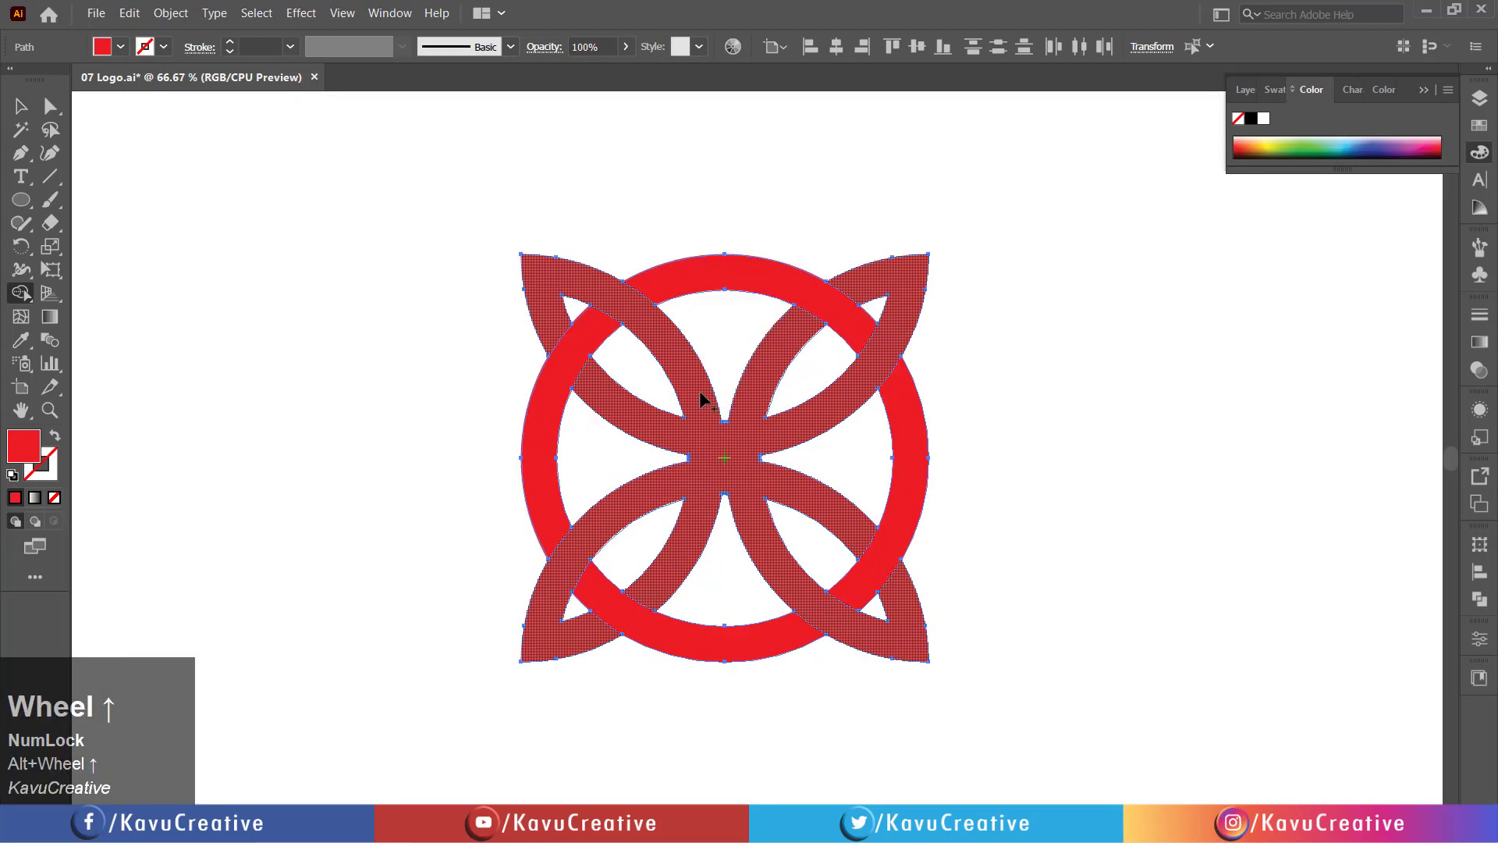
left_click(905, 305)
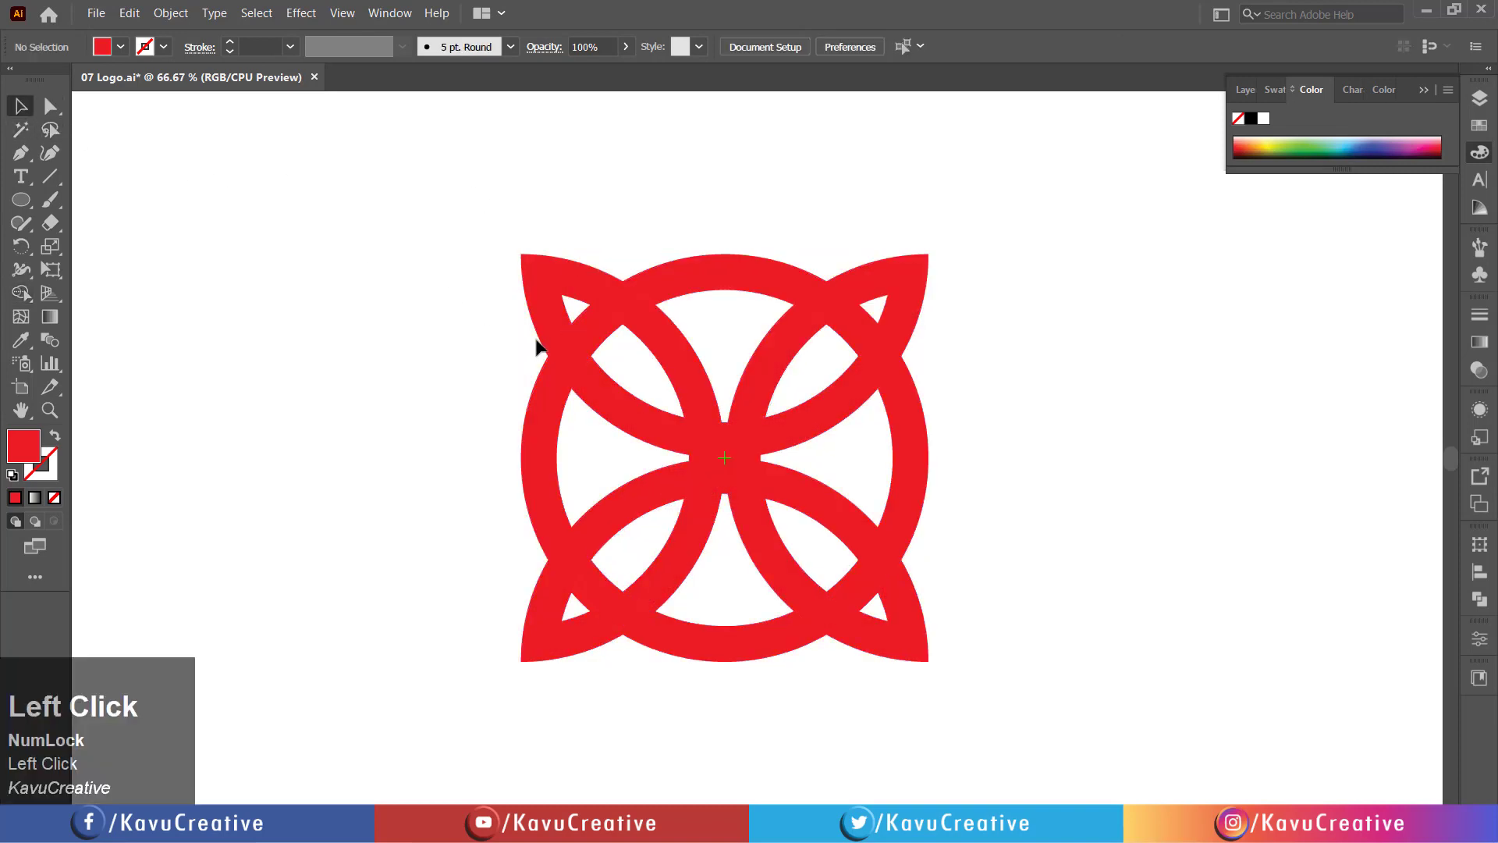
left_click(718, 297)
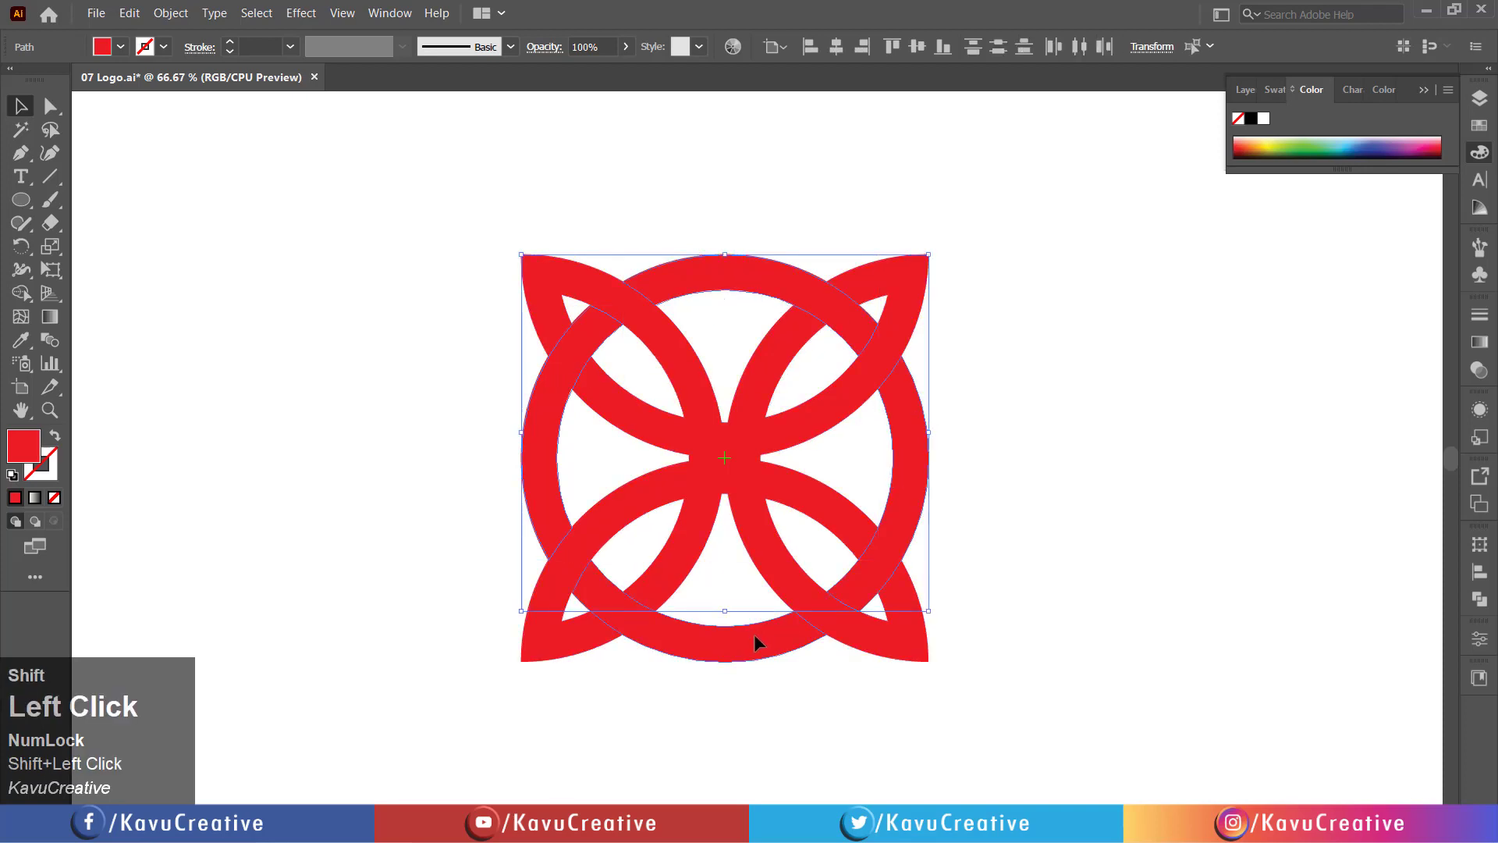
Bring up the Pathfinder panel, select the knot and fill the leaf arcs yellow and ring dark blue
left_click(388, 13)
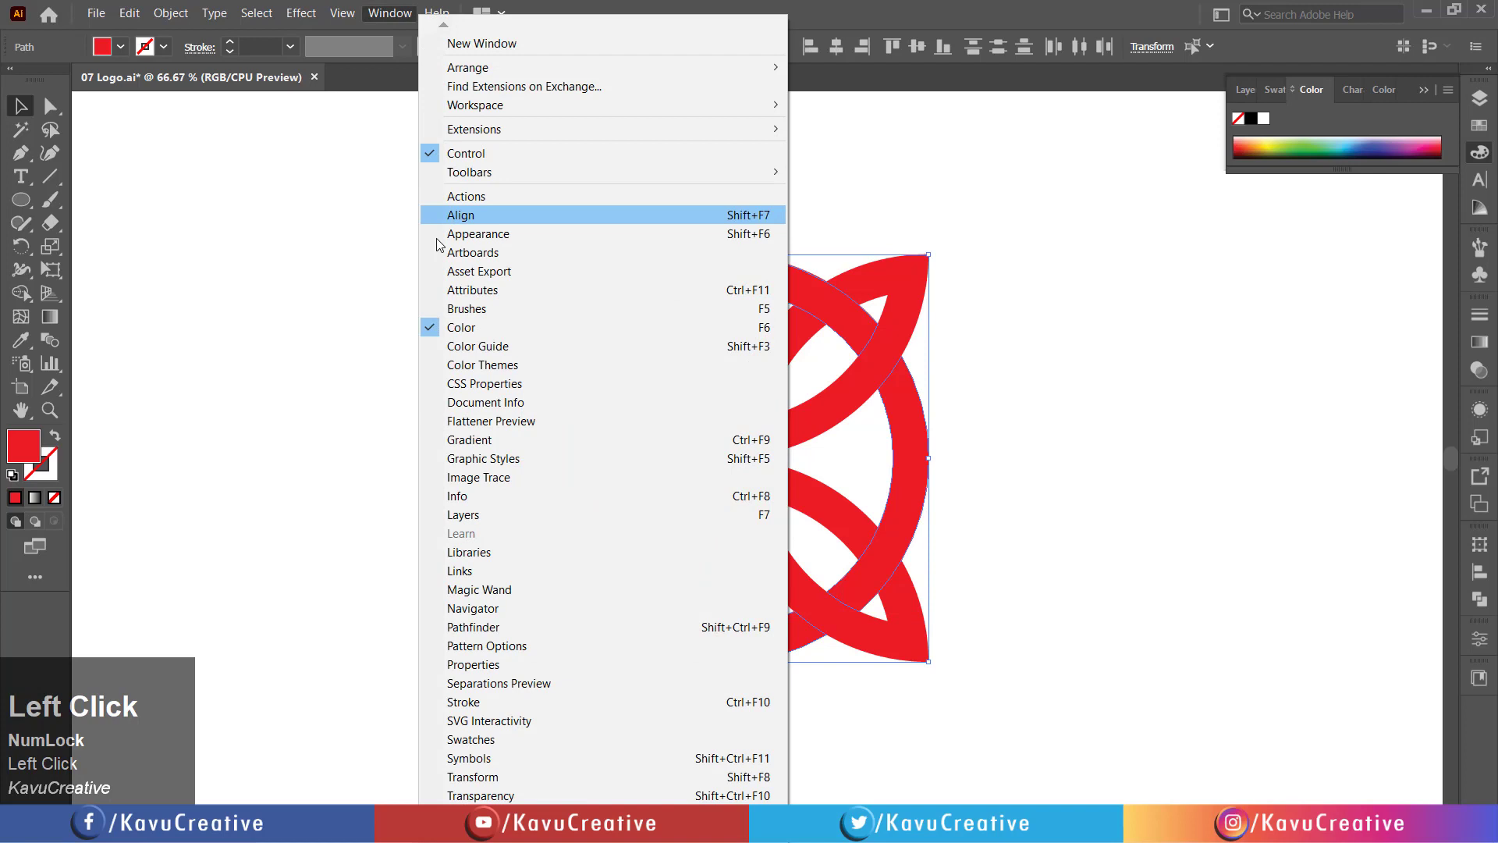
mouse_move(485, 608)
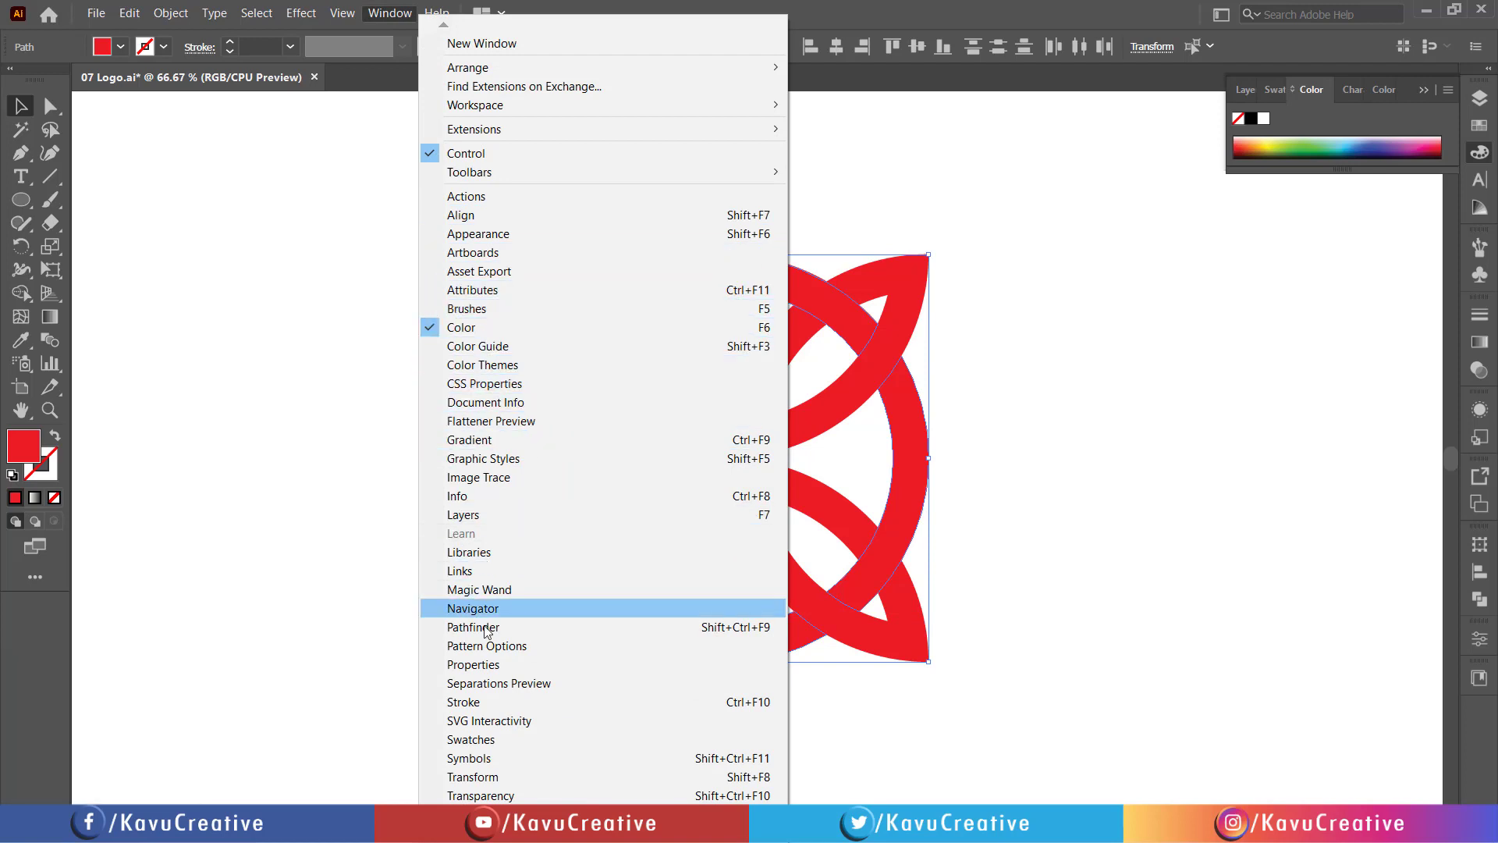
left_click(473, 628)
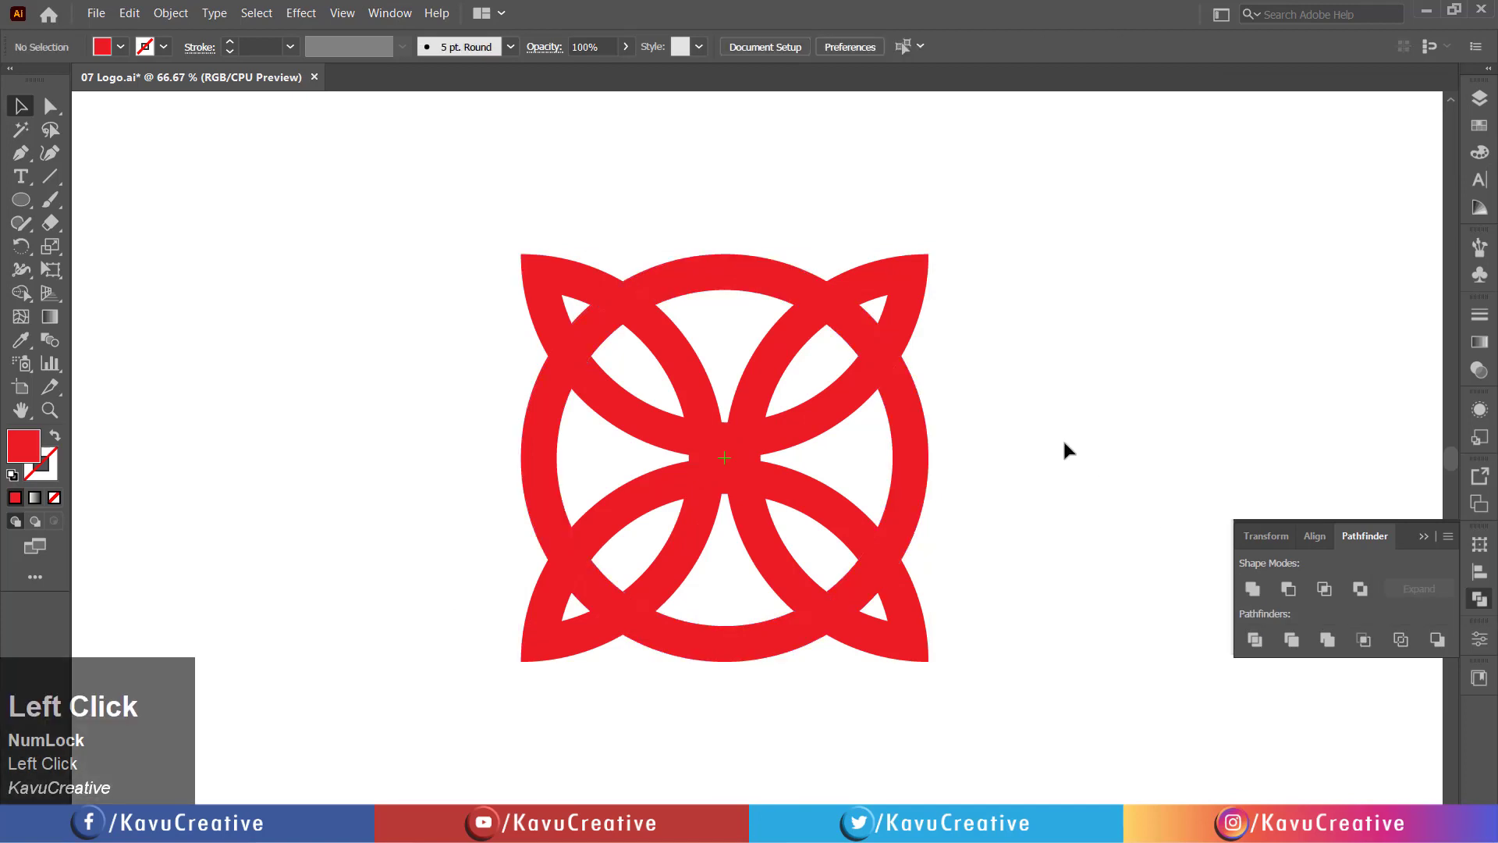
left_click(722, 459)
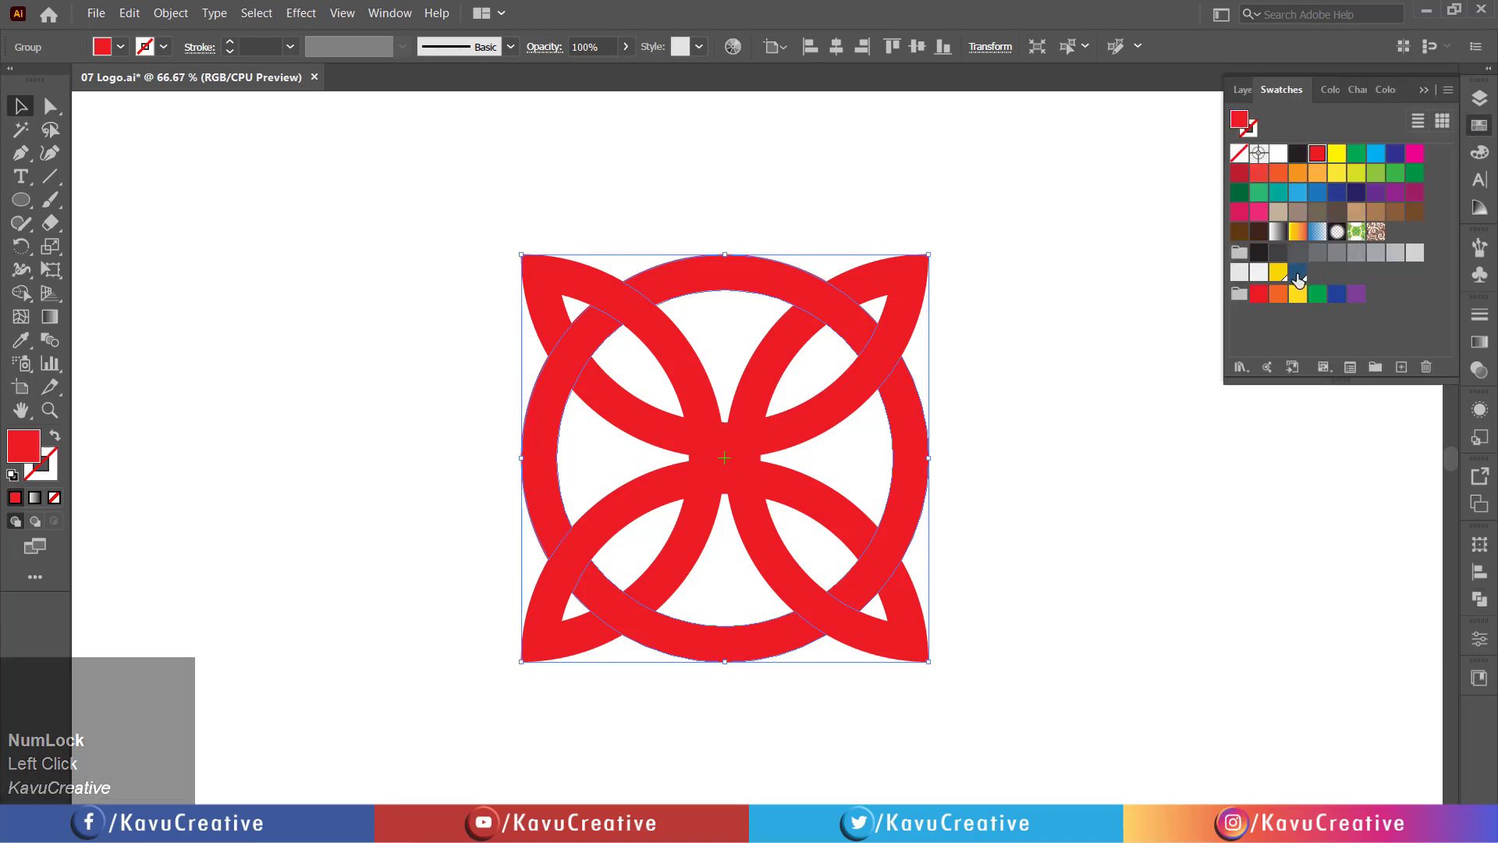
left_click(1297, 272)
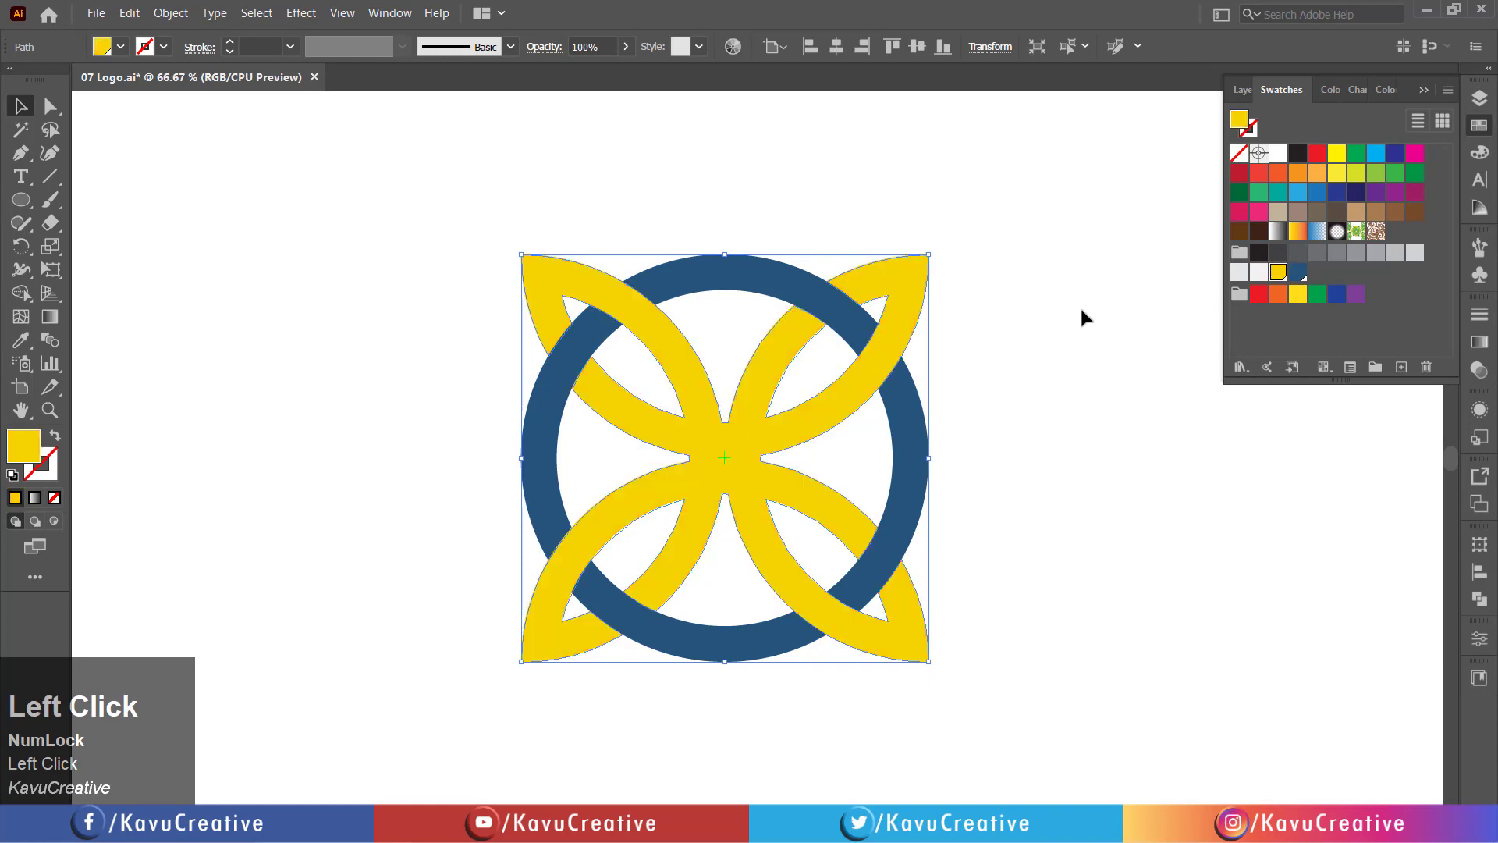
left_click(1084, 319)
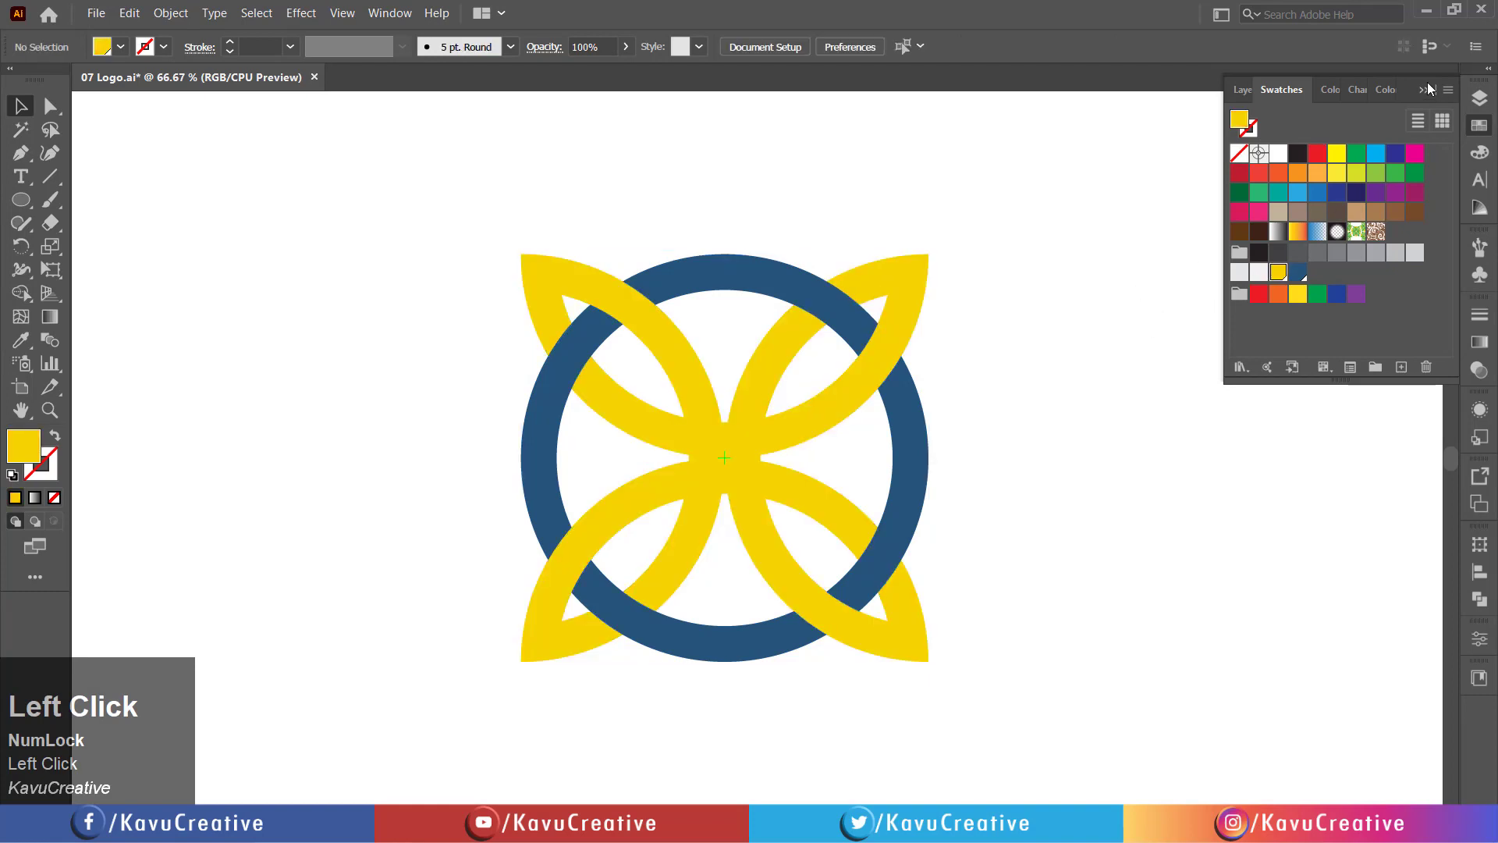